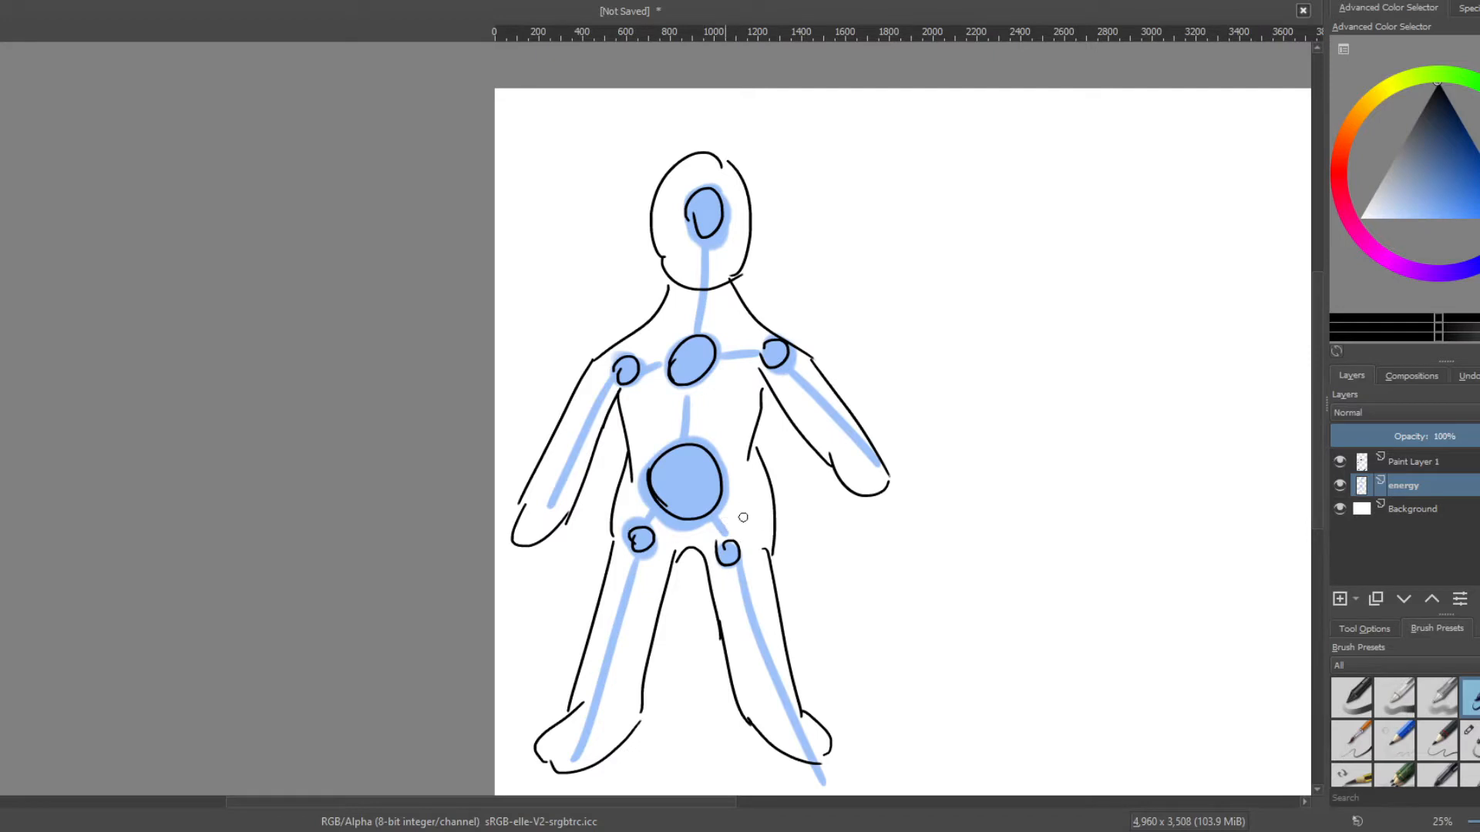
mouse_move(800, 461)
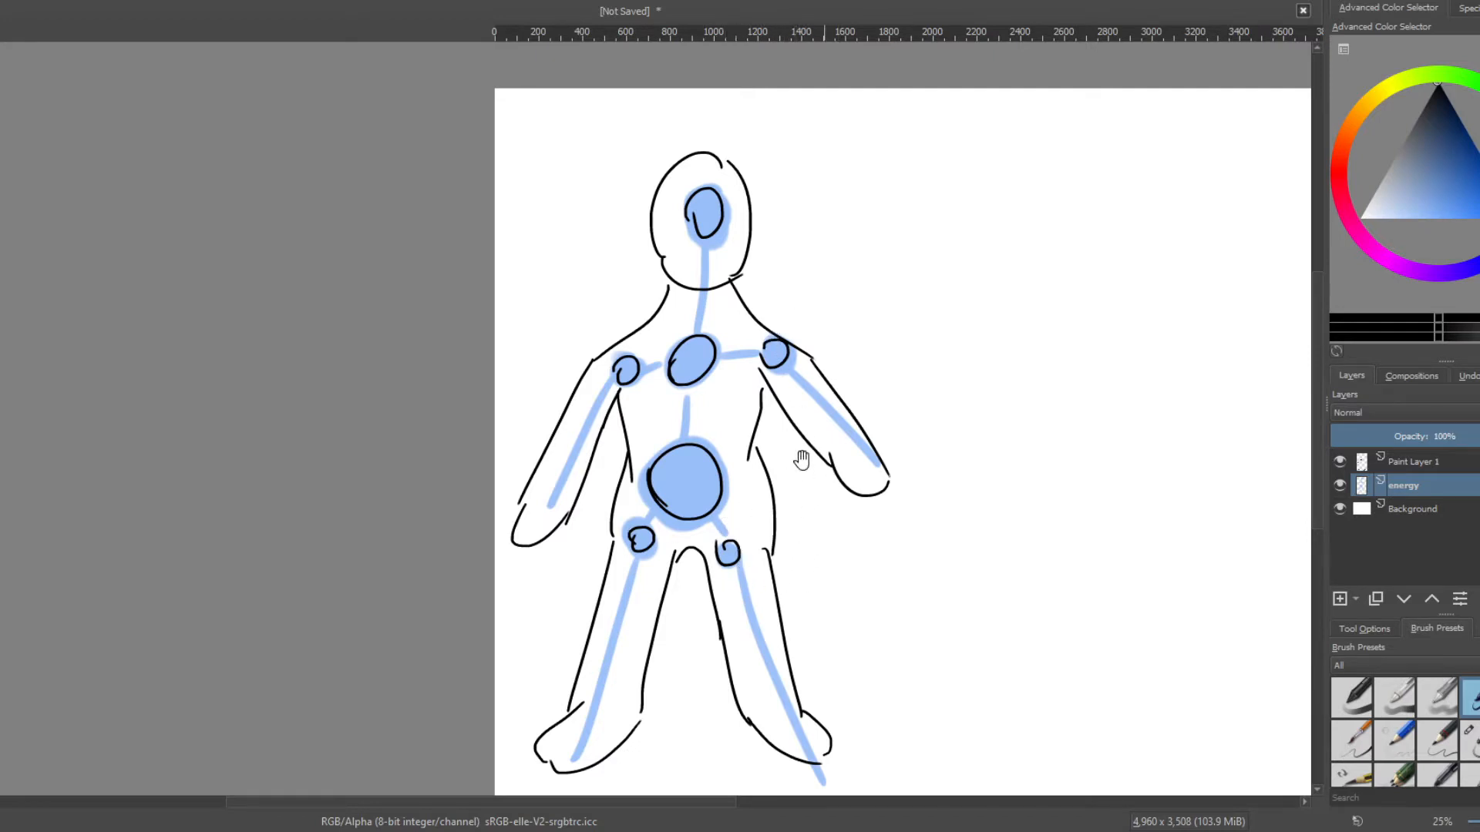
Scroll the canvas down to bring the belly and hip centres into view.
scroll(down, 3)
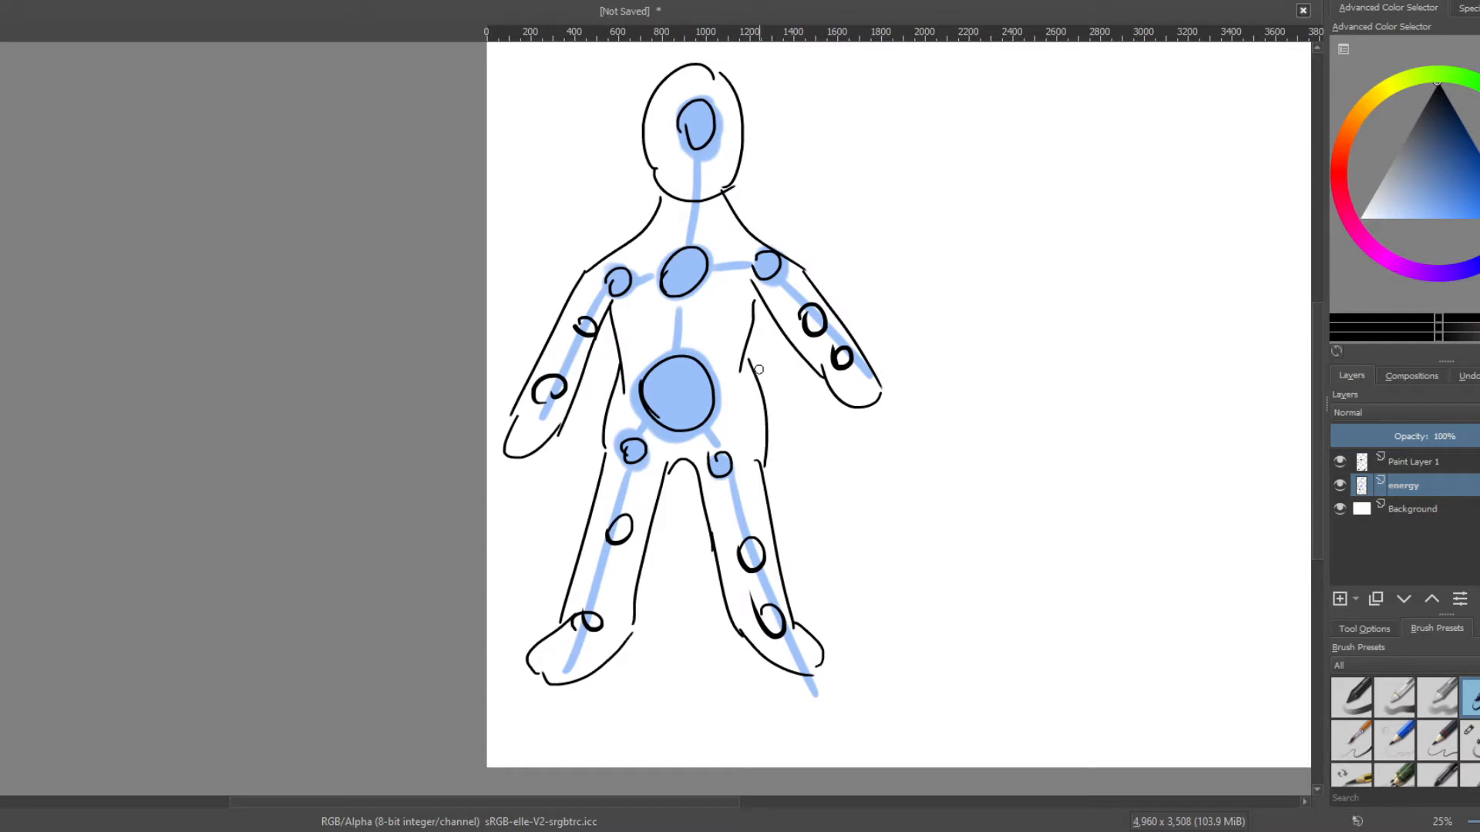
mouse_move(702, 221)
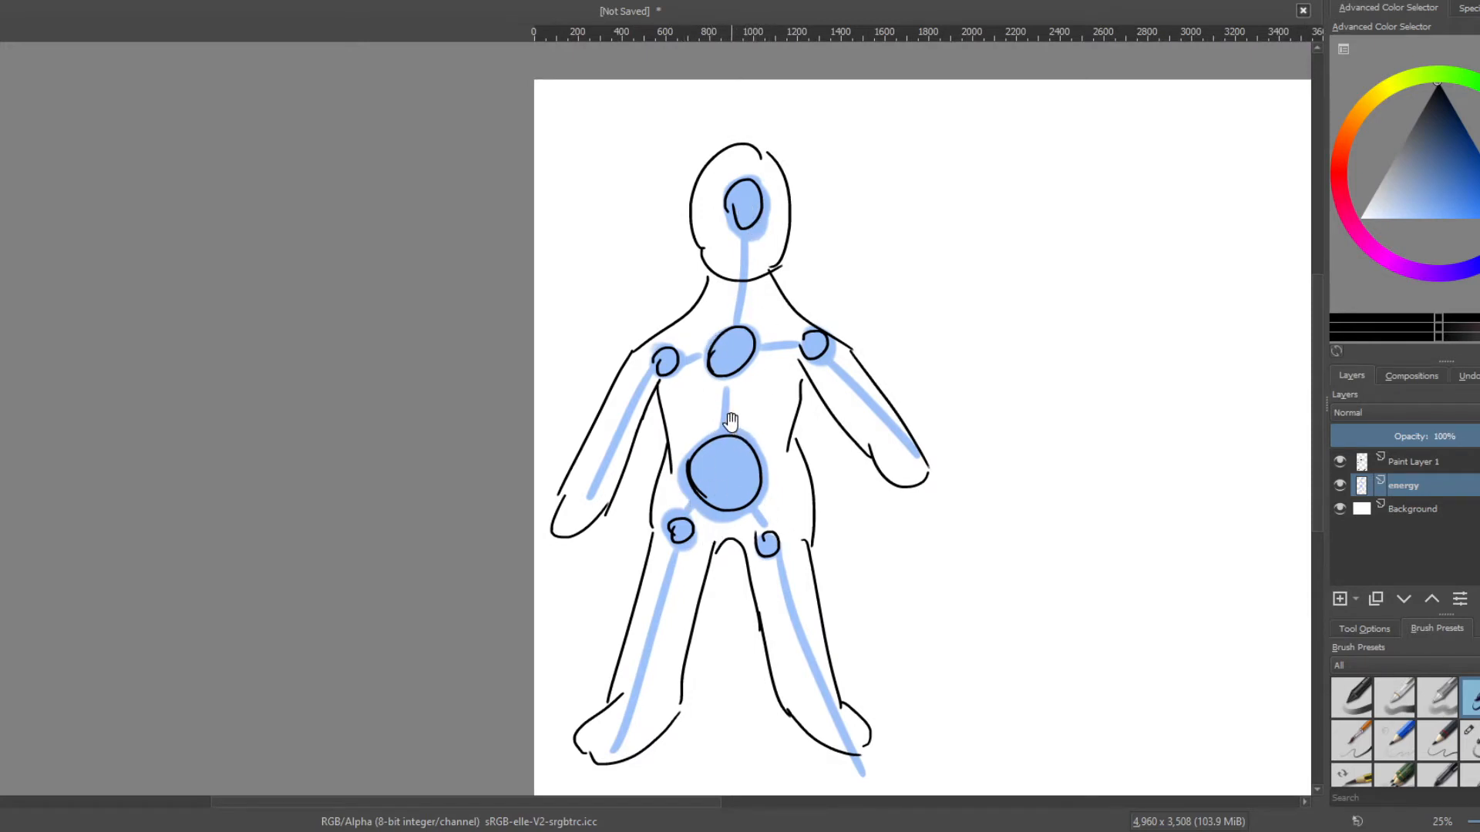
mouse_move(666, 661)
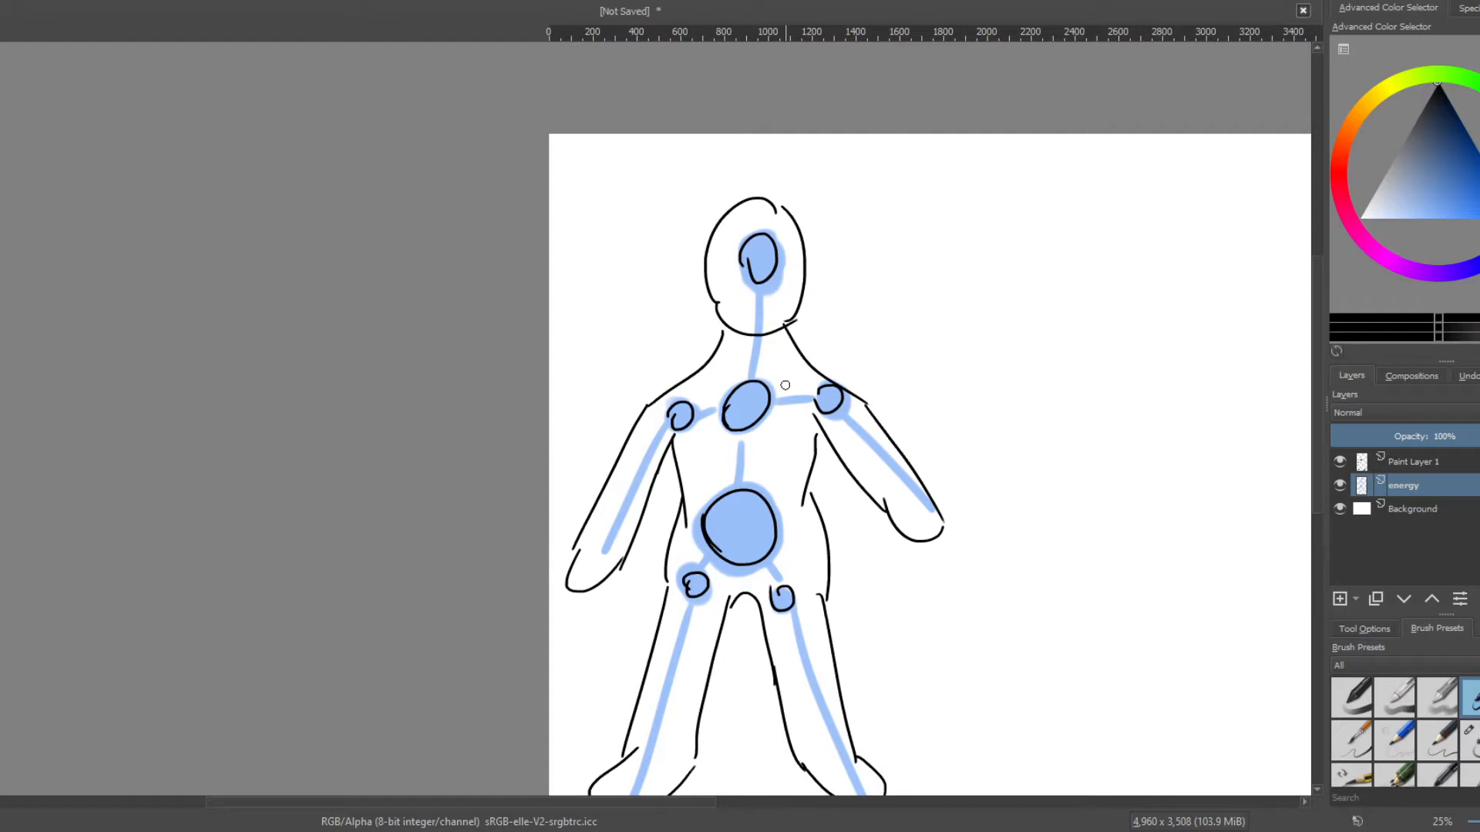
mouse_move(761, 209)
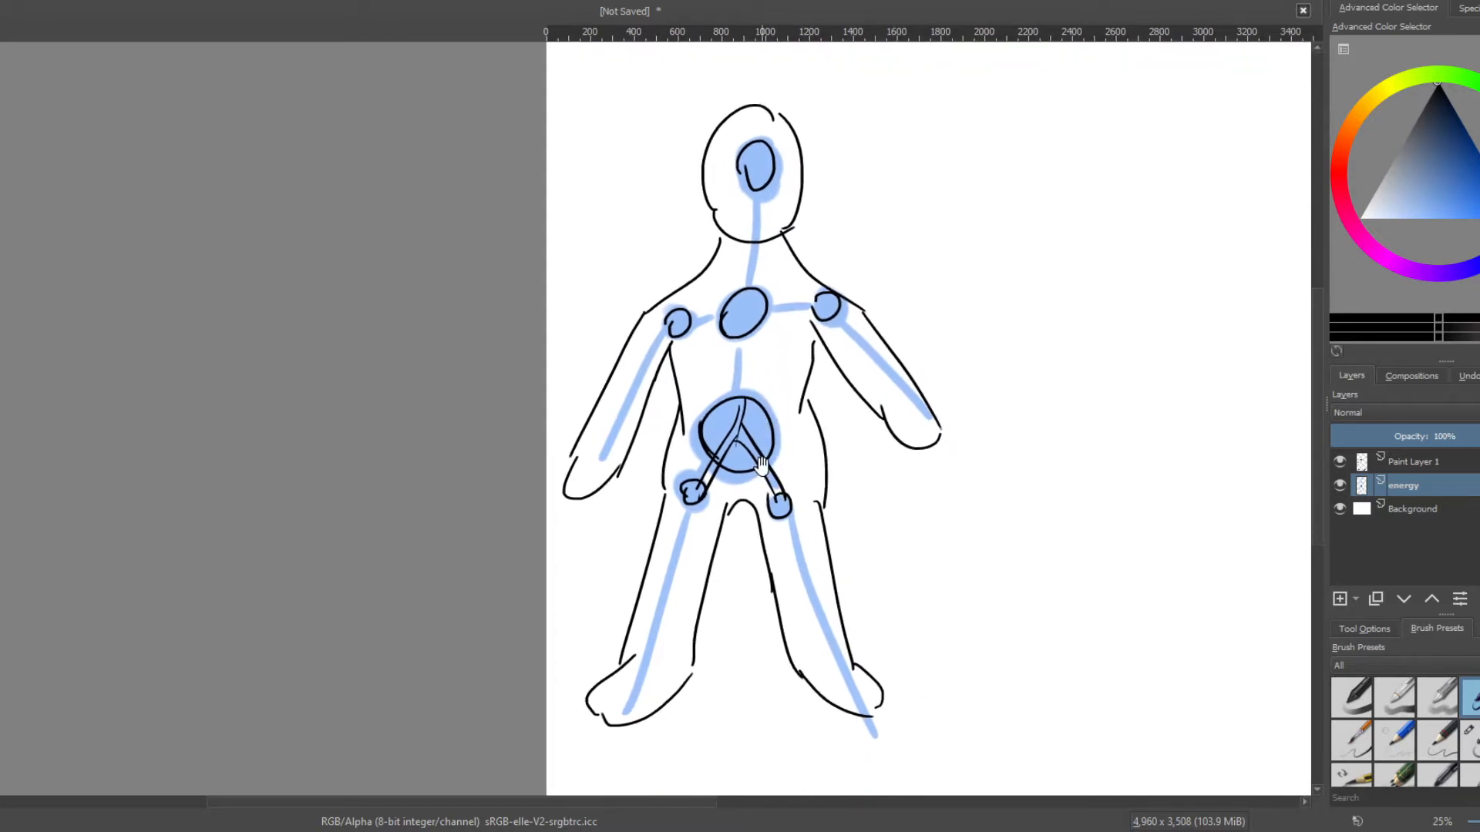
Scroll the canvas down to frame the belly and hip circles for redrawing.
scroll(down, 3)
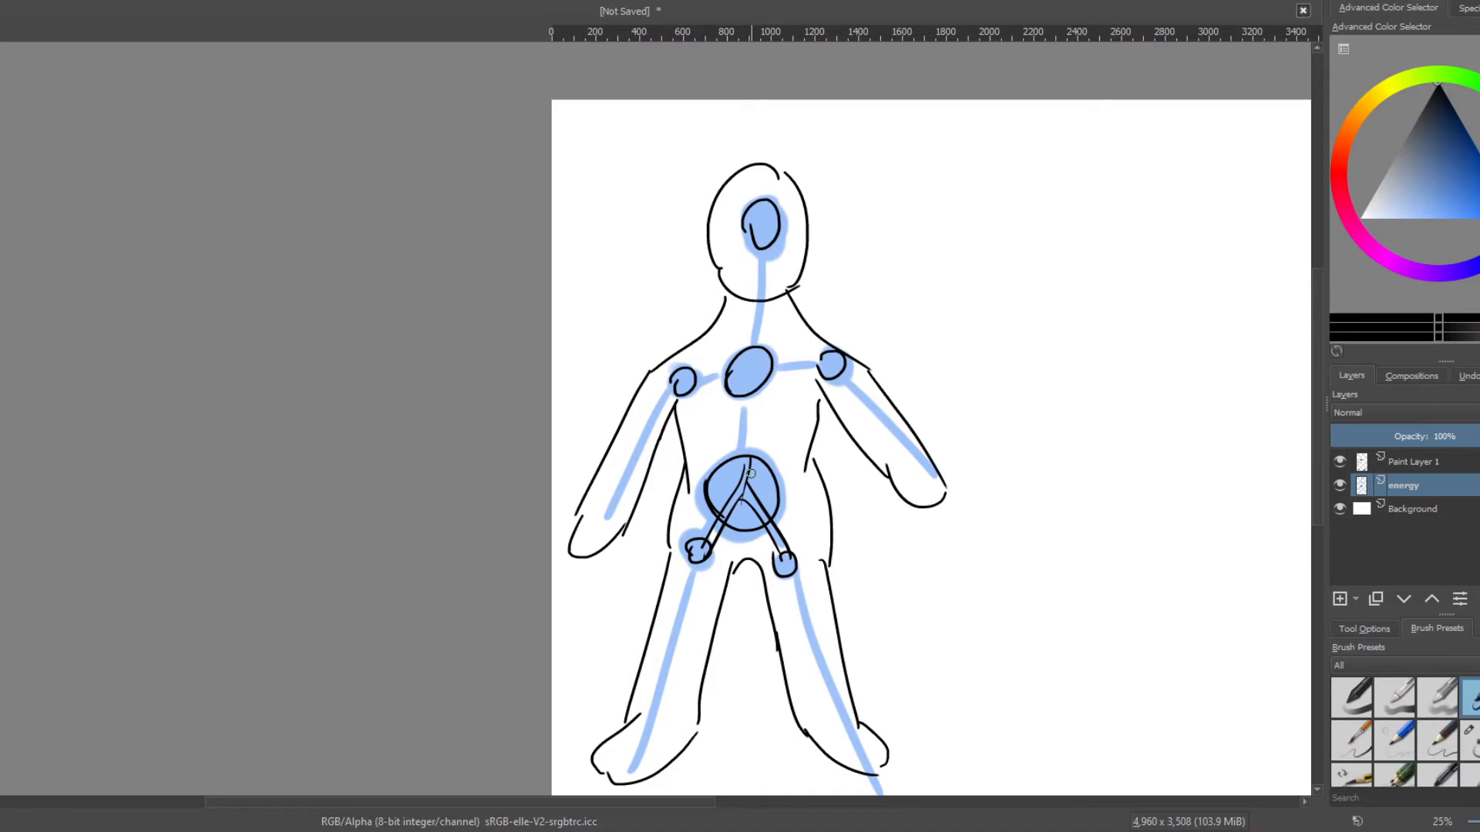
mouse_move(709, 417)
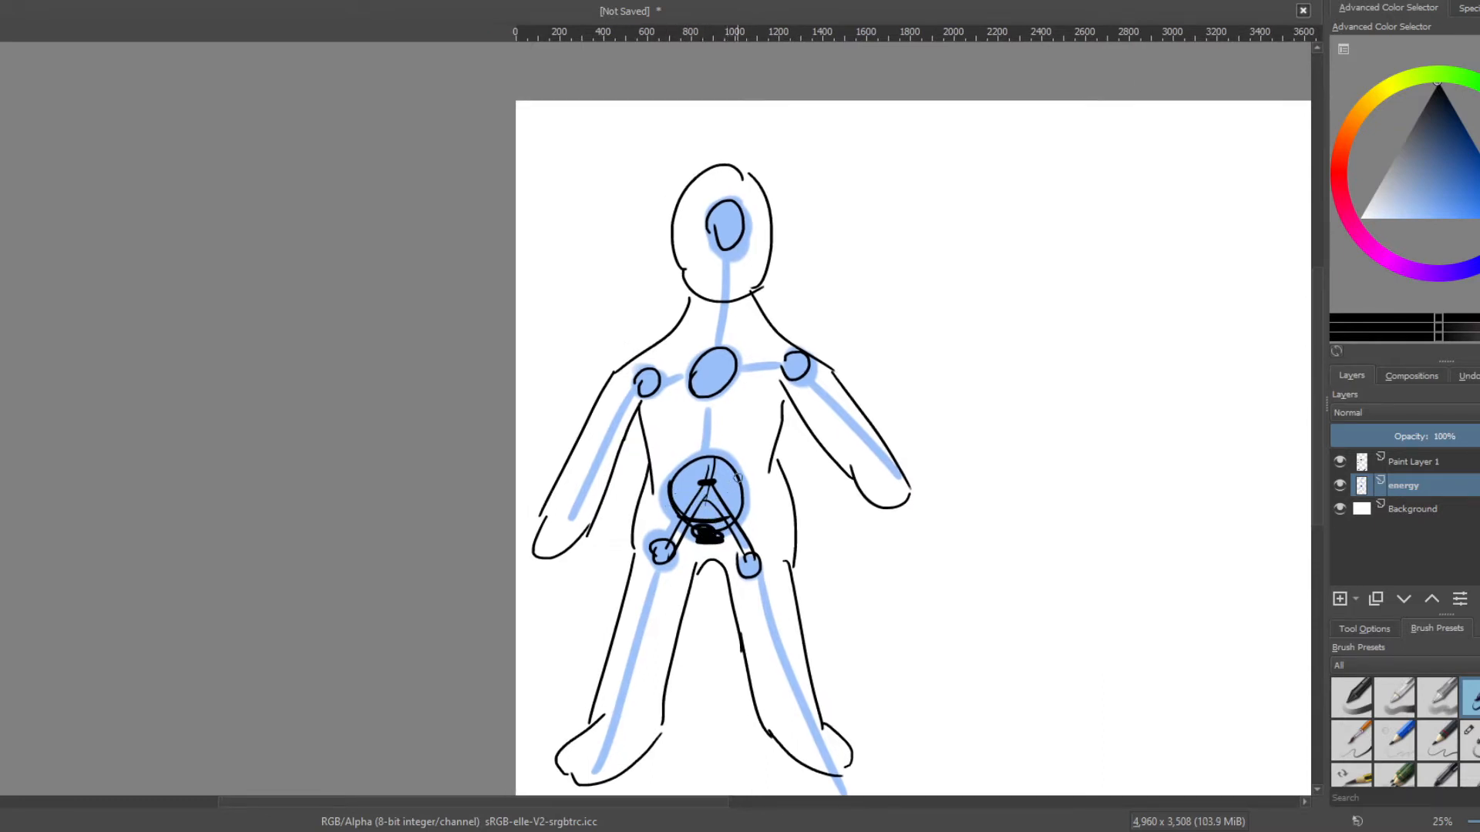
mouse_move(750, 462)
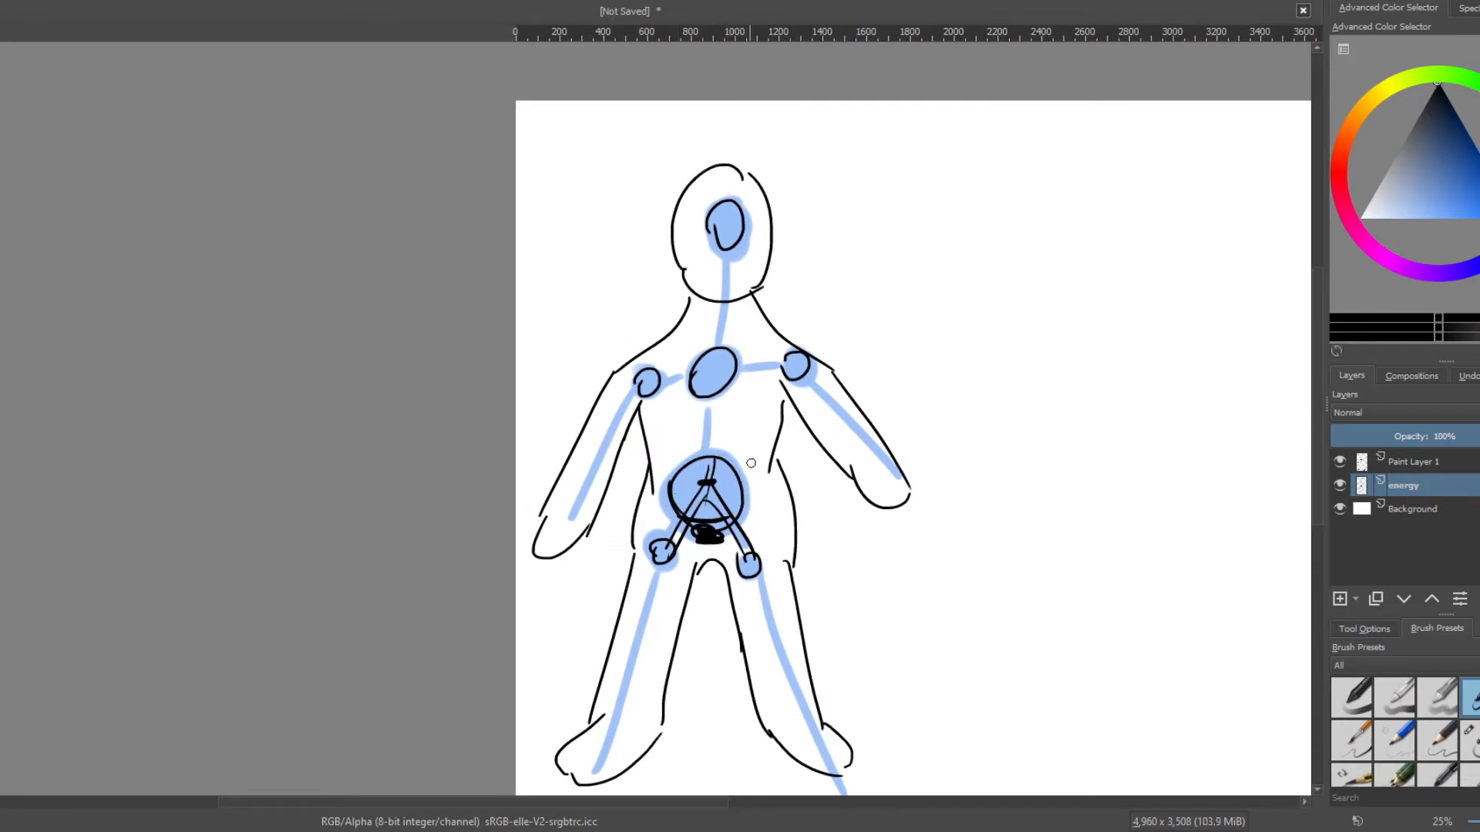
mouse_move(760, 440)
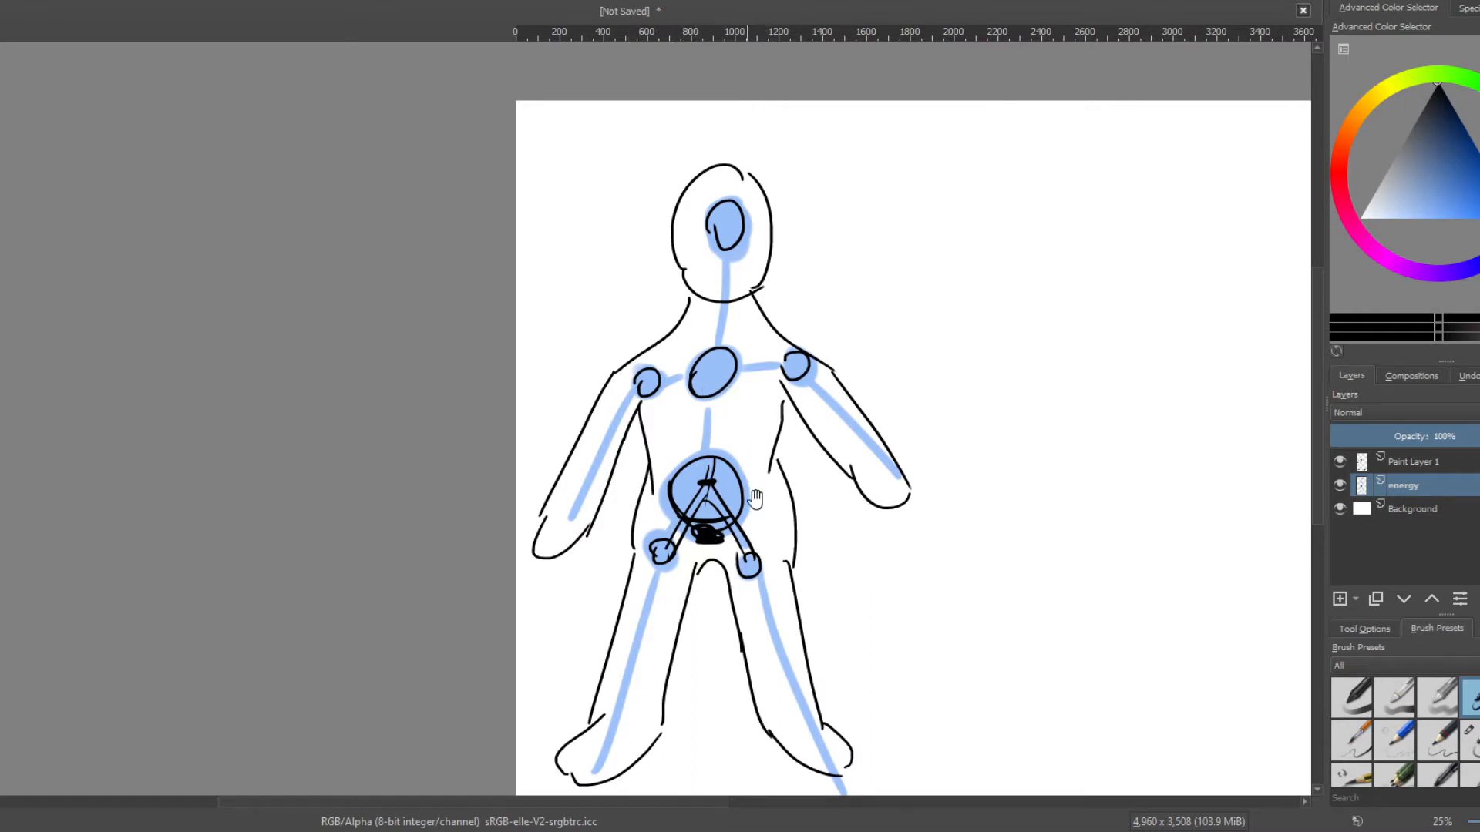
mouse_move(738, 506)
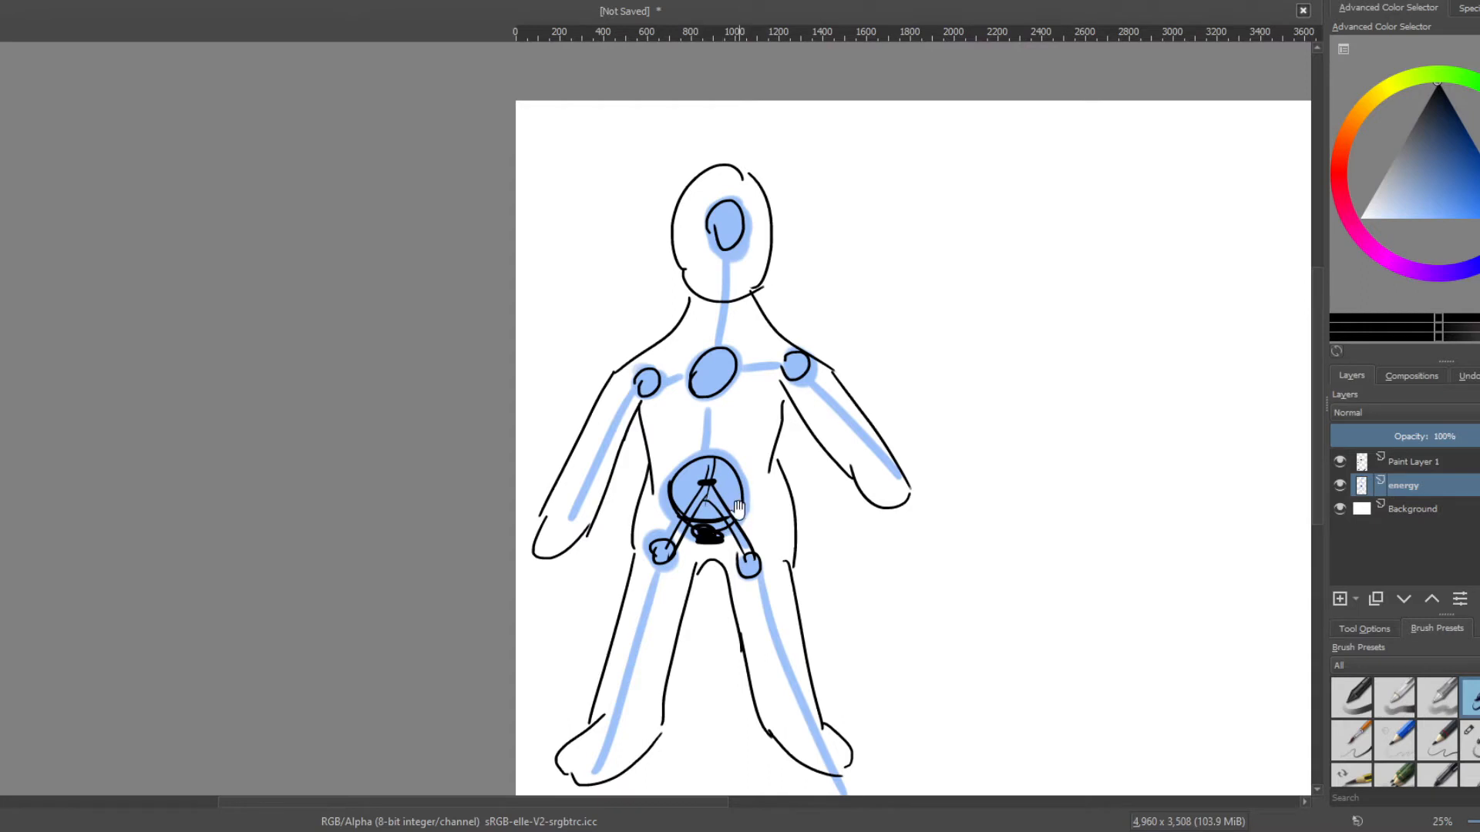
mouse_move(726, 518)
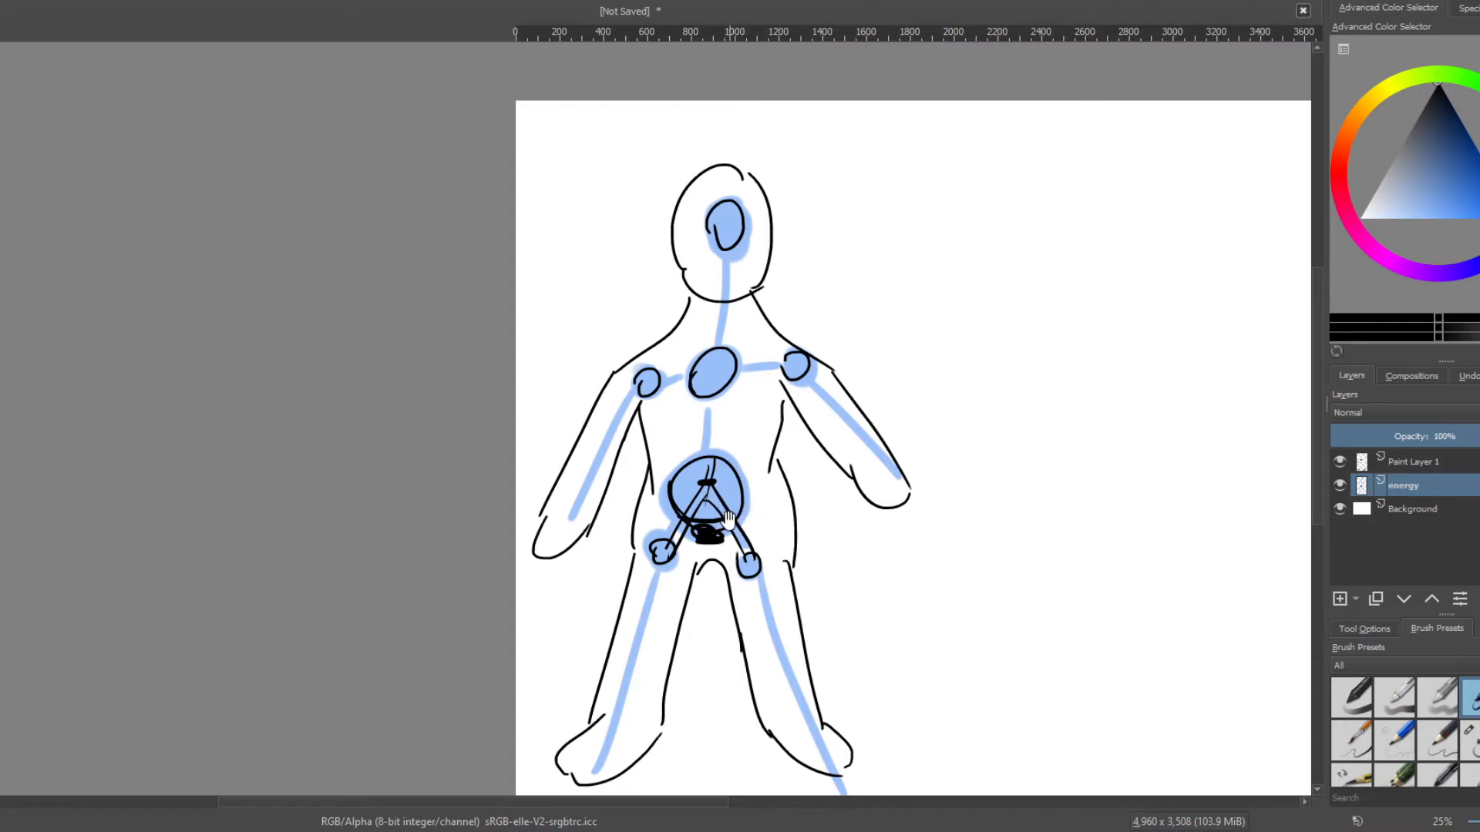
mouse_move(726, 495)
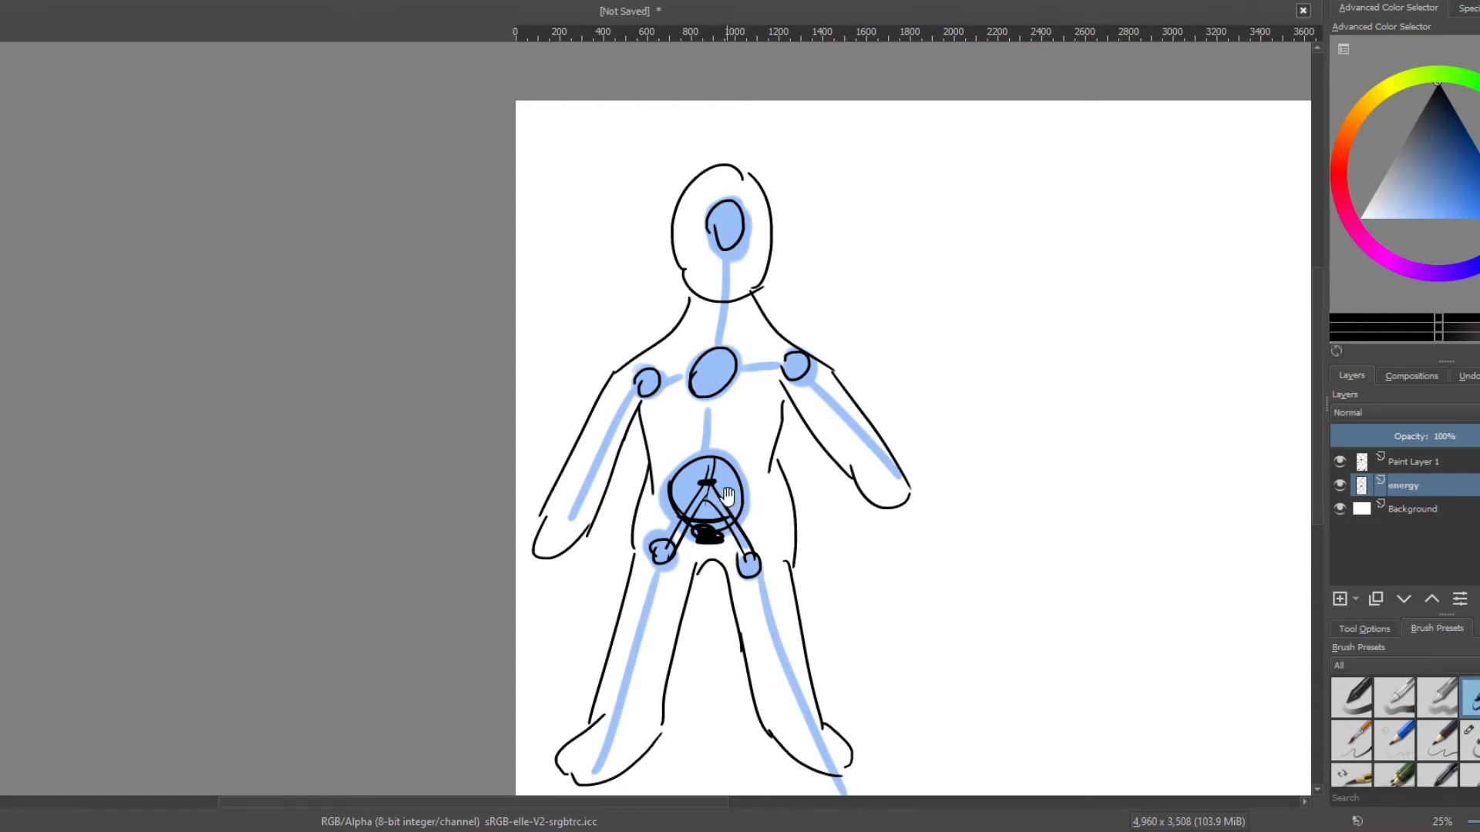
mouse_move(708, 537)
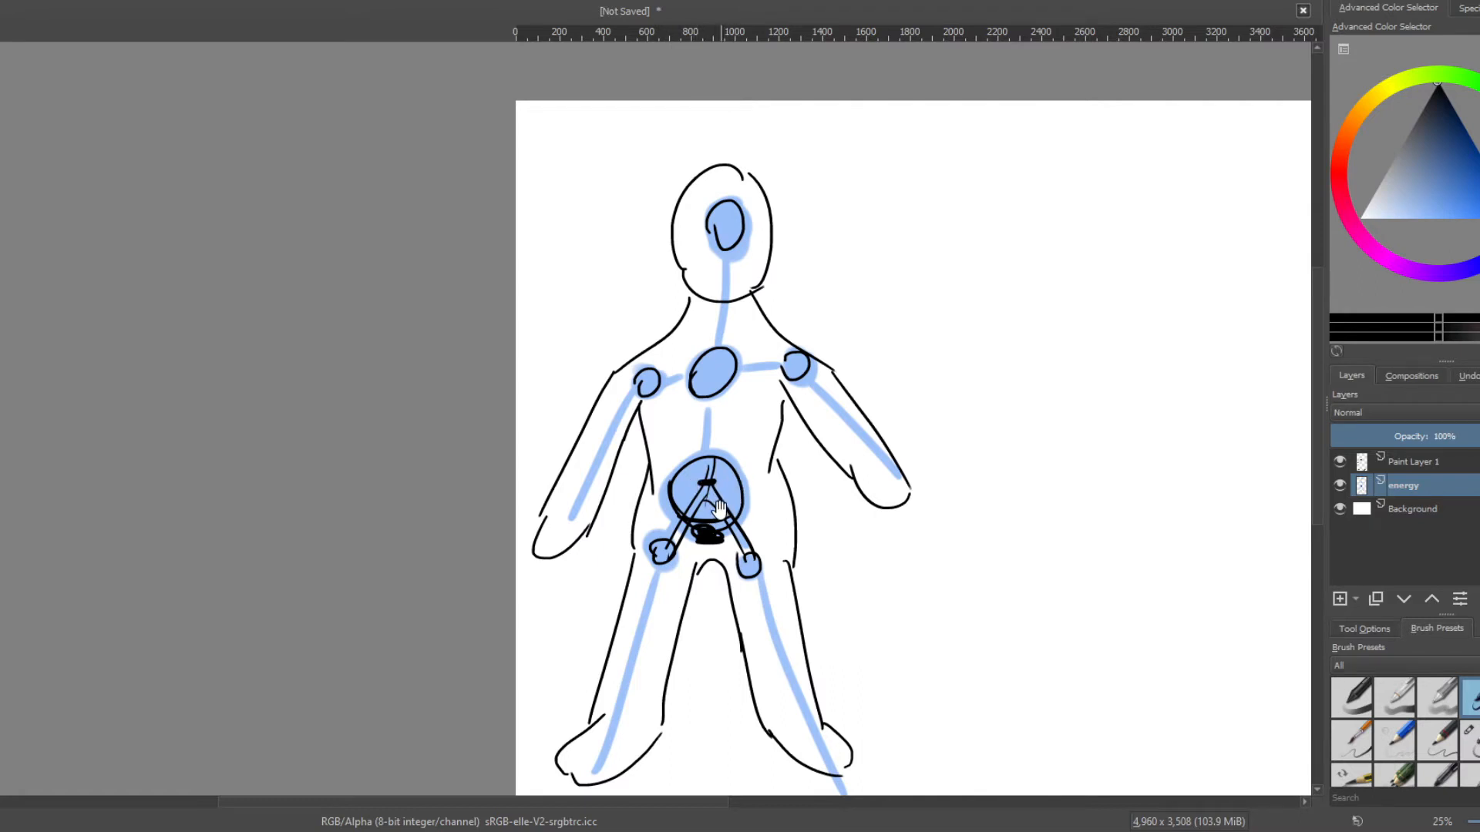
Scroll and pan the canvas to keep the blue energy centres in view while outlining.
scroll(down, 3)
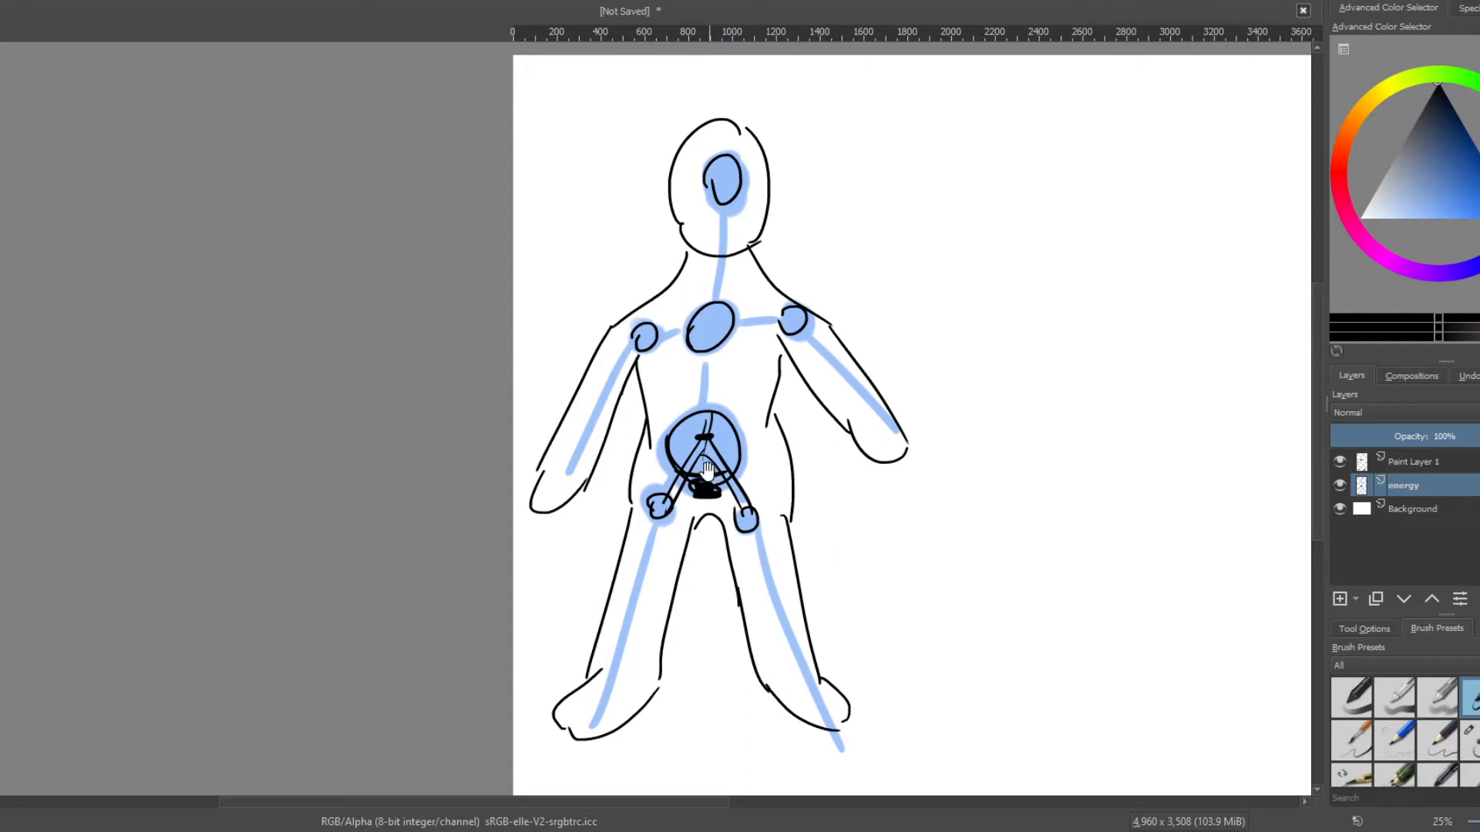
mouse_move(836, 680)
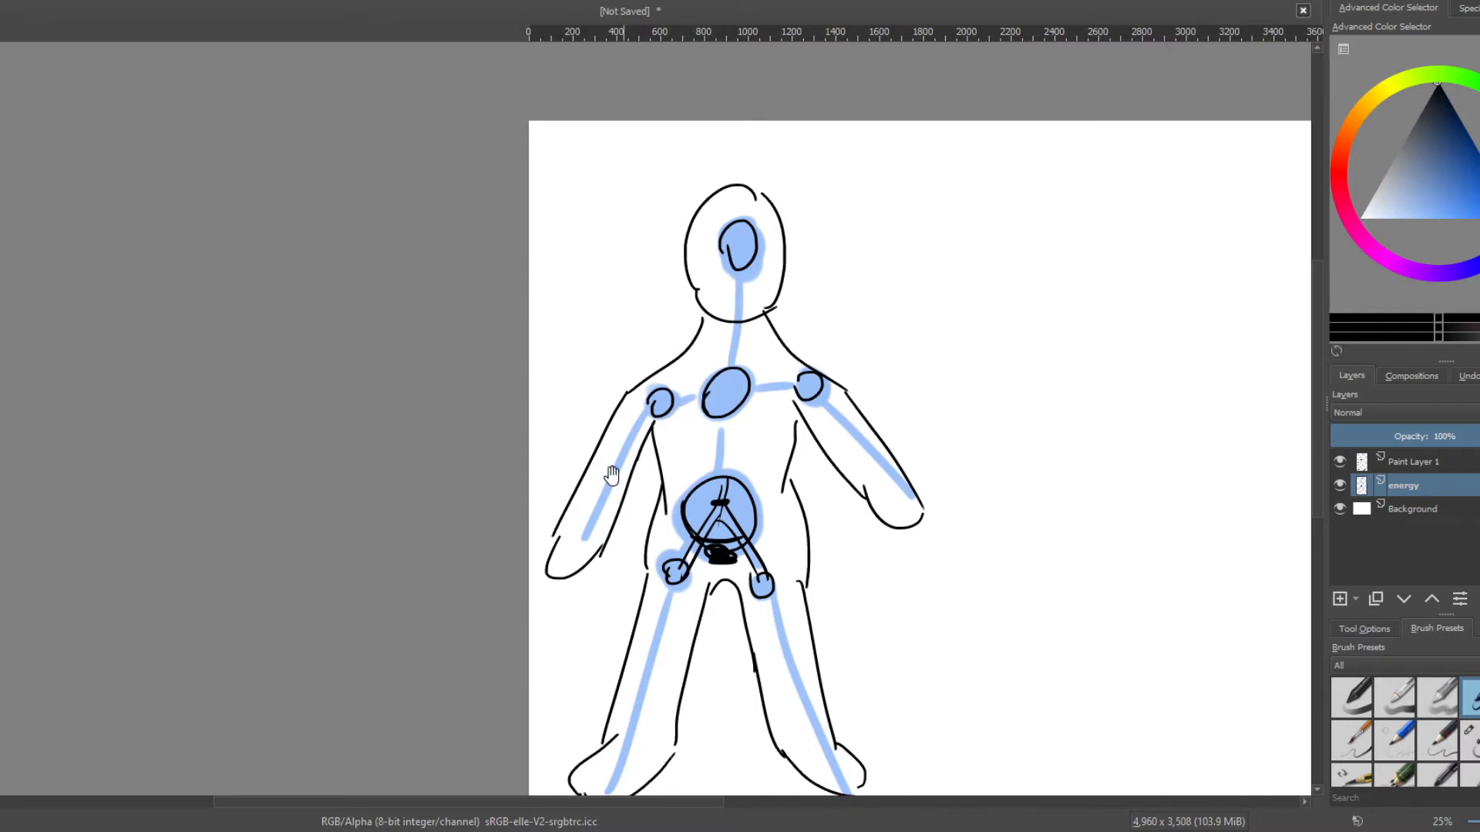
mouse_move(764, 464)
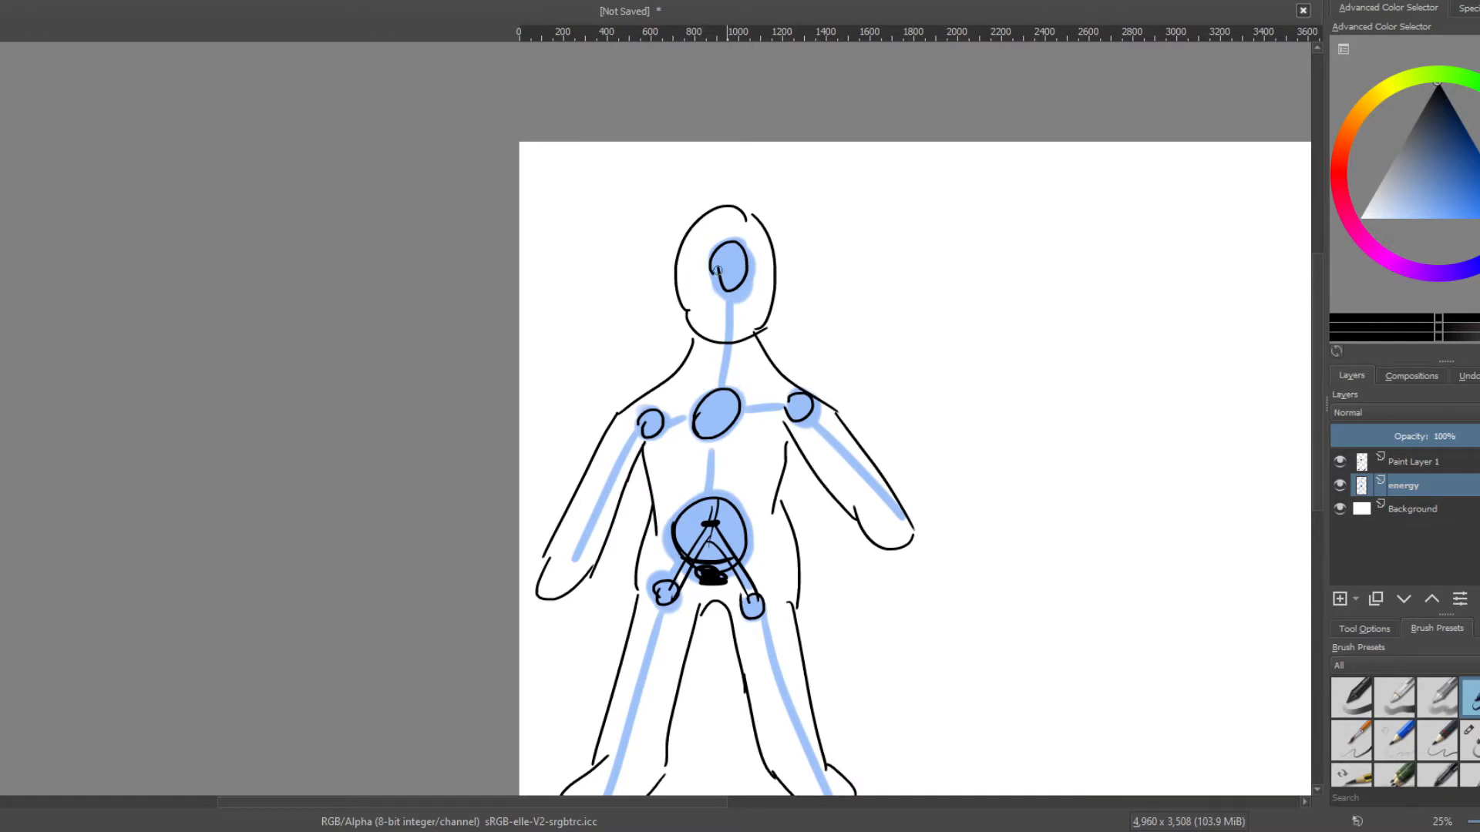
scroll(down, 3)
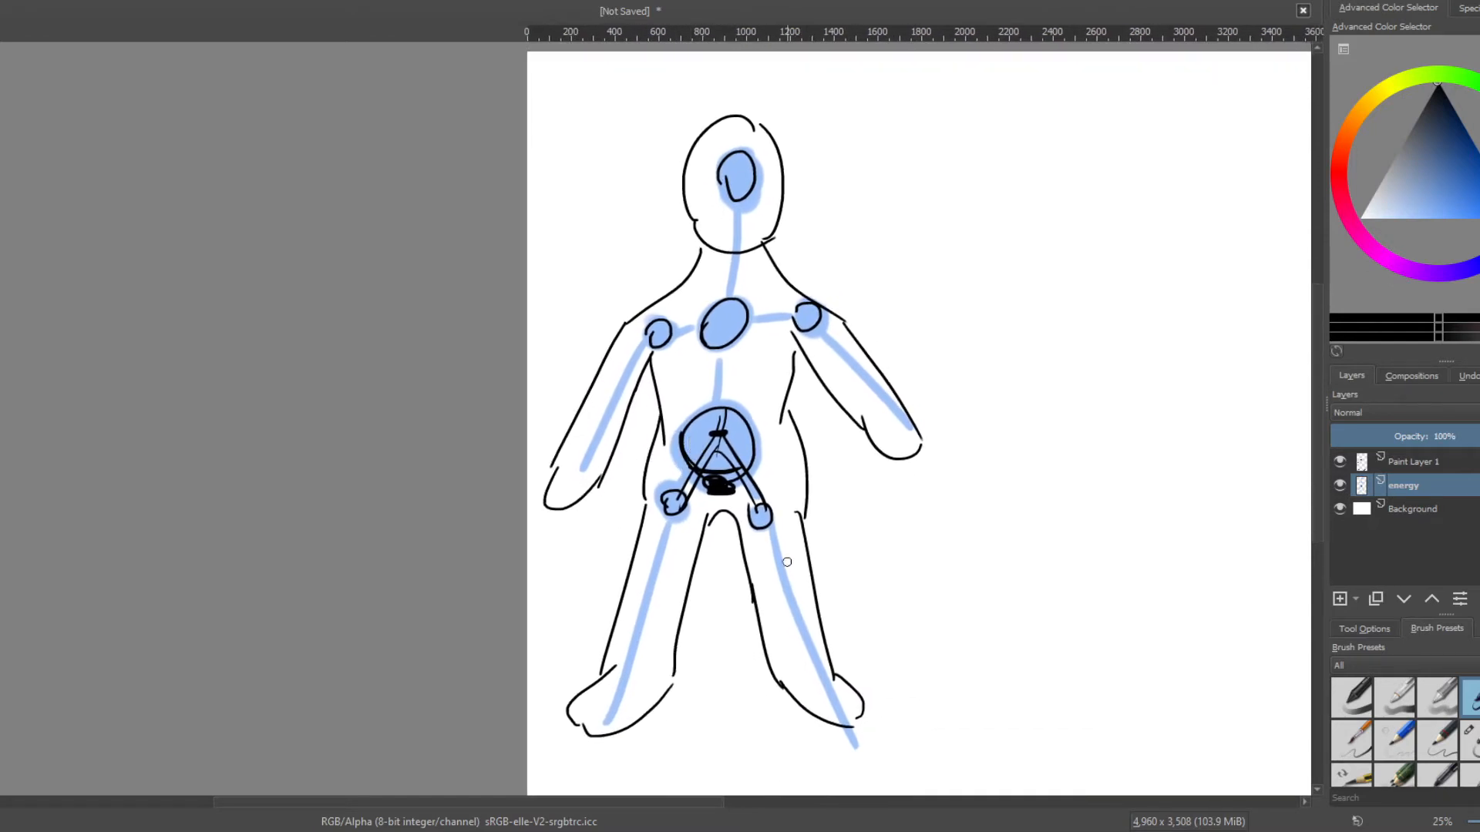
mouse_move(729, 450)
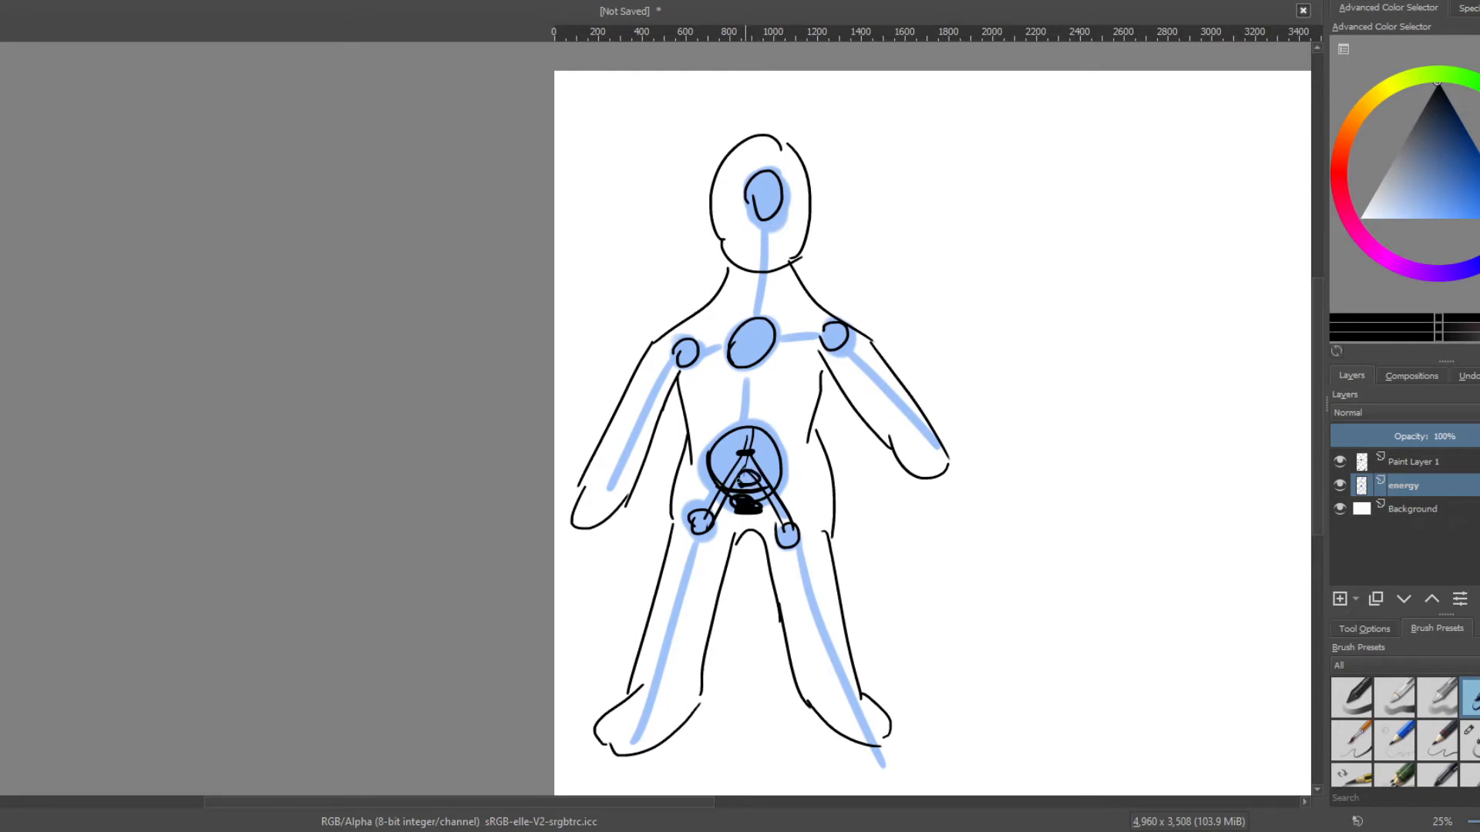
drag(737, 462, 751, 485)
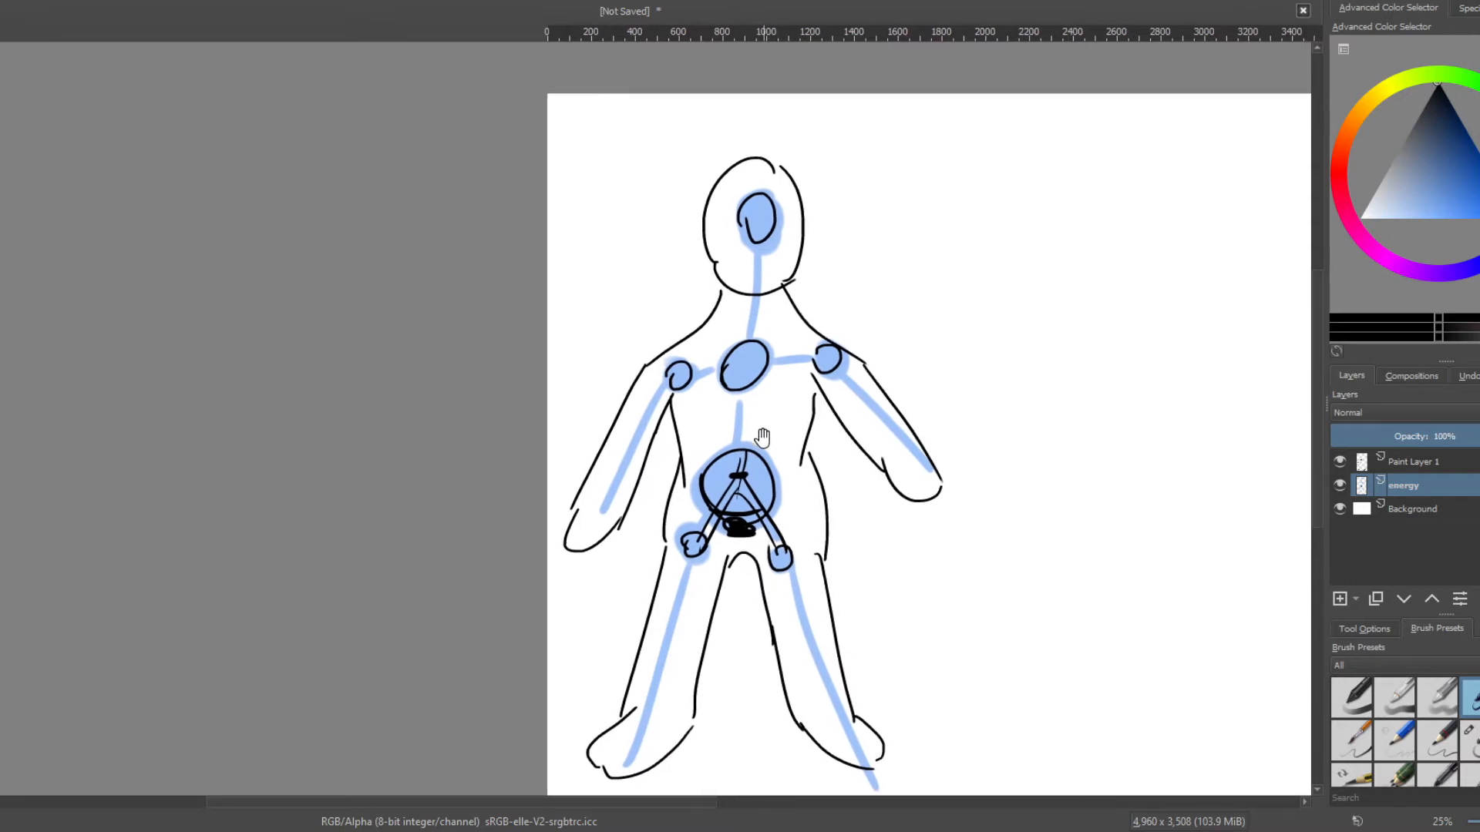
mouse_move(663, 442)
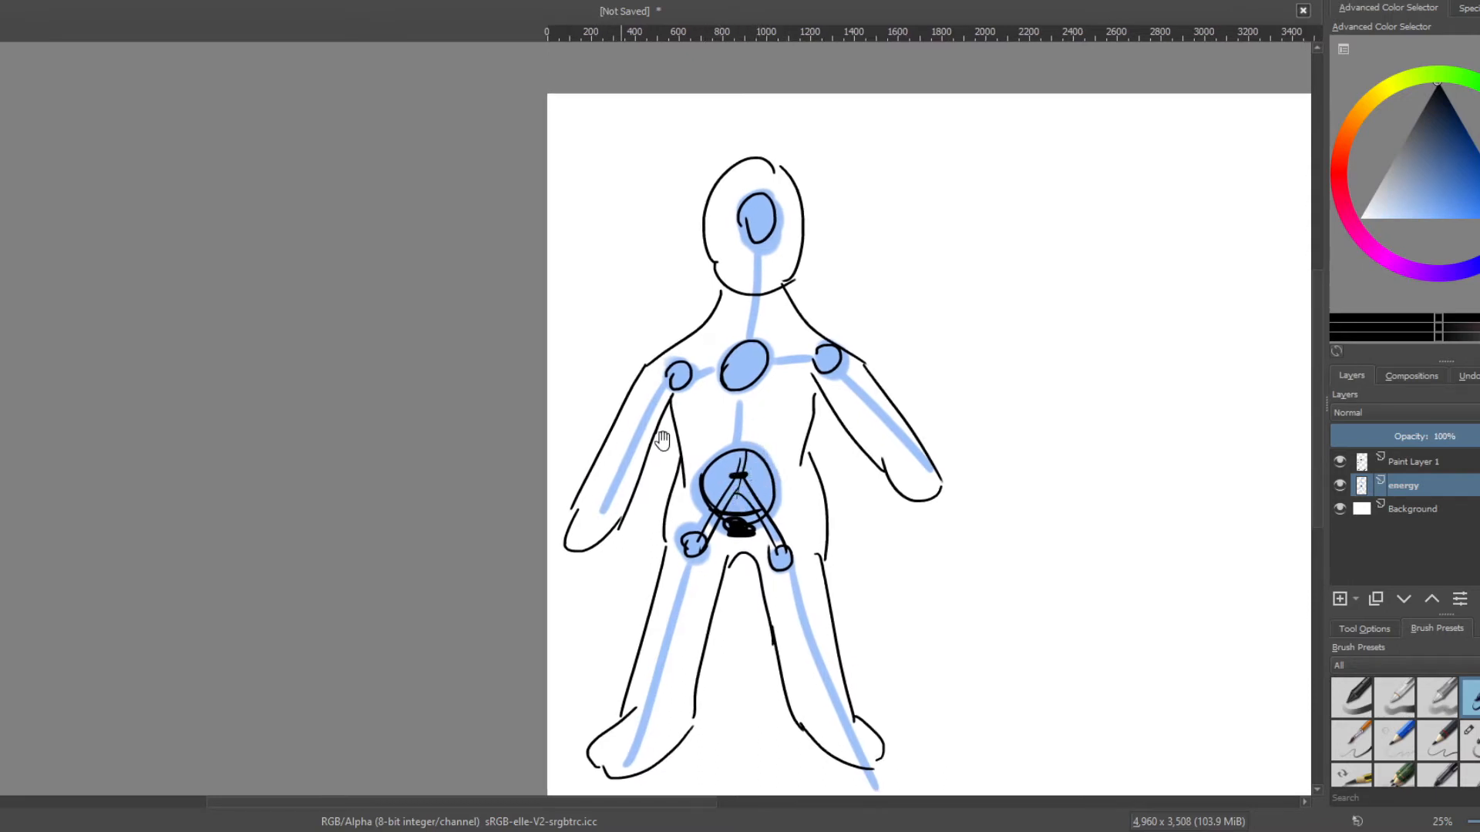
mouse_move(763, 394)
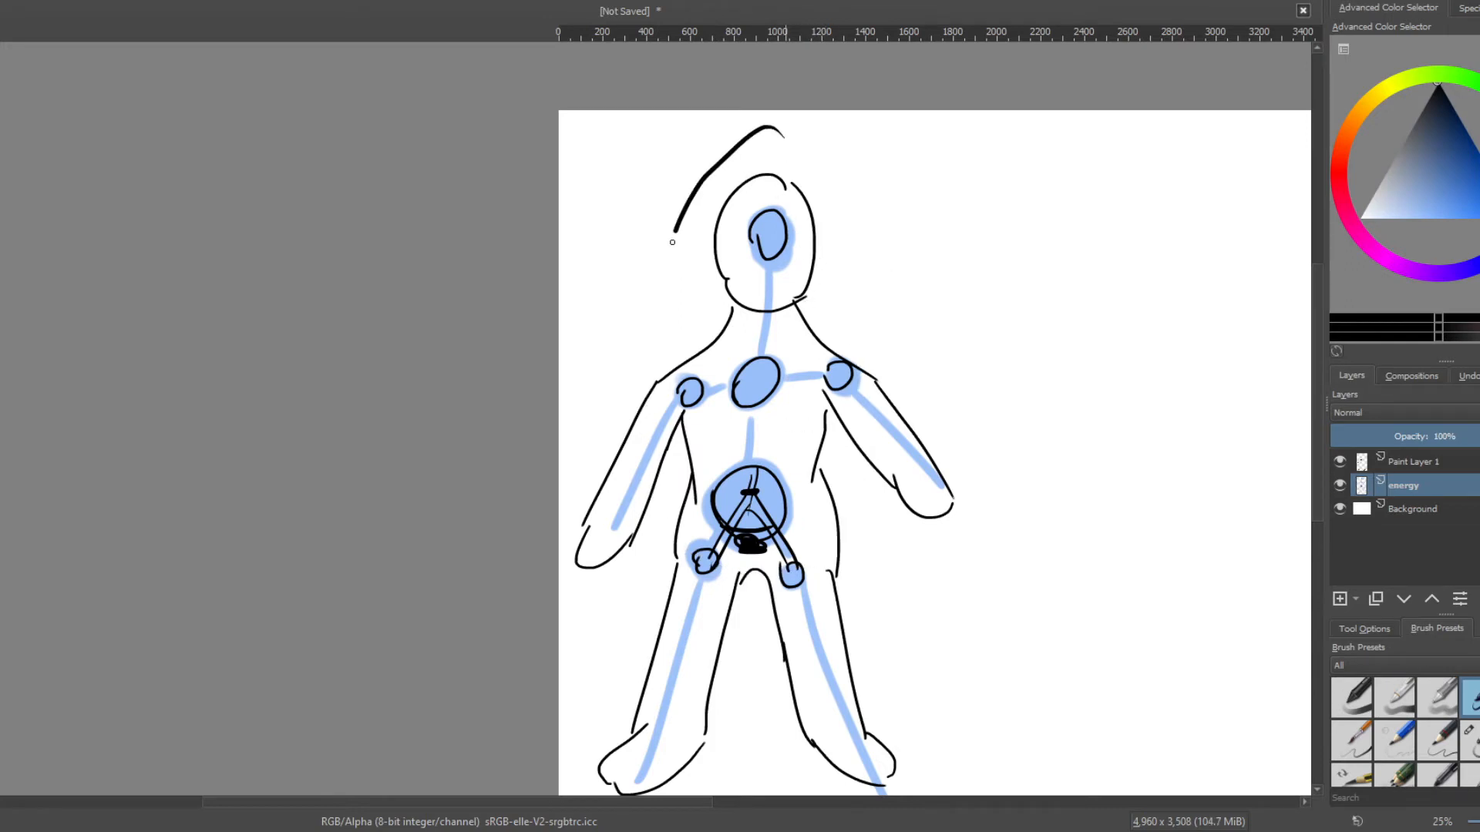
Draw two black strokes forming a close boundary outline hugging the body.
drag(671, 231, 737, 581)
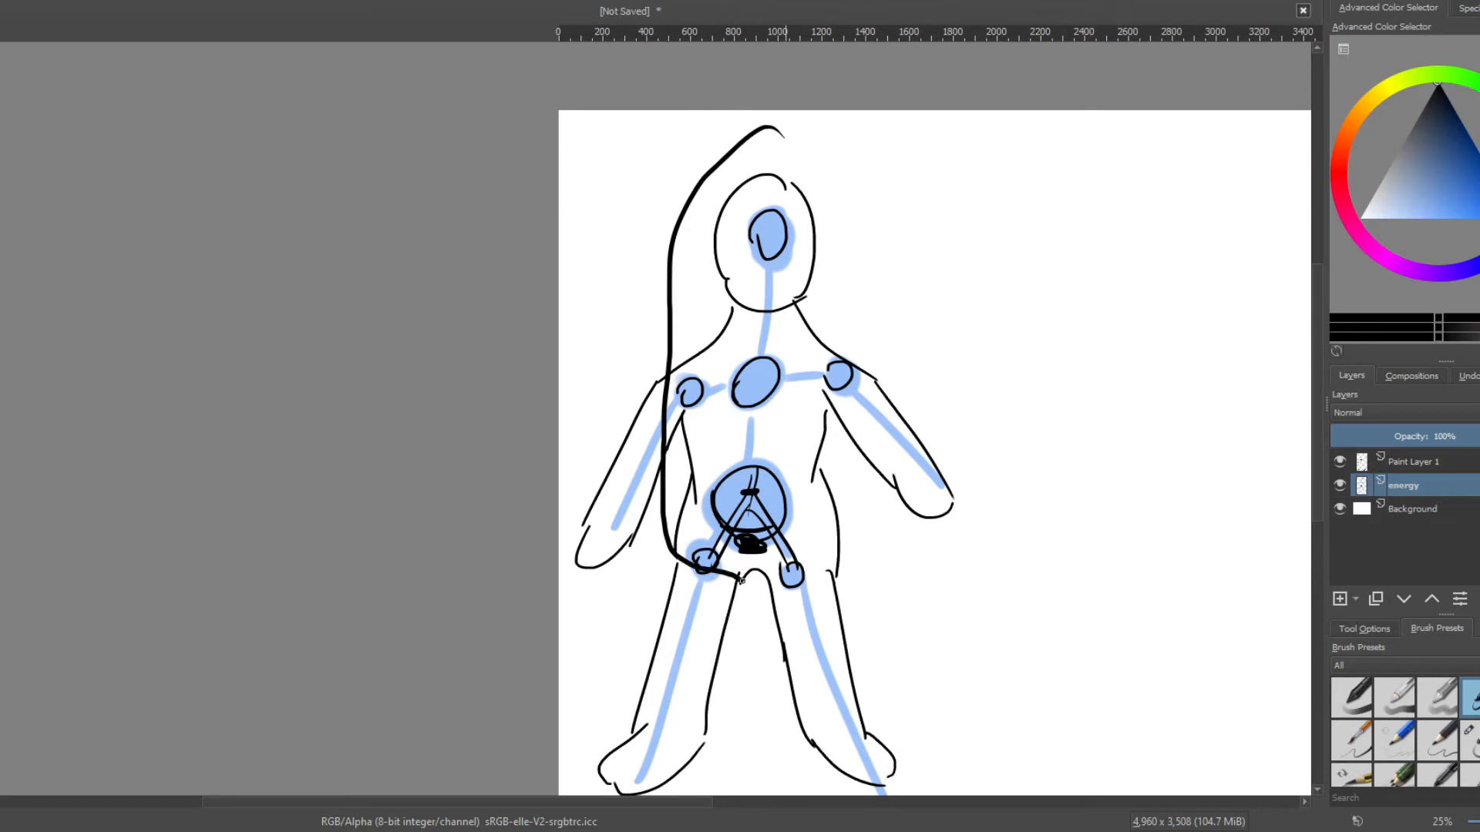
drag(843, 279, 742, 581)
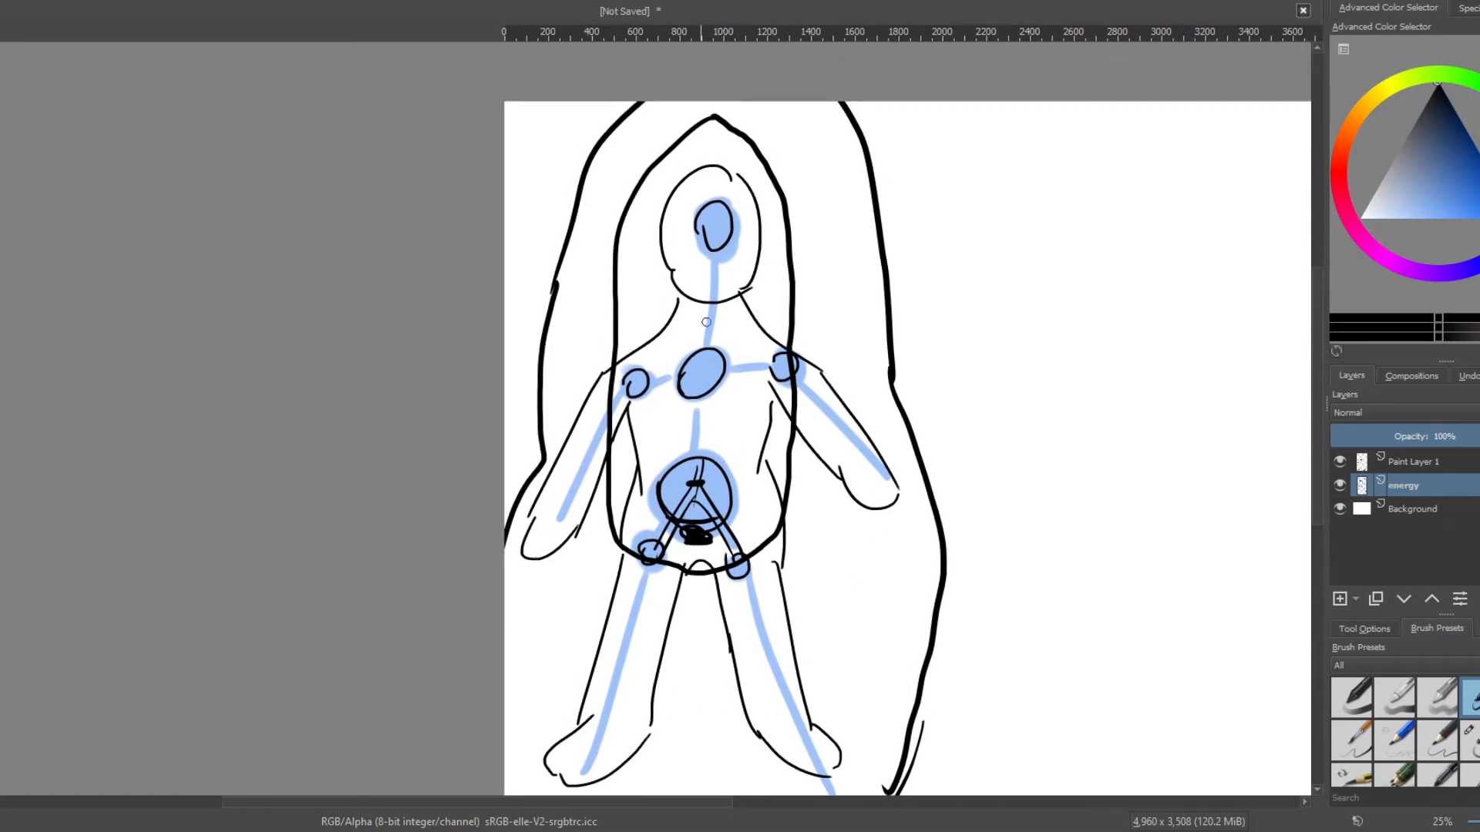
mouse_move(712, 413)
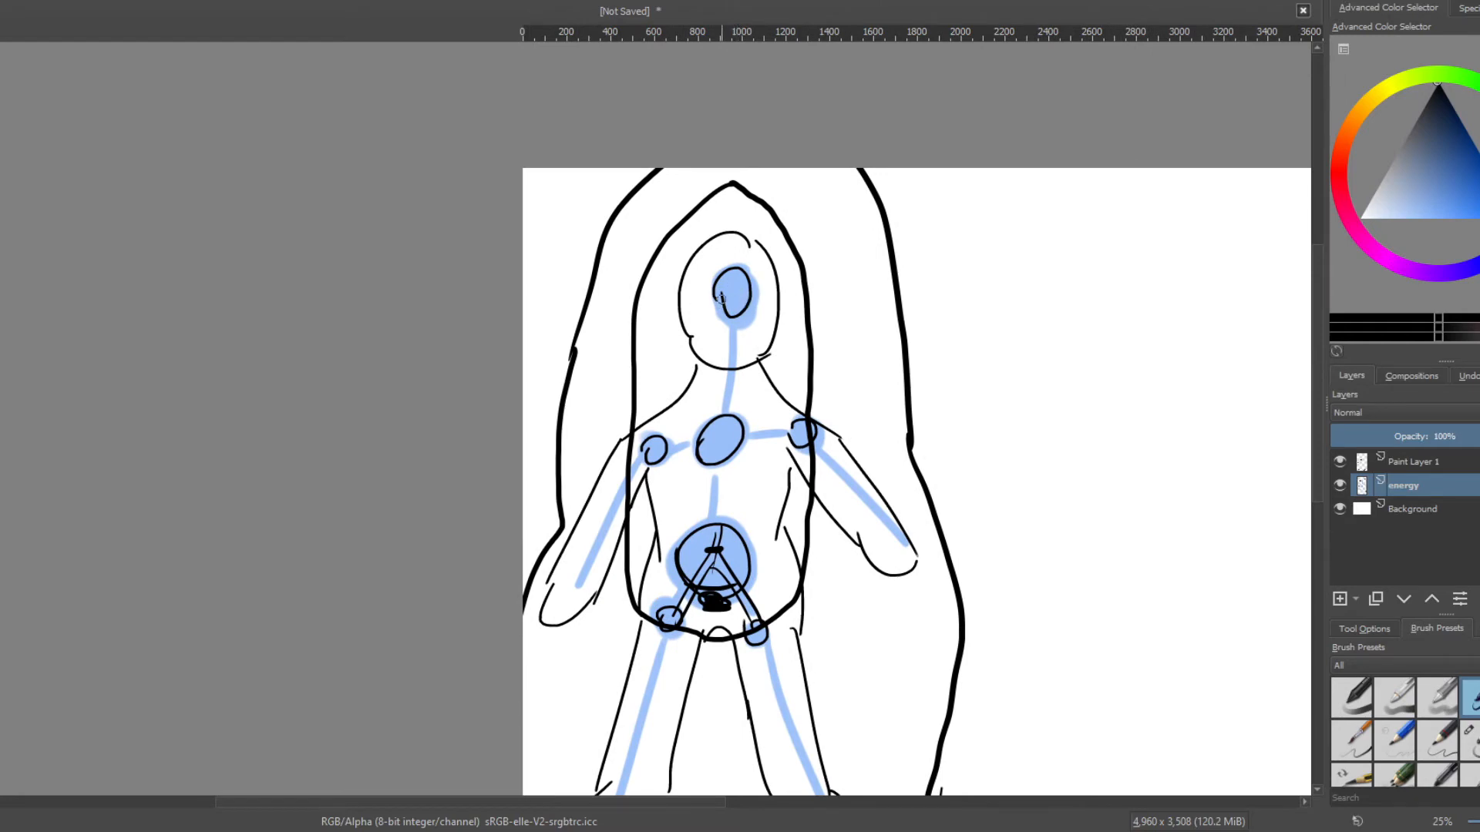
scroll(down, 3)
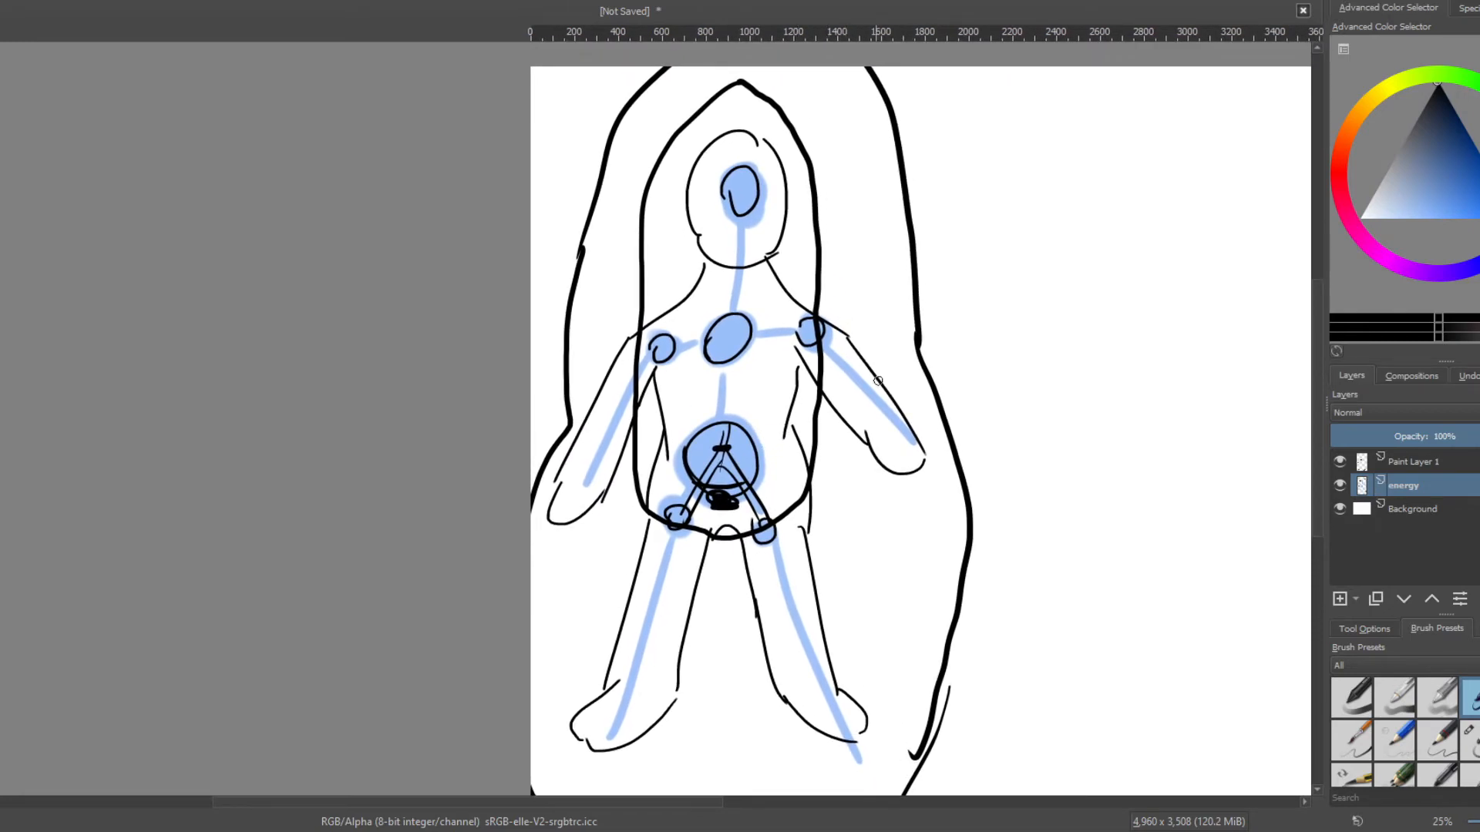
mouse_move(699, 529)
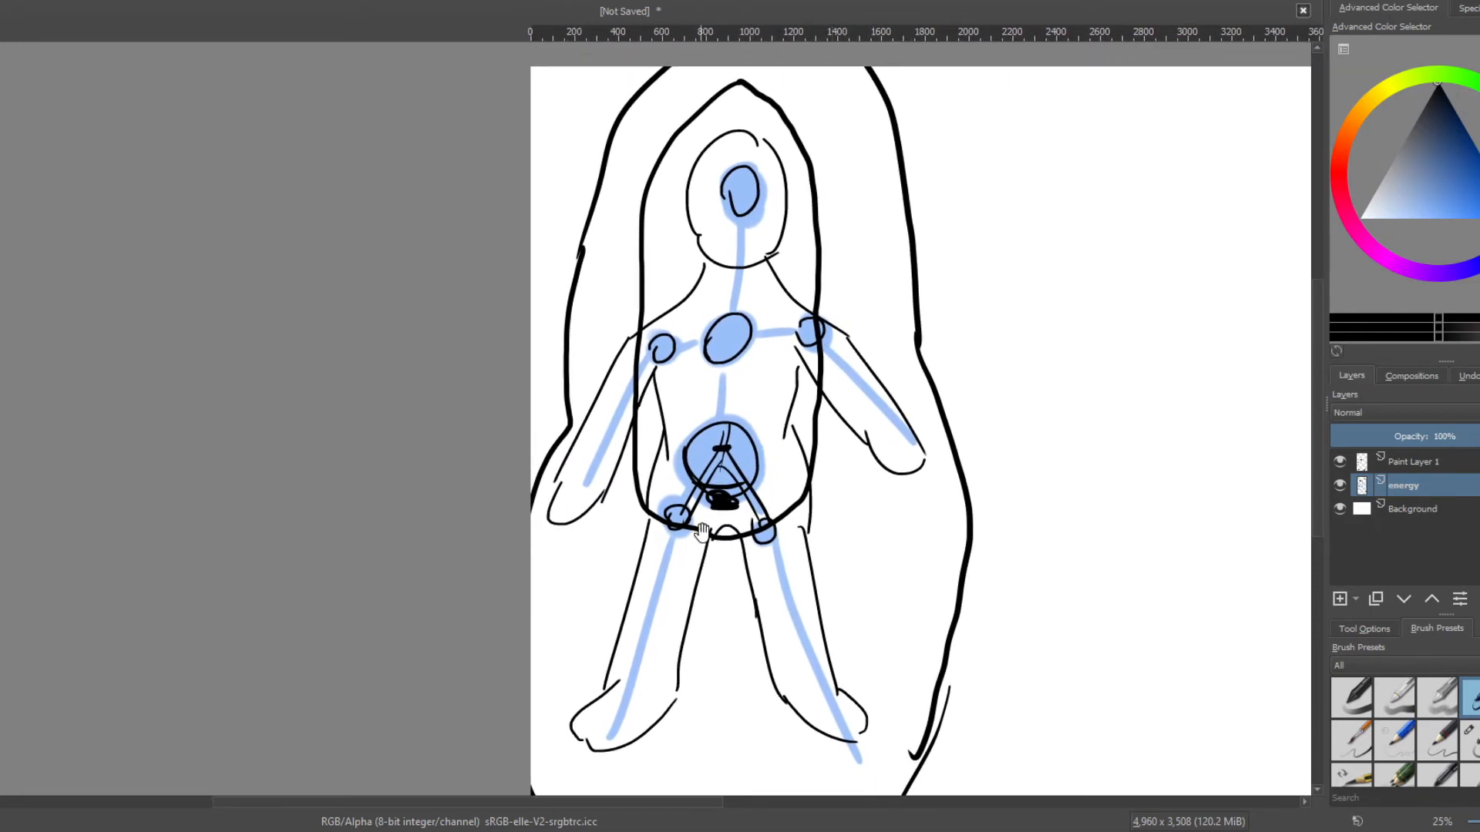
scroll(down, 3)
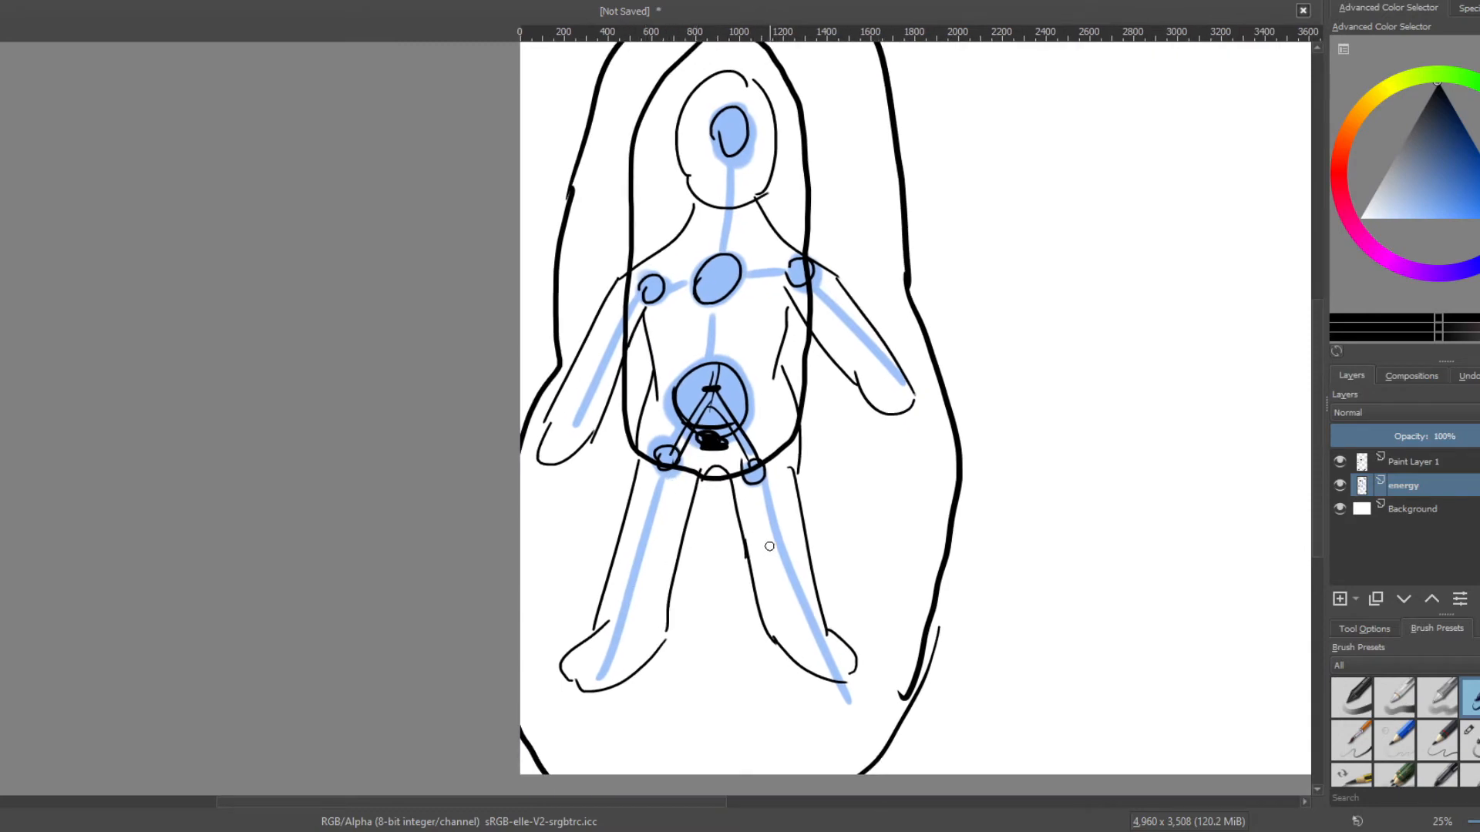
mouse_move(750, 537)
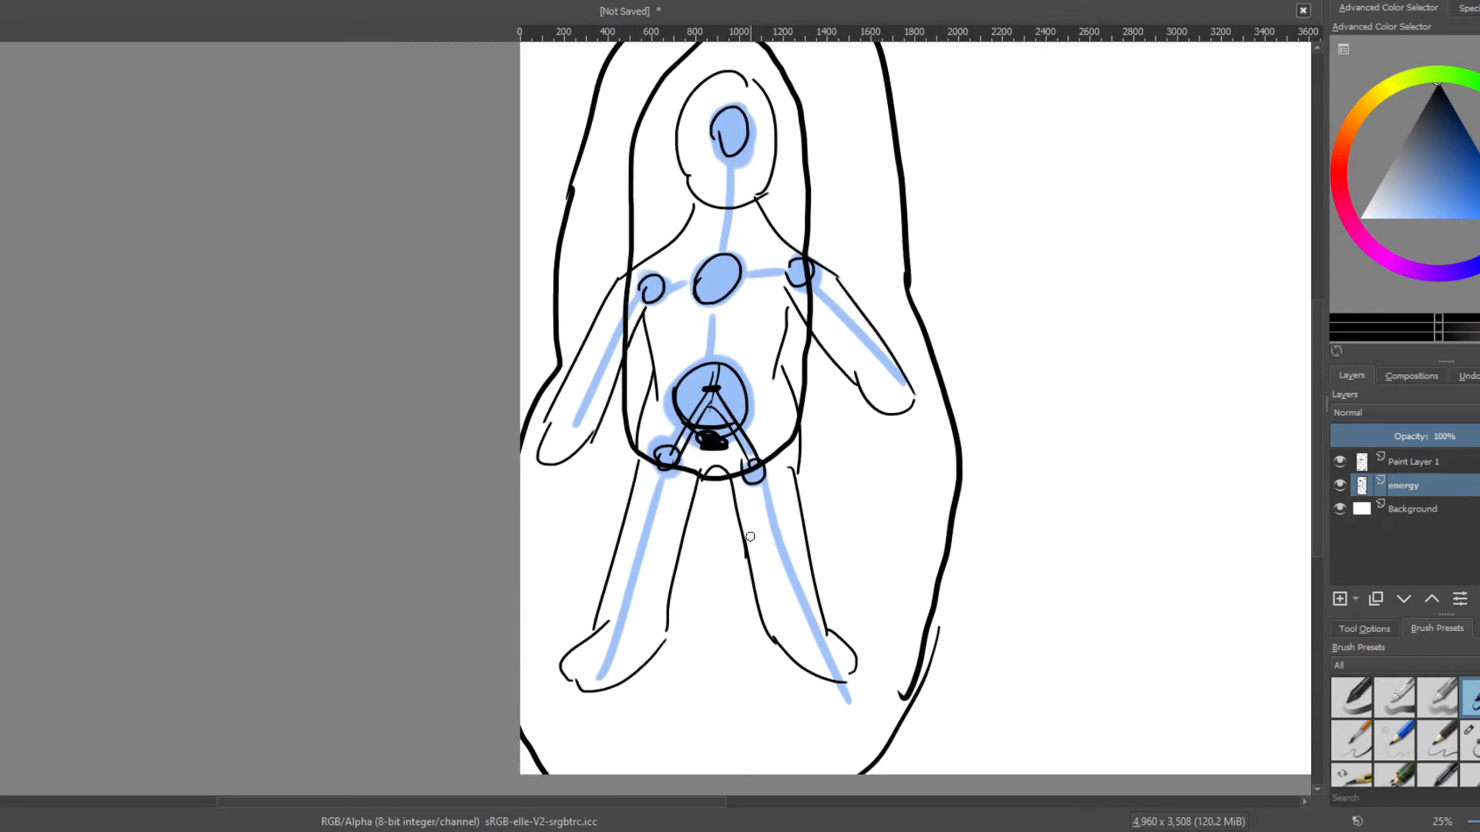
mouse_move(790, 581)
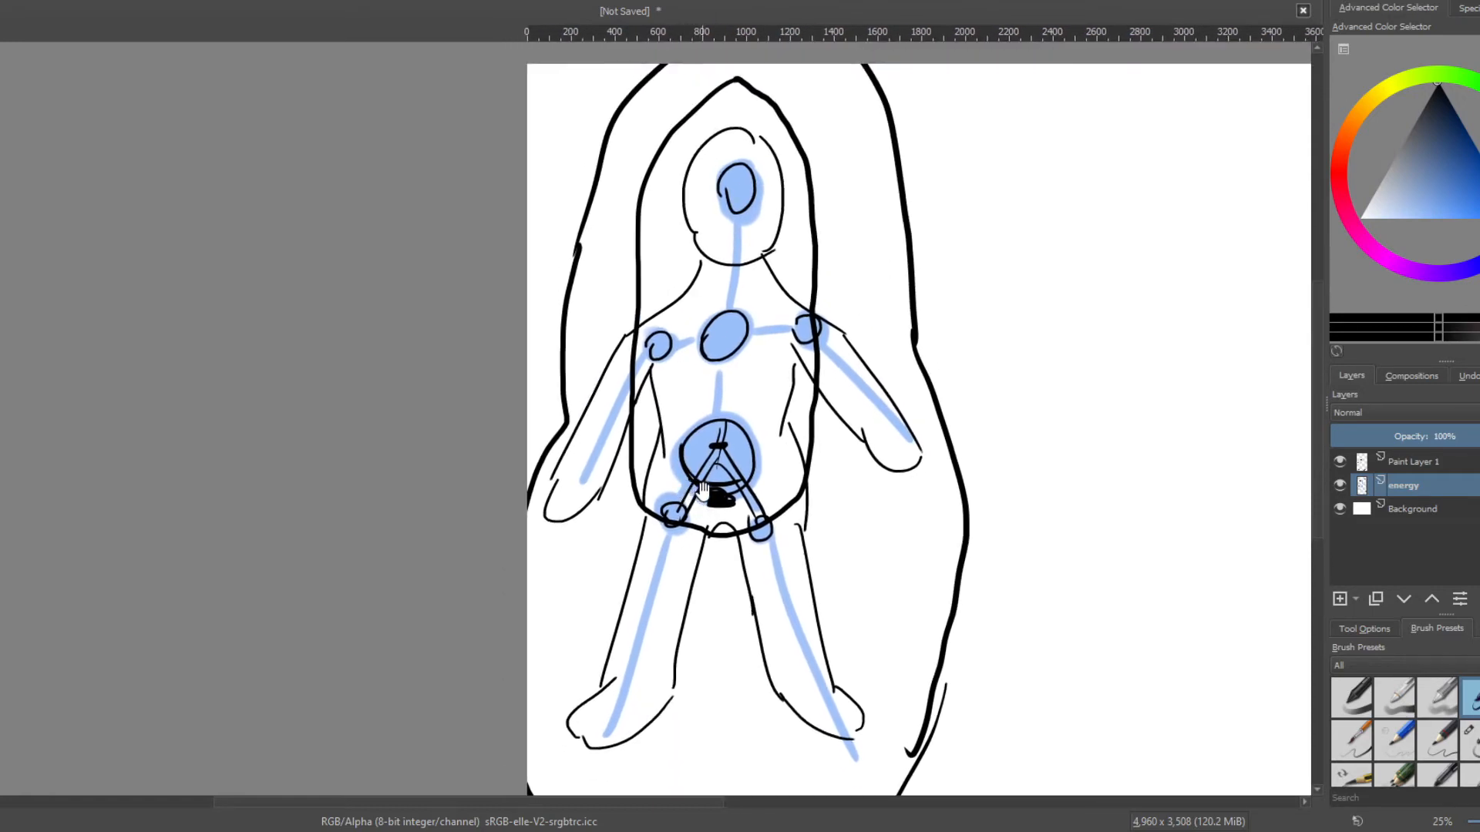
mouse_move(759, 462)
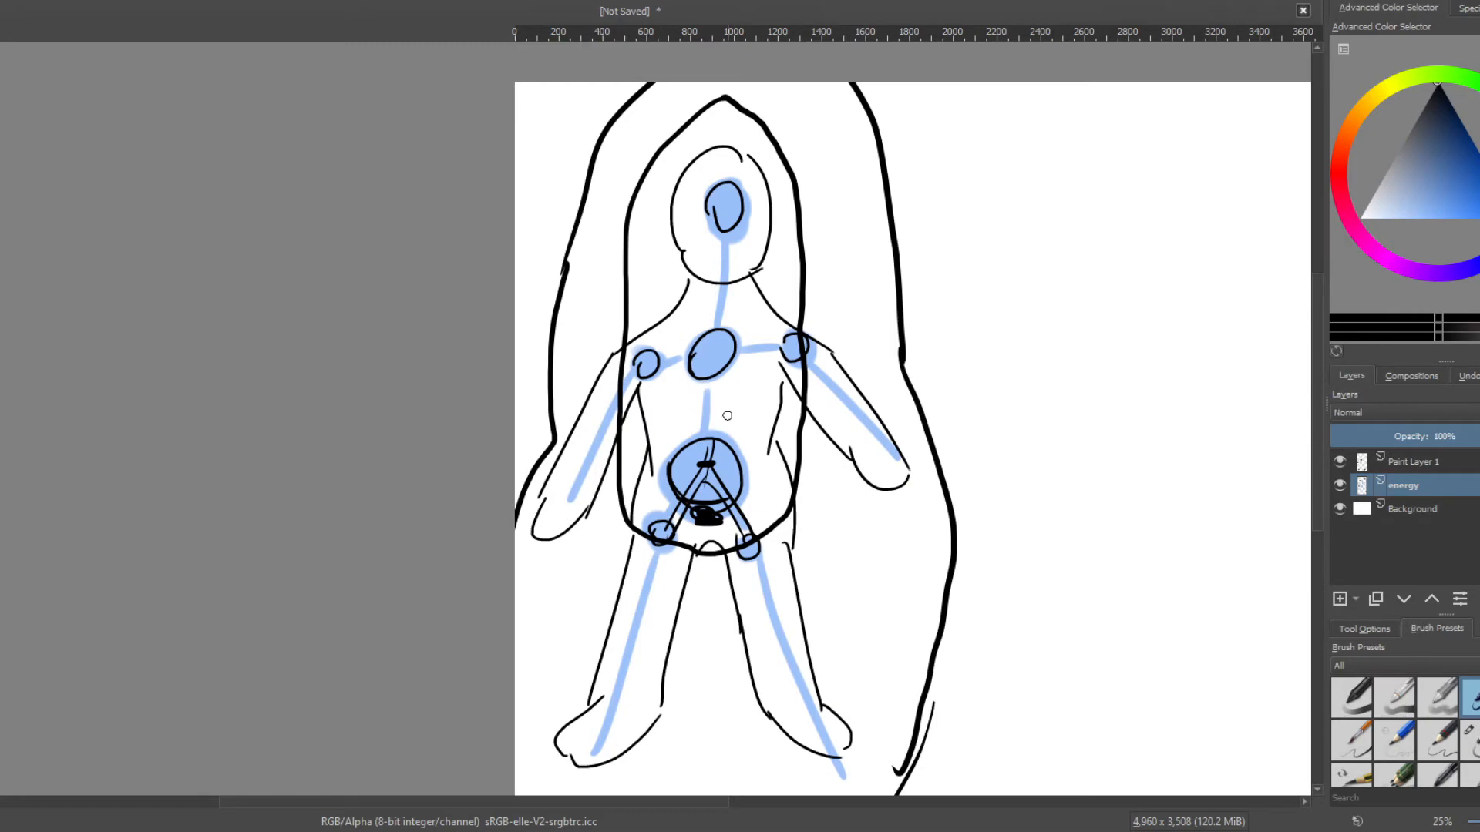
mouse_move(759, 356)
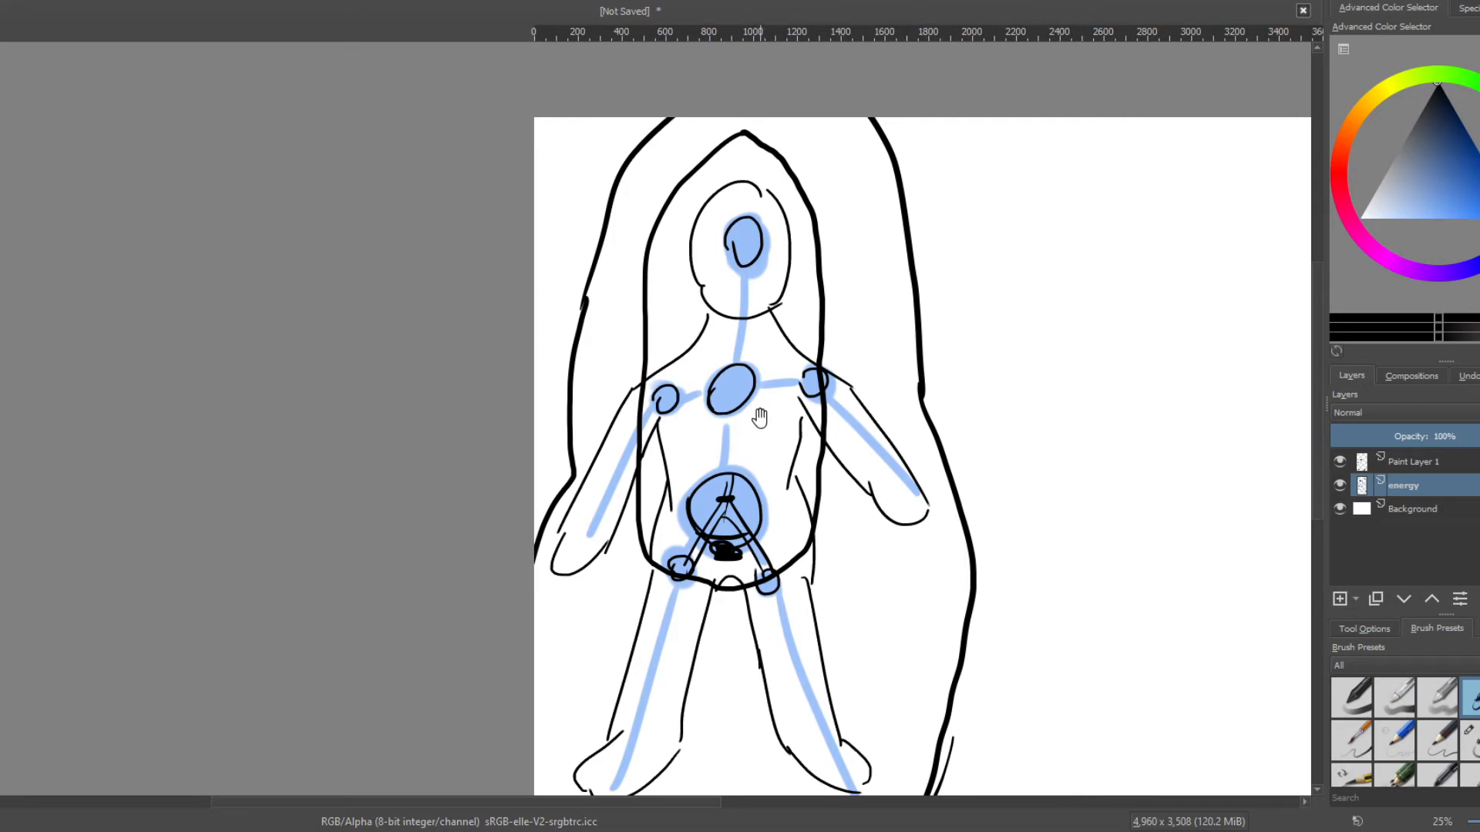
mouse_move(772, 379)
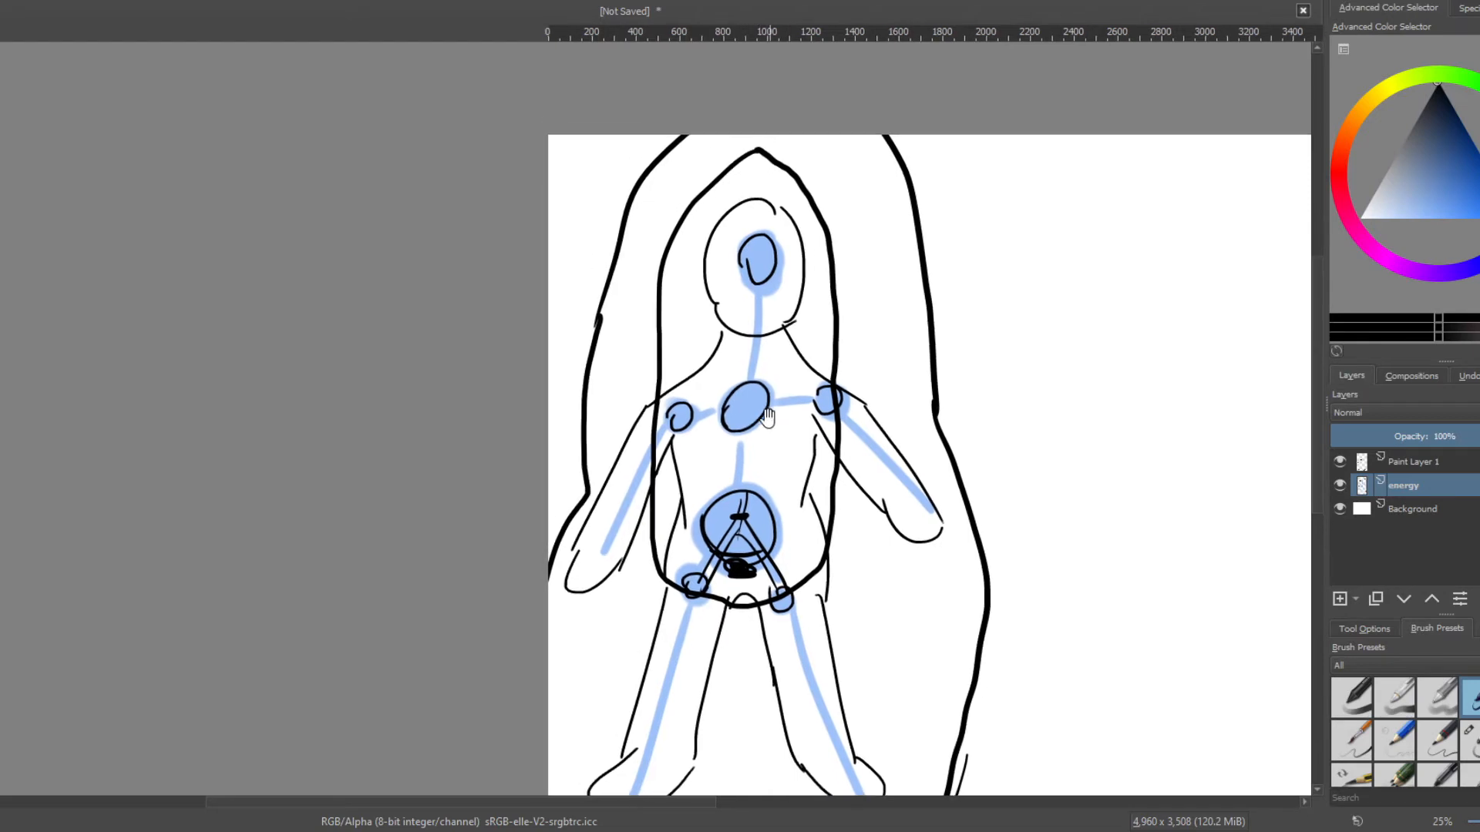
mouse_move(749, 420)
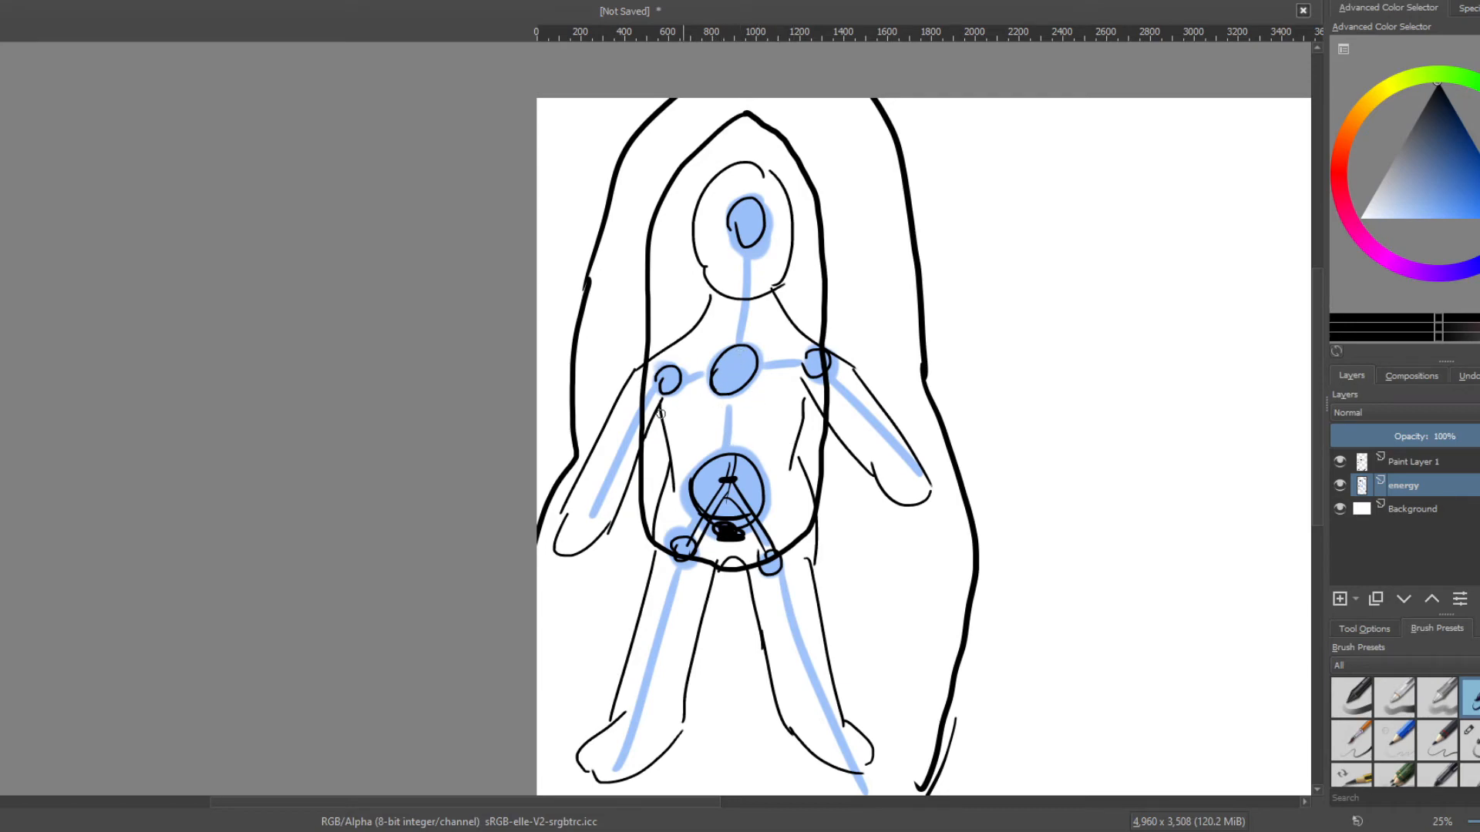
mouse_move(772, 367)
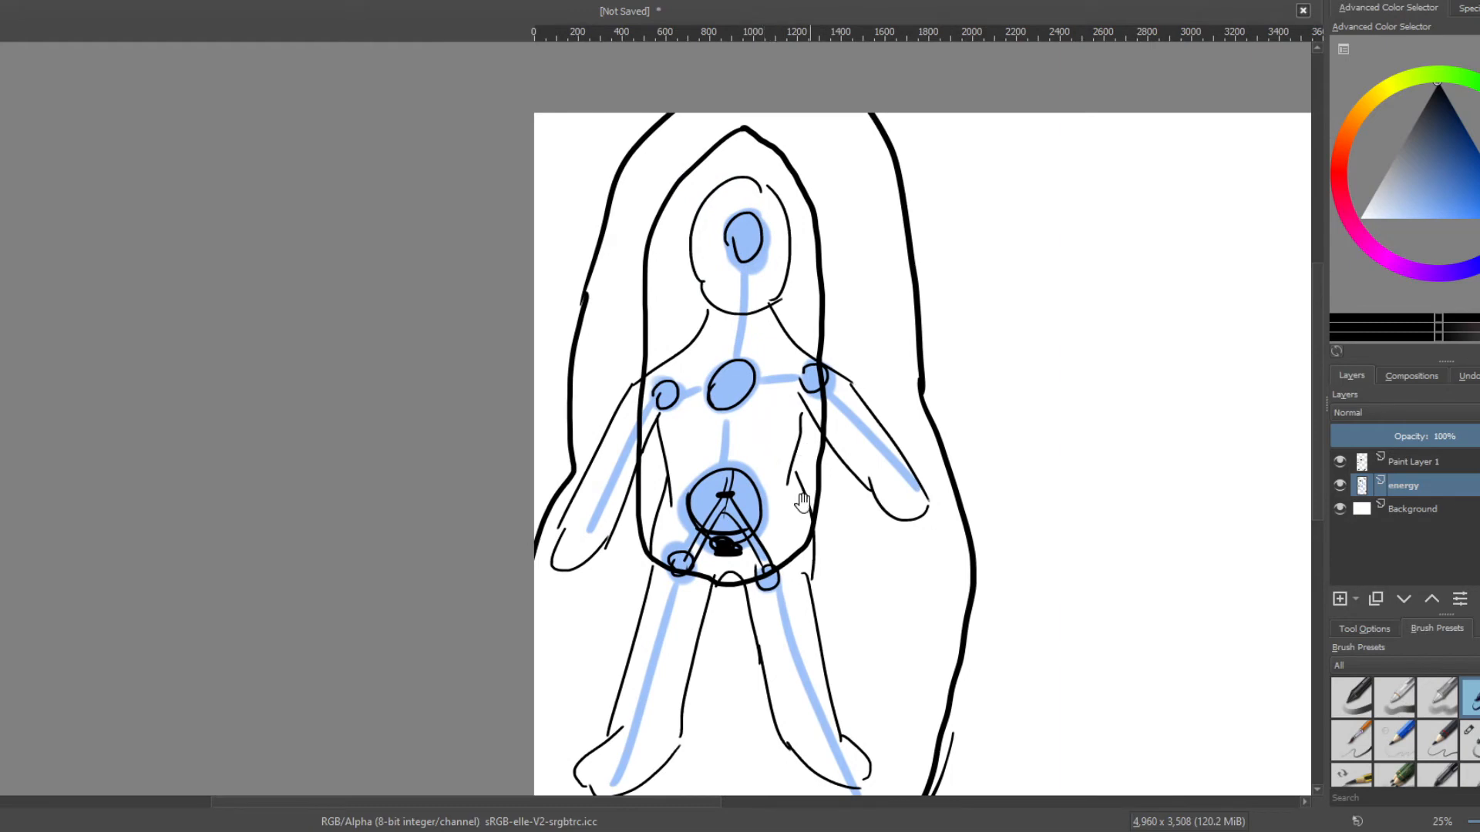
mouse_move(823, 526)
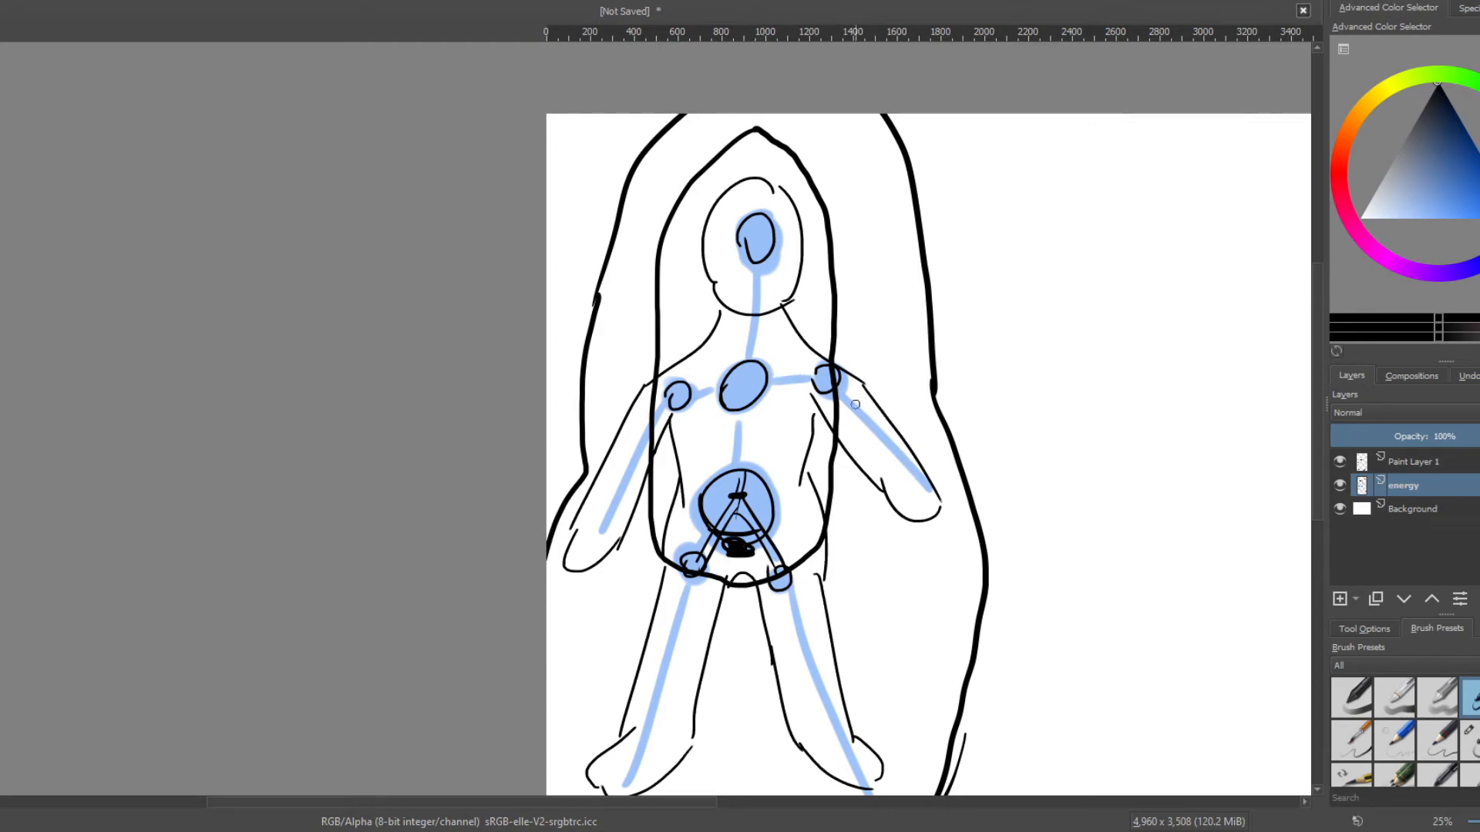
mouse_move(812, 356)
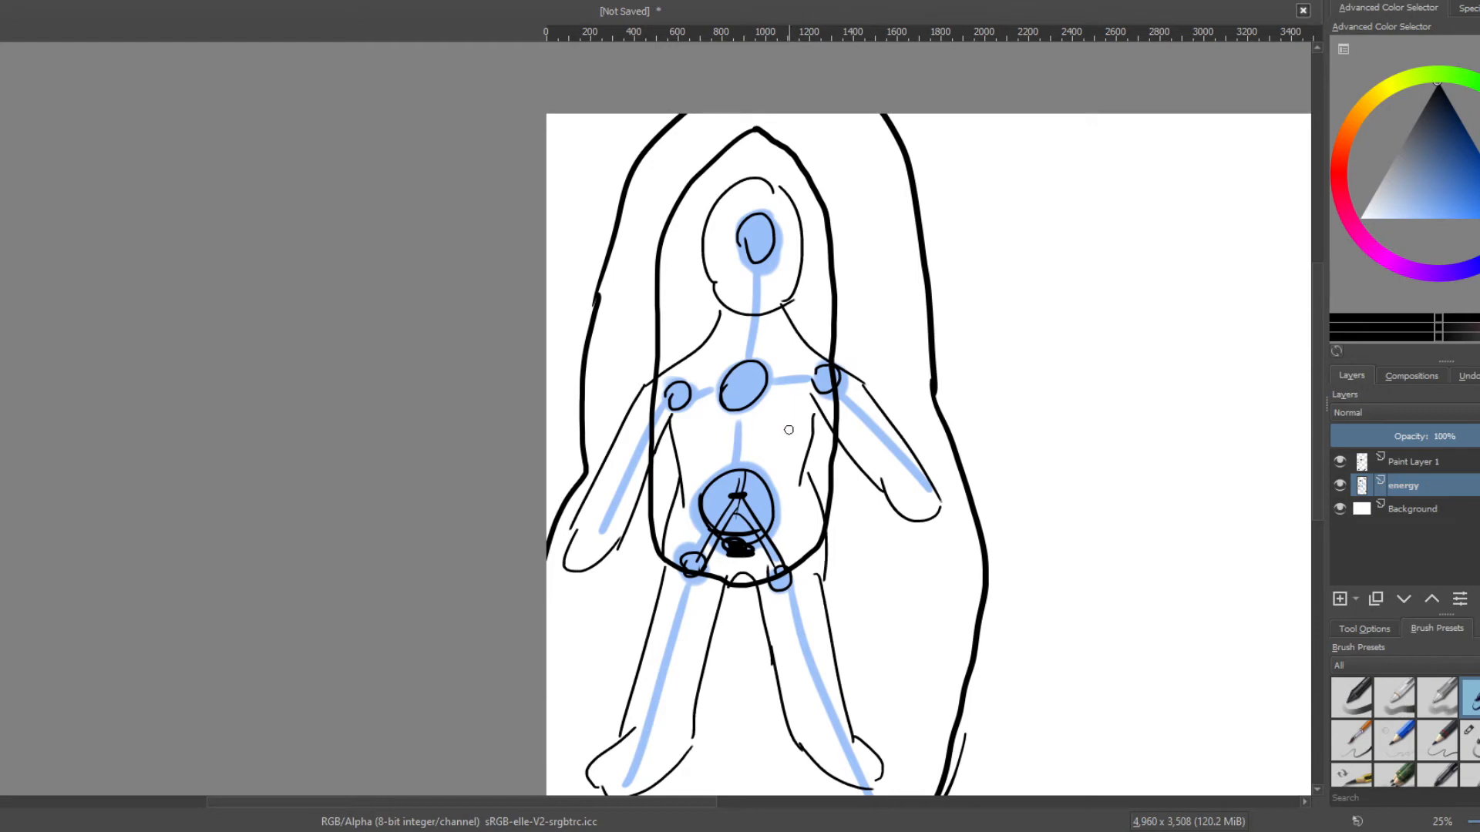
mouse_move(695, 441)
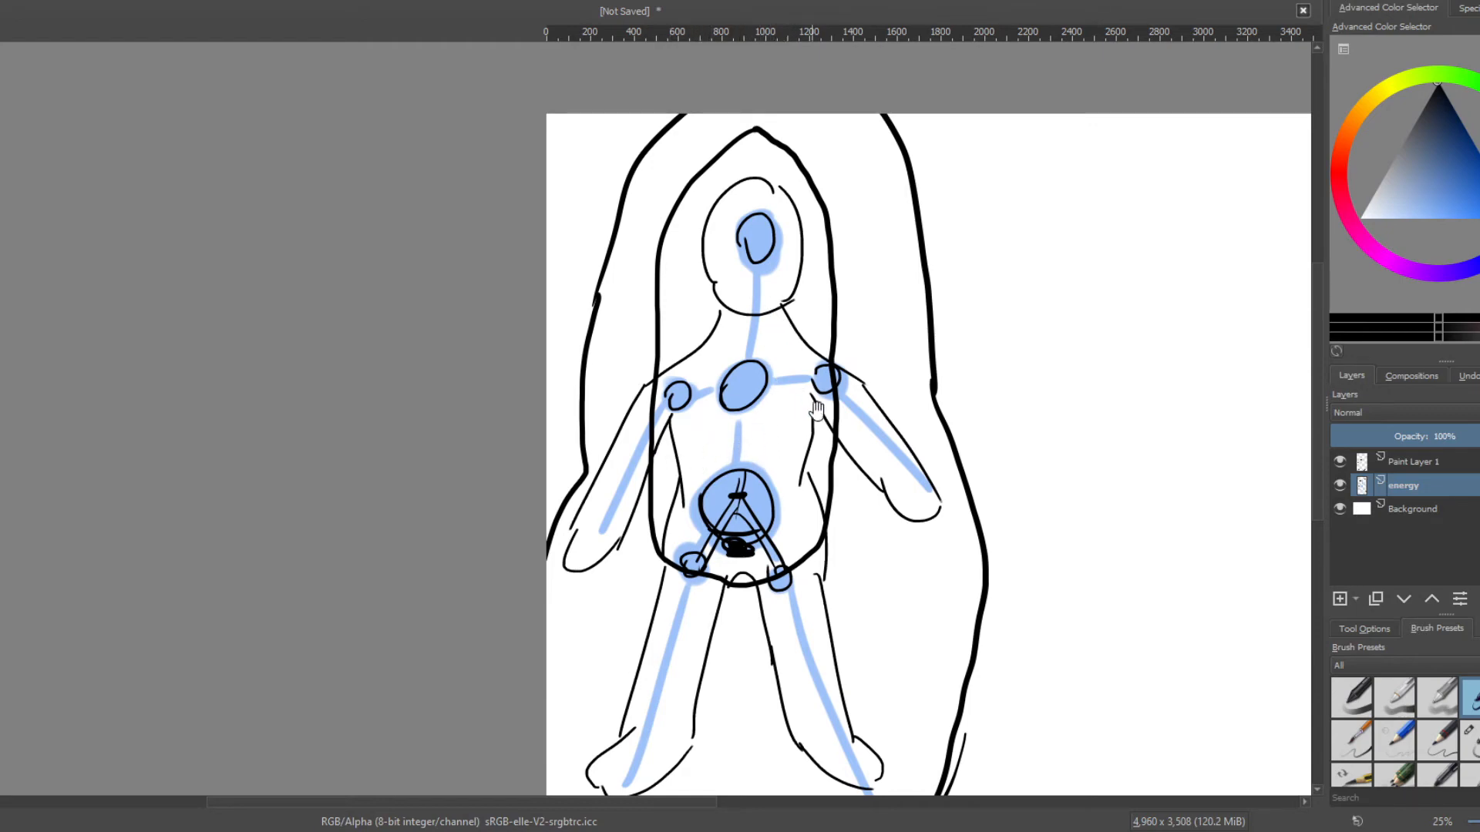
mouse_move(676, 390)
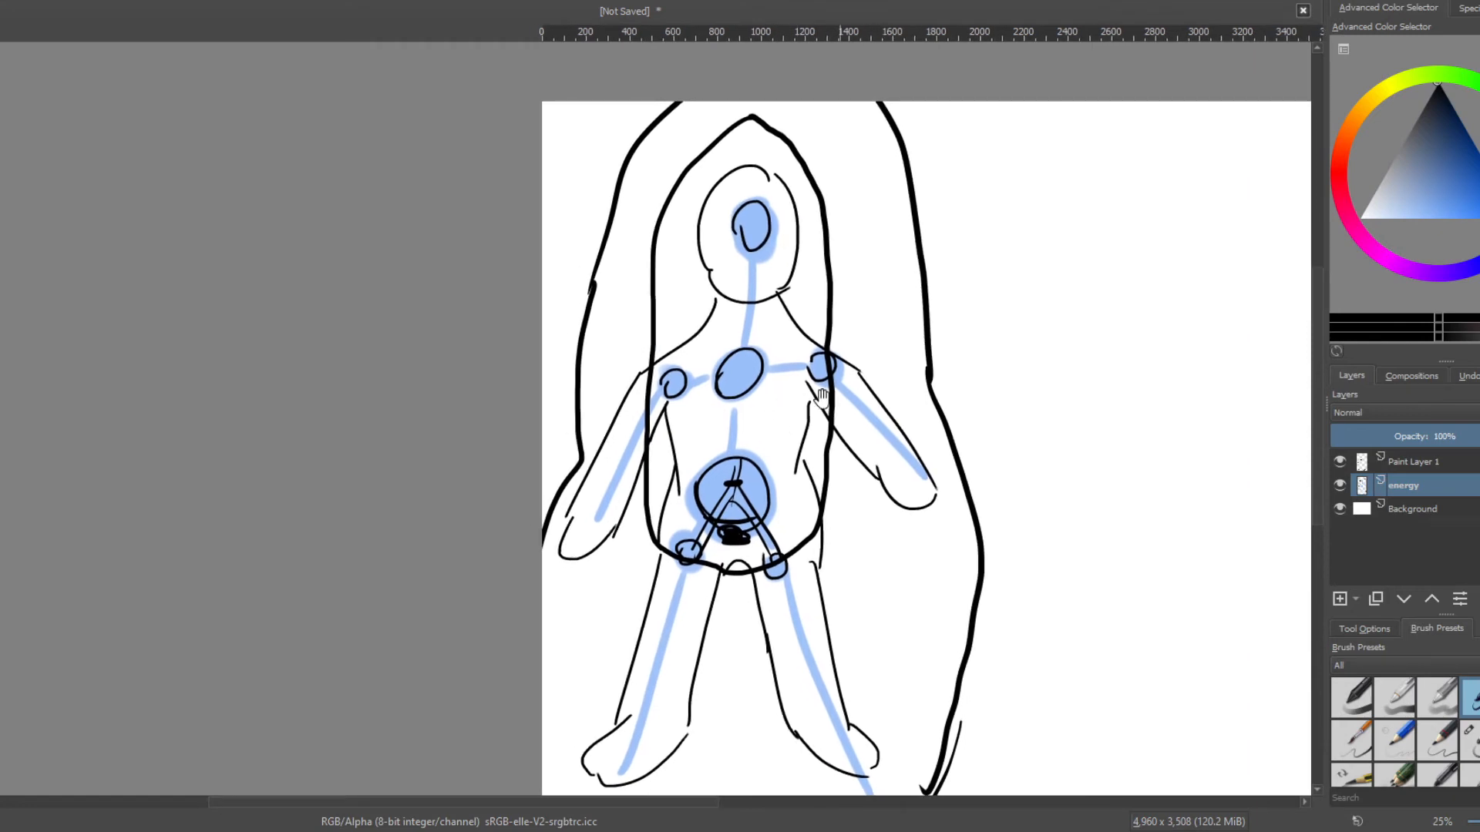
mouse_move(772, 390)
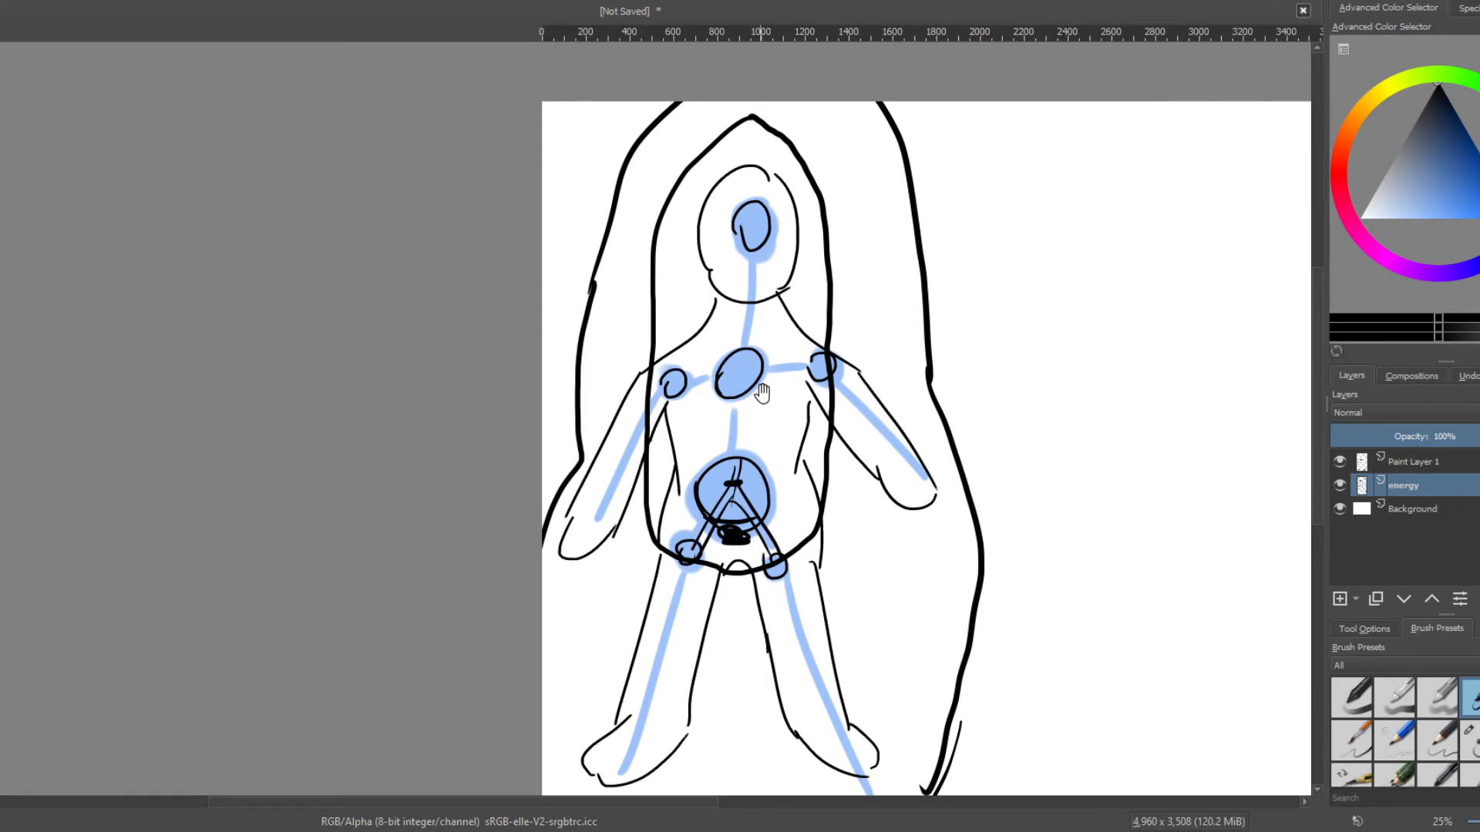
mouse_move(780, 364)
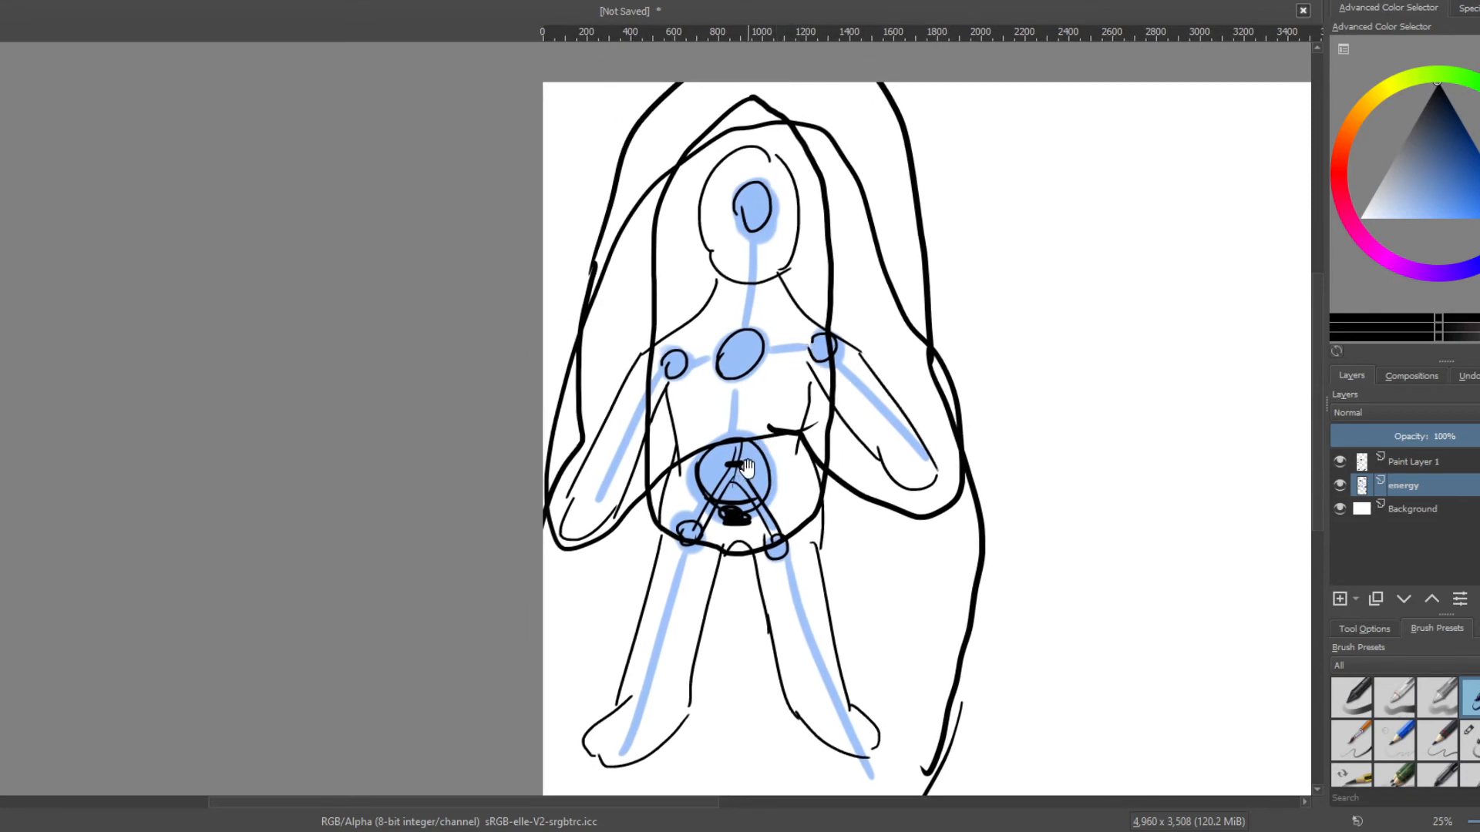
mouse_move(775, 465)
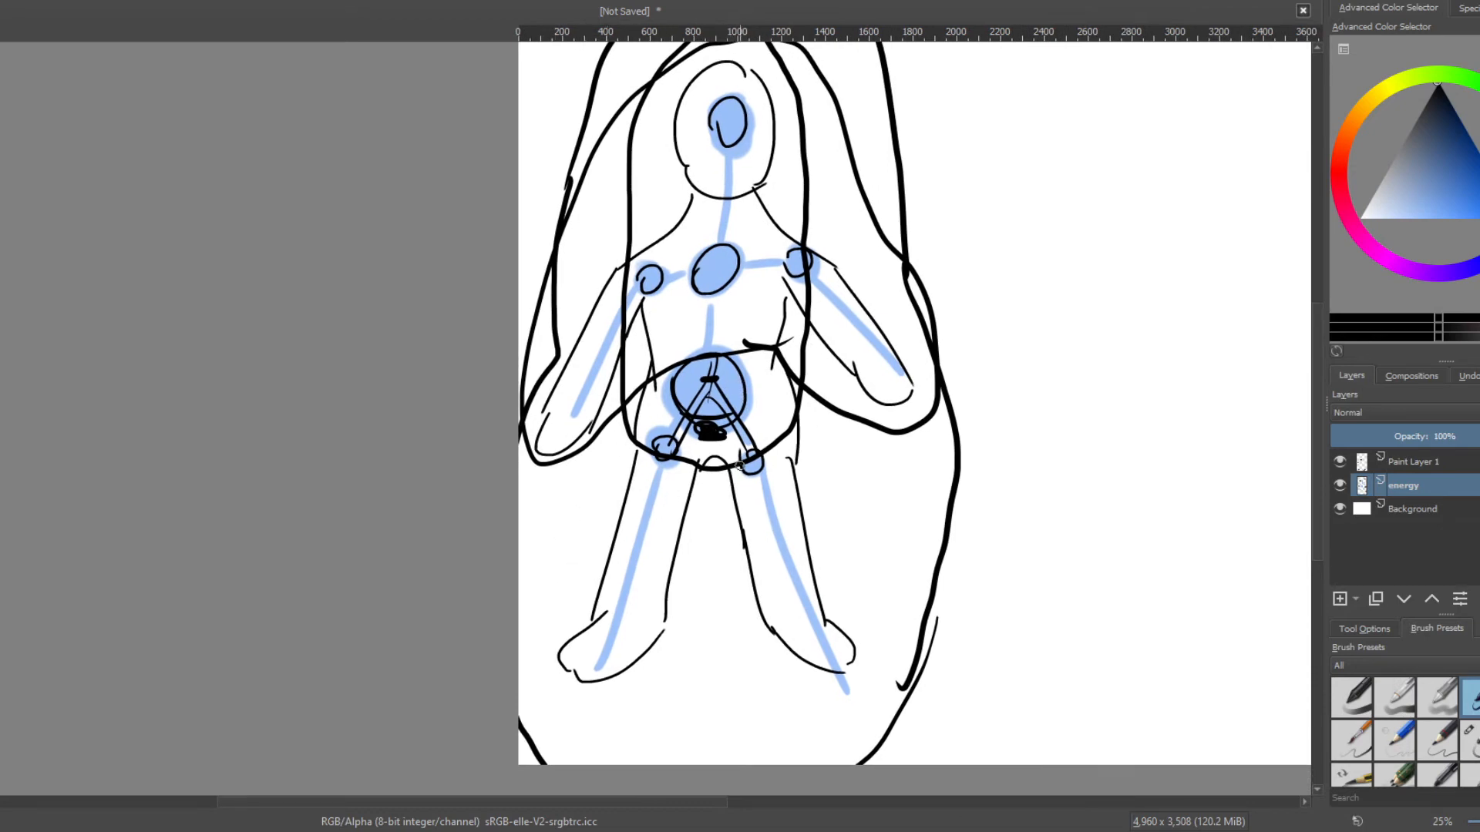
mouse_move(744, 491)
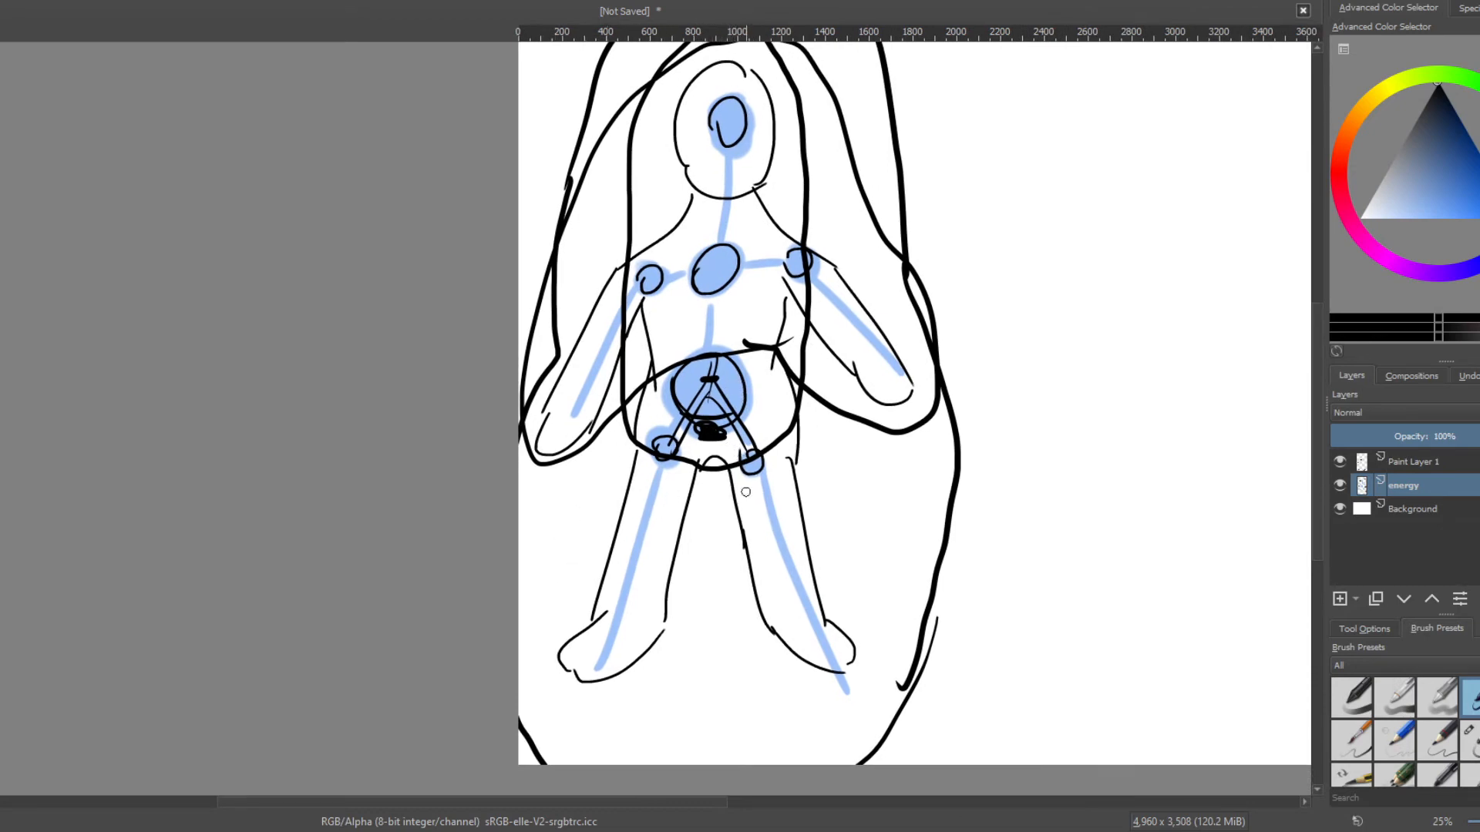
mouse_move(777, 527)
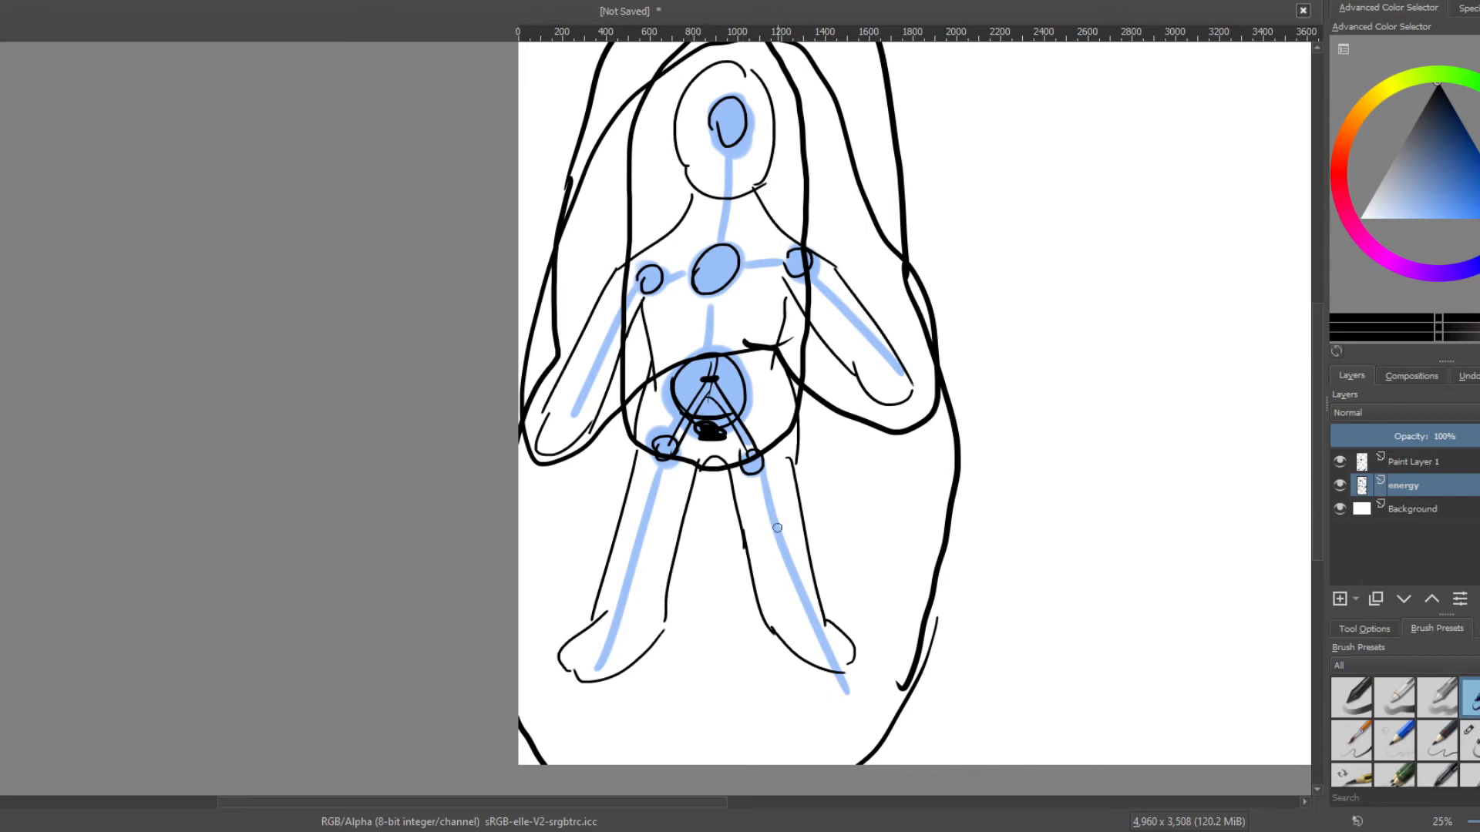
mouse_move(780, 541)
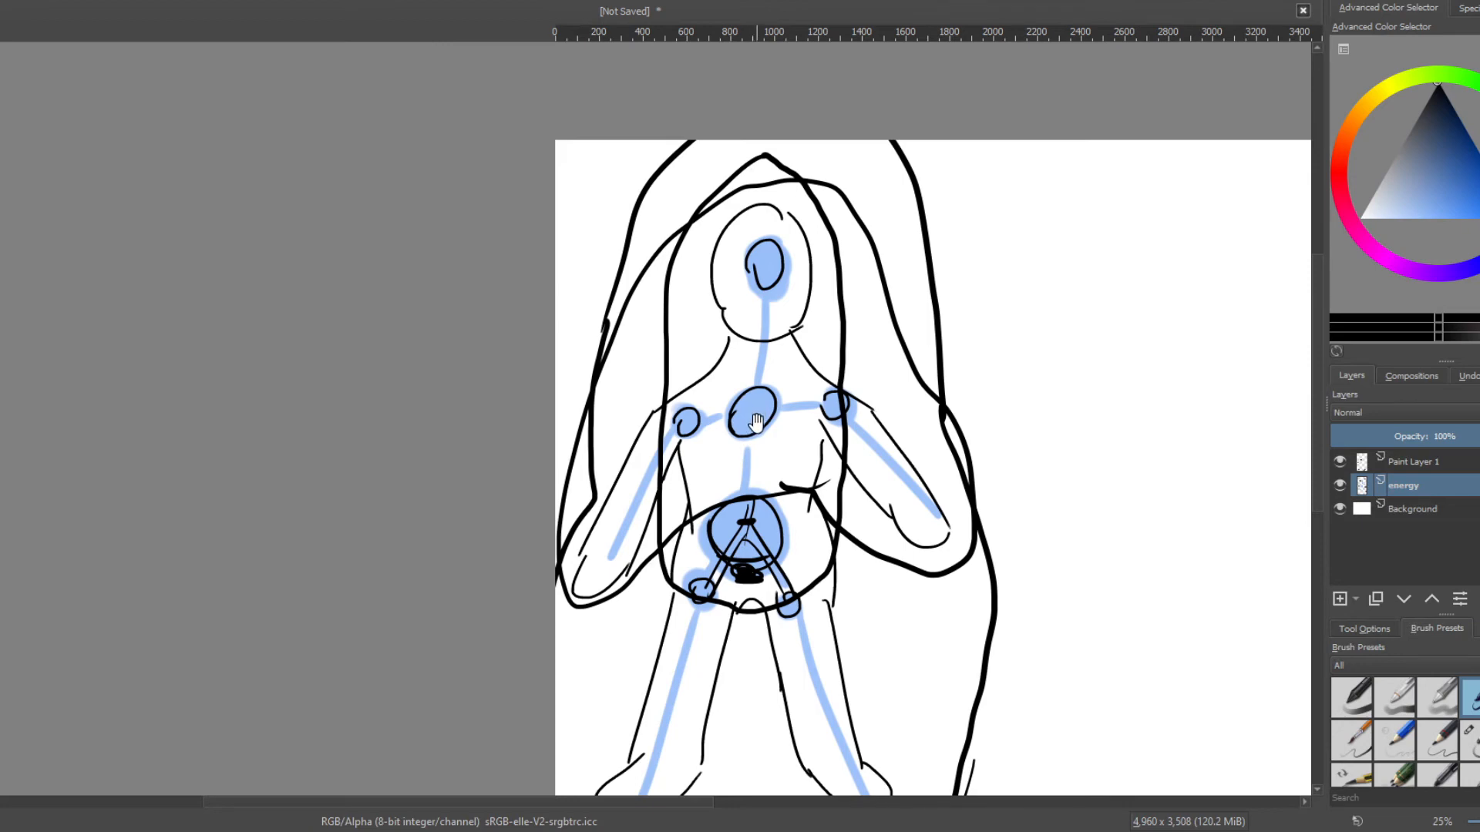
mouse_move(772, 430)
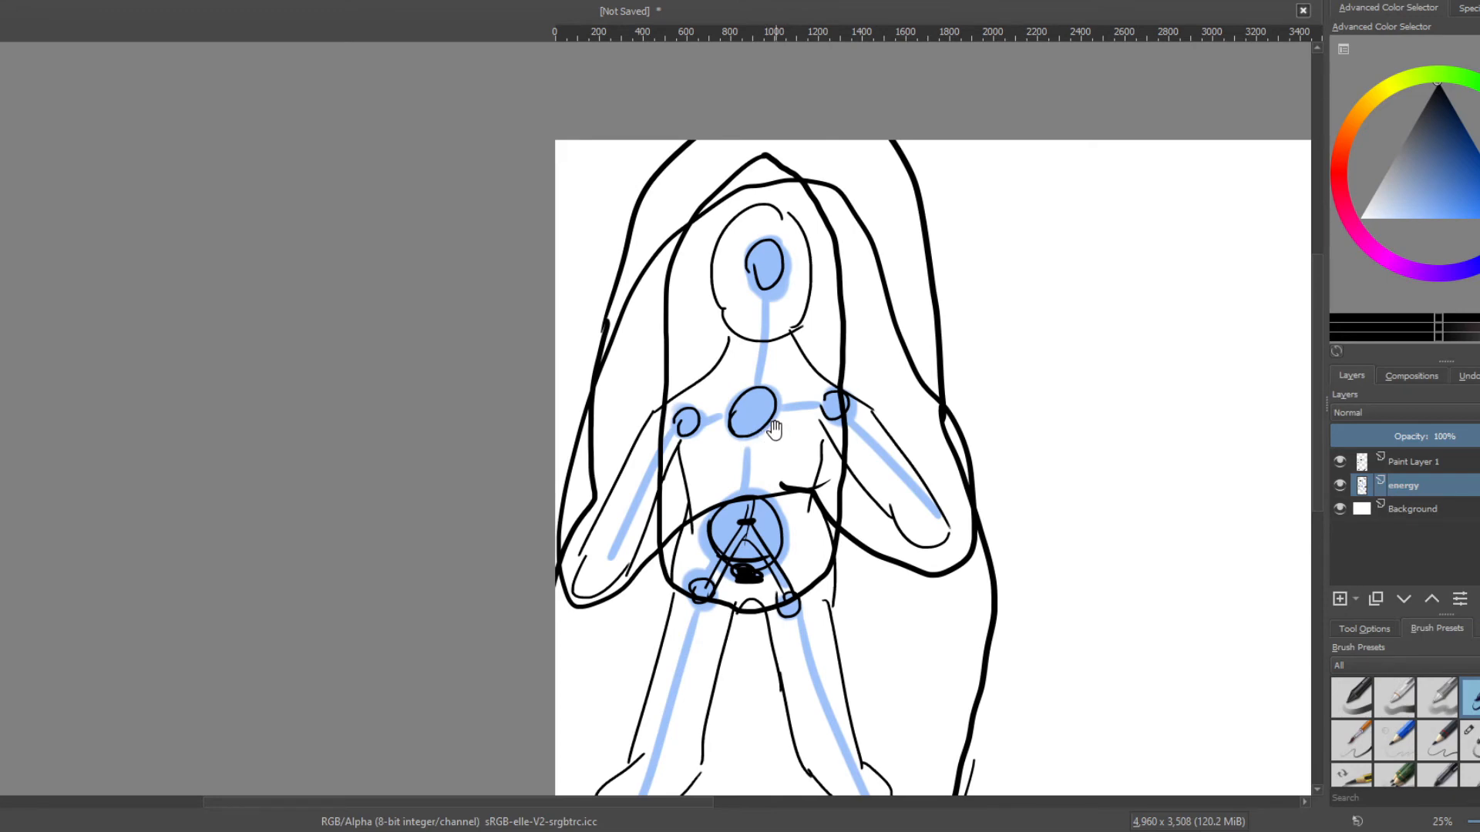
mouse_move(786, 395)
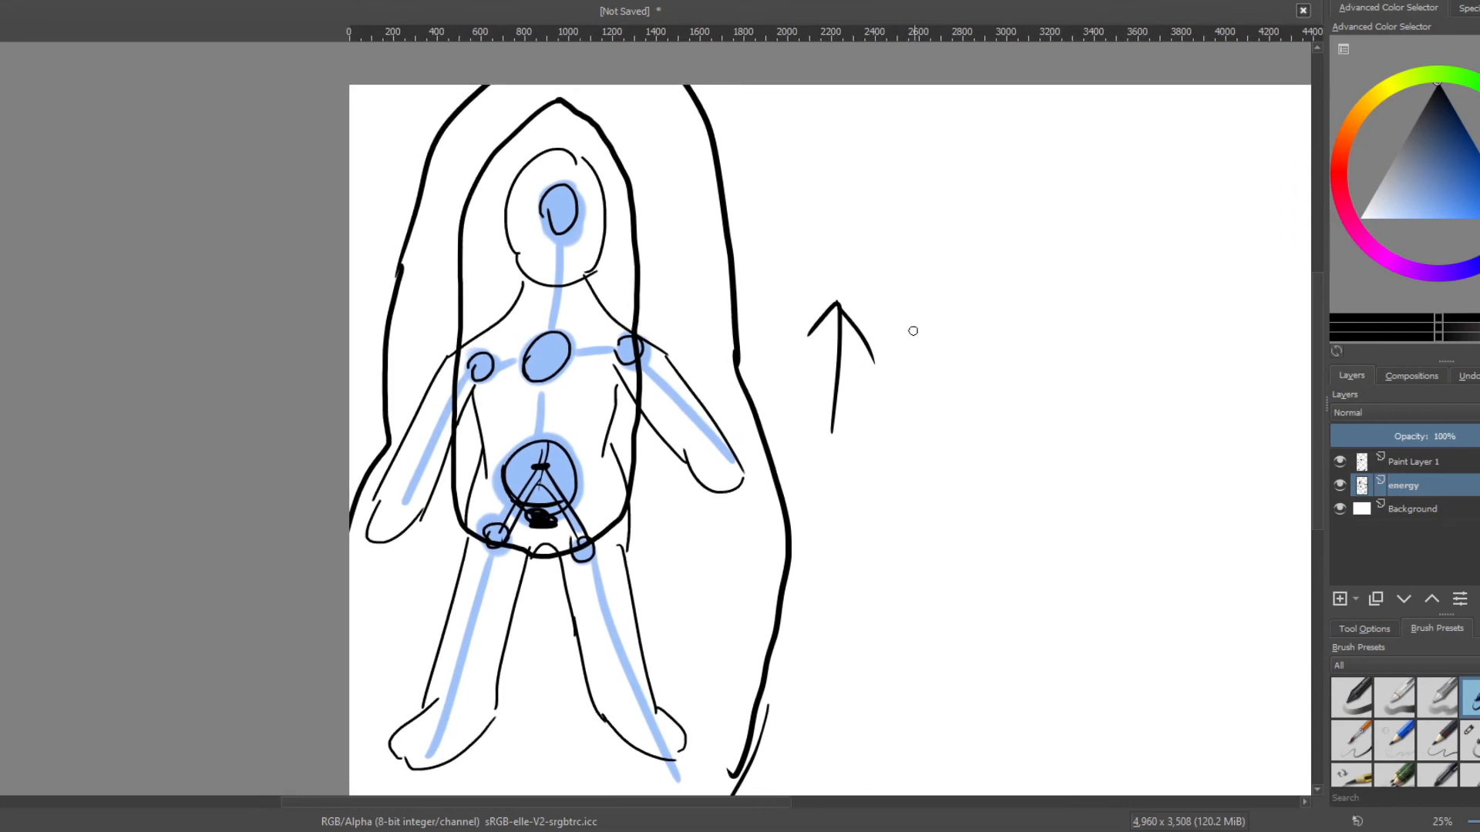
Draw the downward Night arrow stroke beside the up Day arrow.
drag(929, 302, 934, 458)
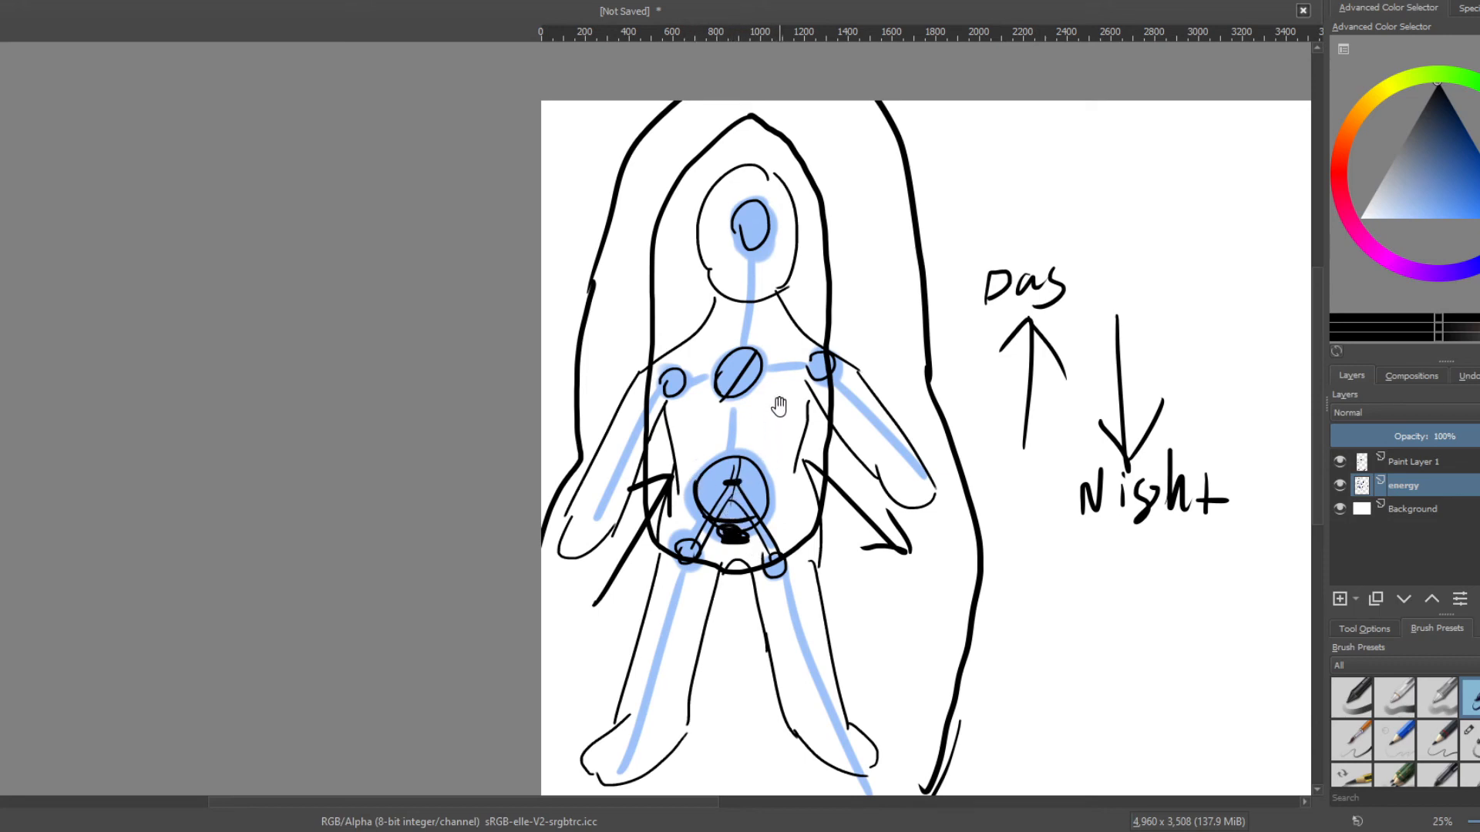
mouse_move(783, 423)
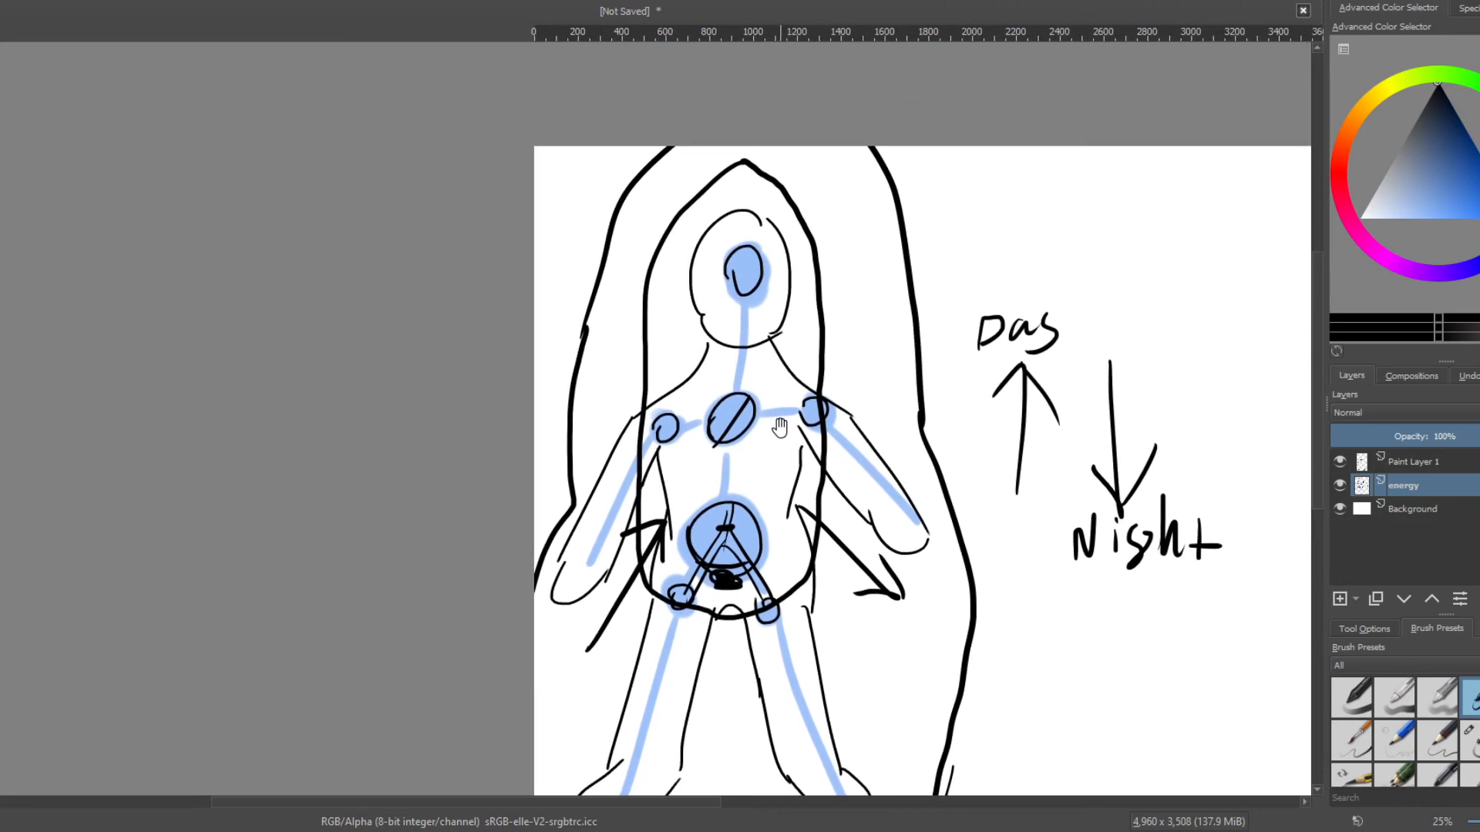
mouse_move(773, 415)
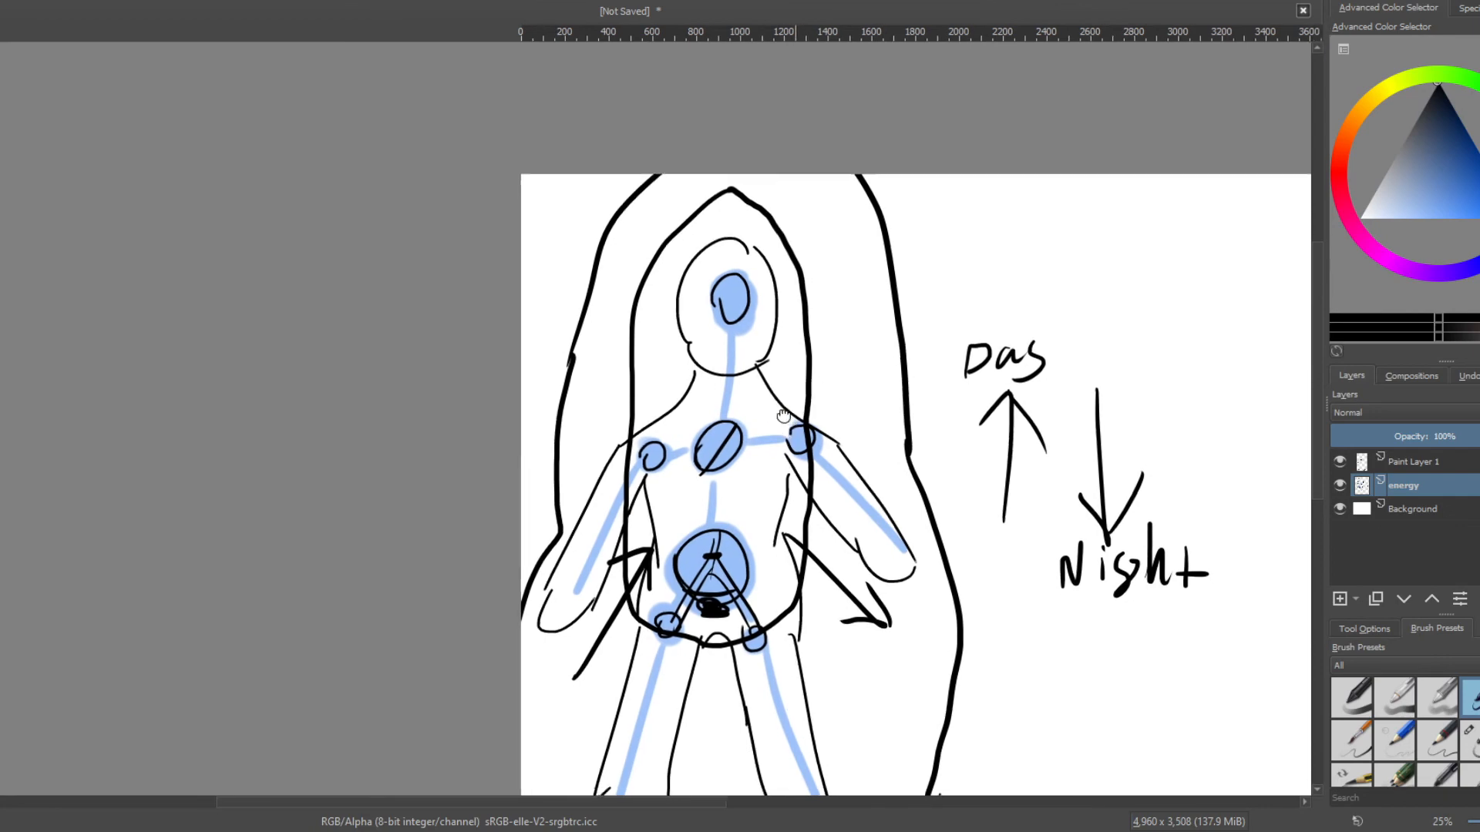
Scroll the canvas up to the area above the Day and Night arrows.
scroll(up, 3)
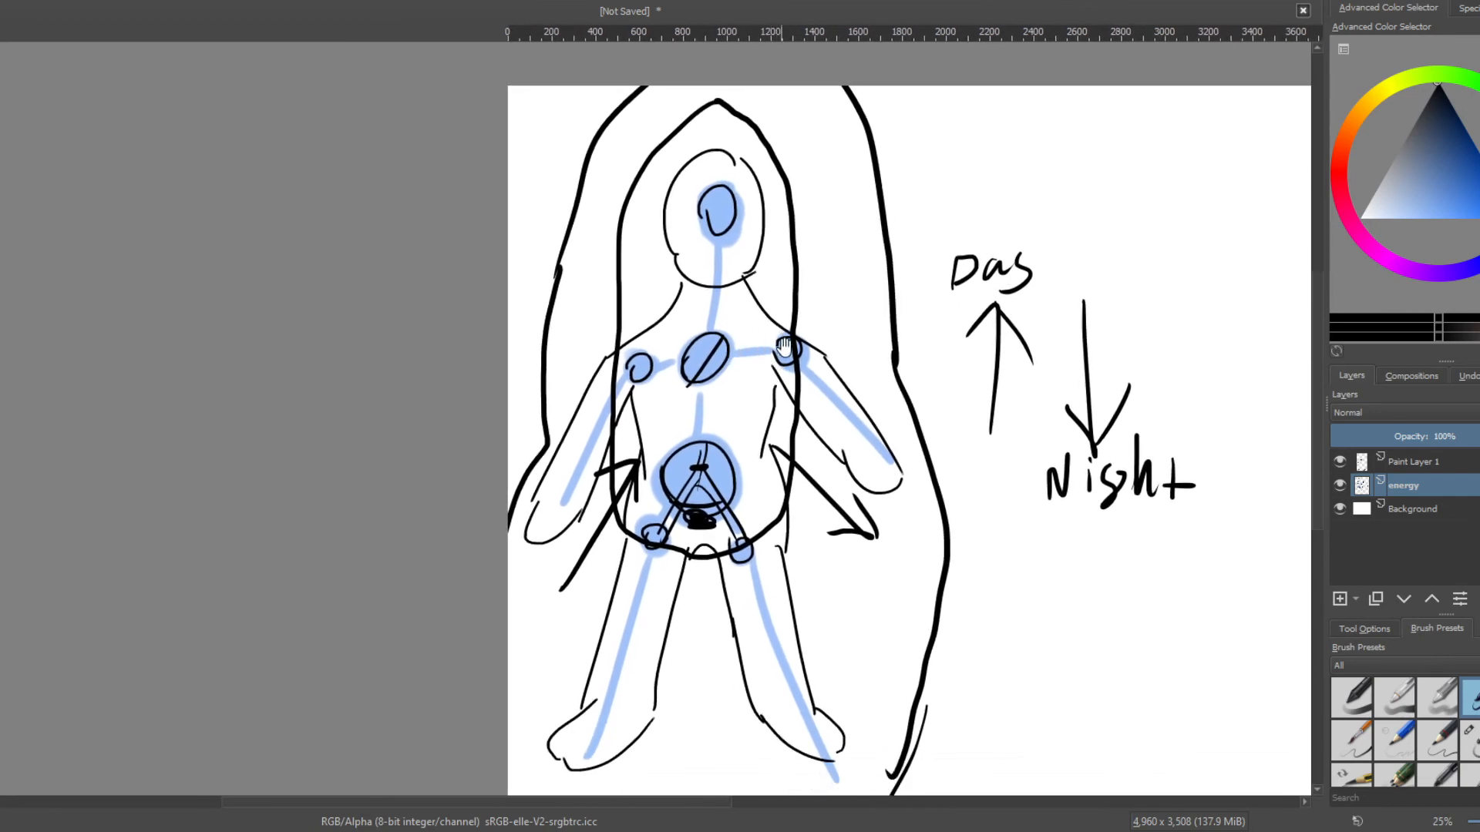
mouse_move(773, 393)
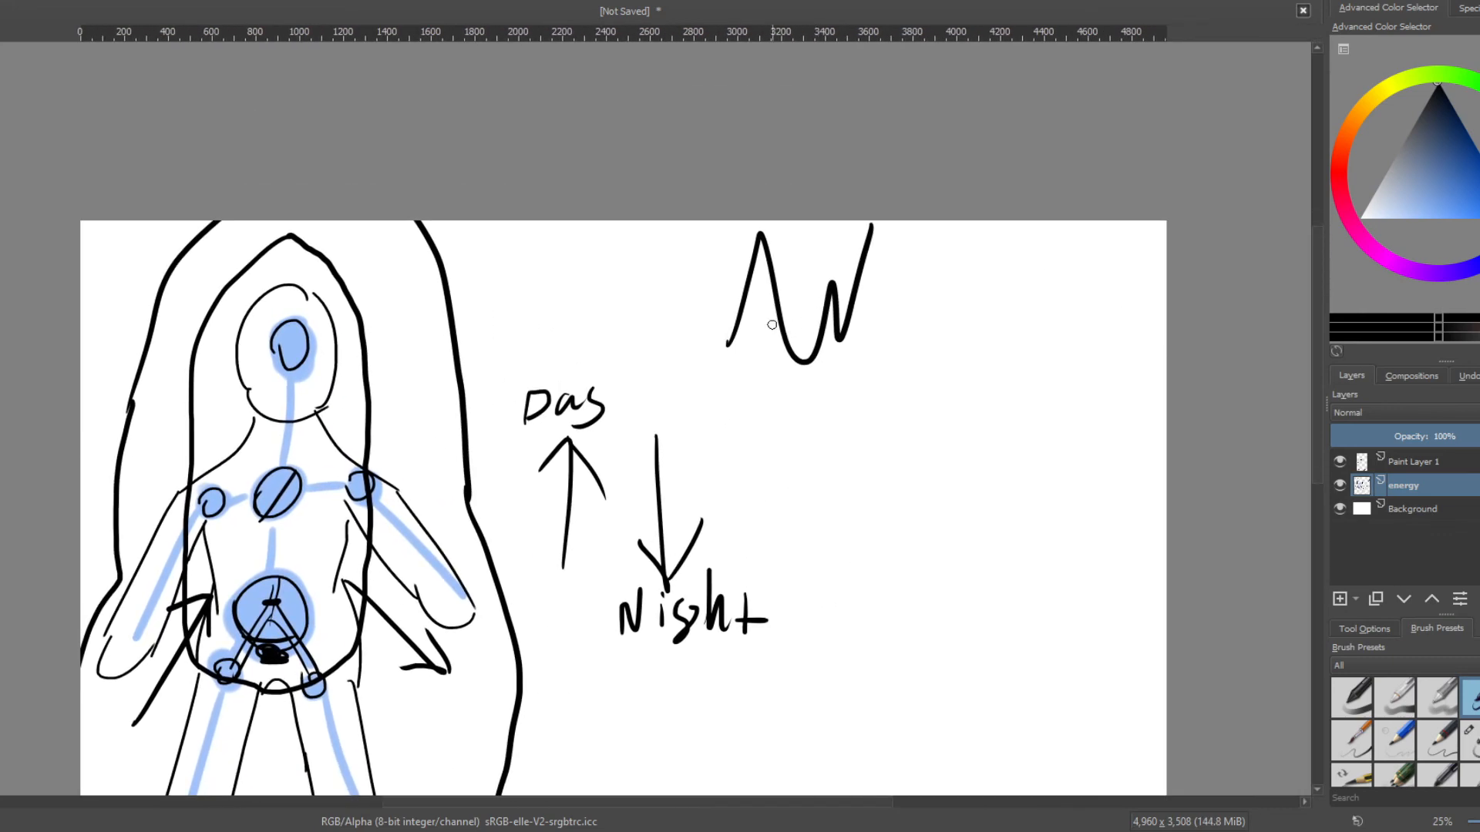
mouse_move(701, 339)
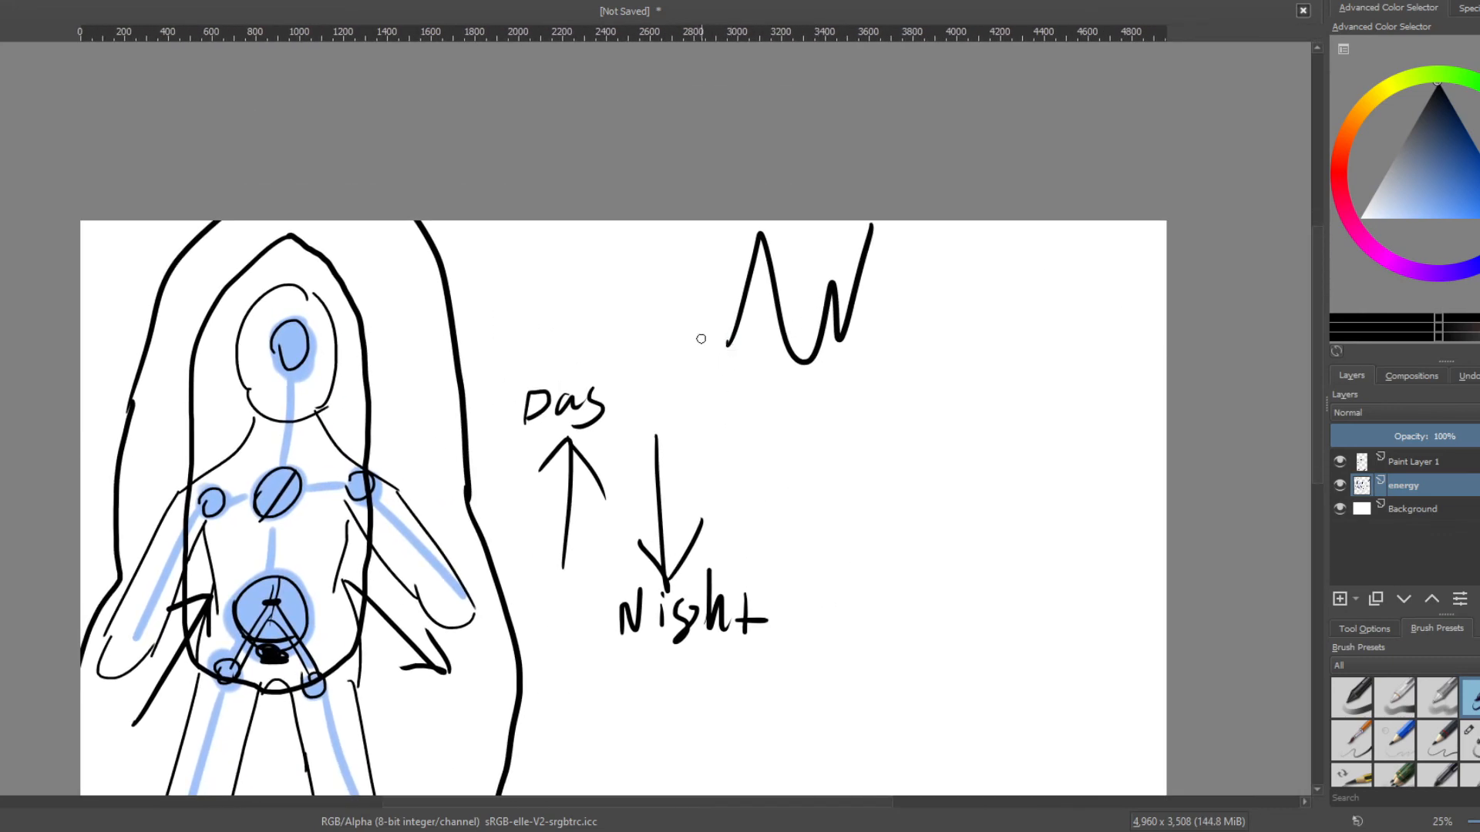
mouse_move(763, 392)
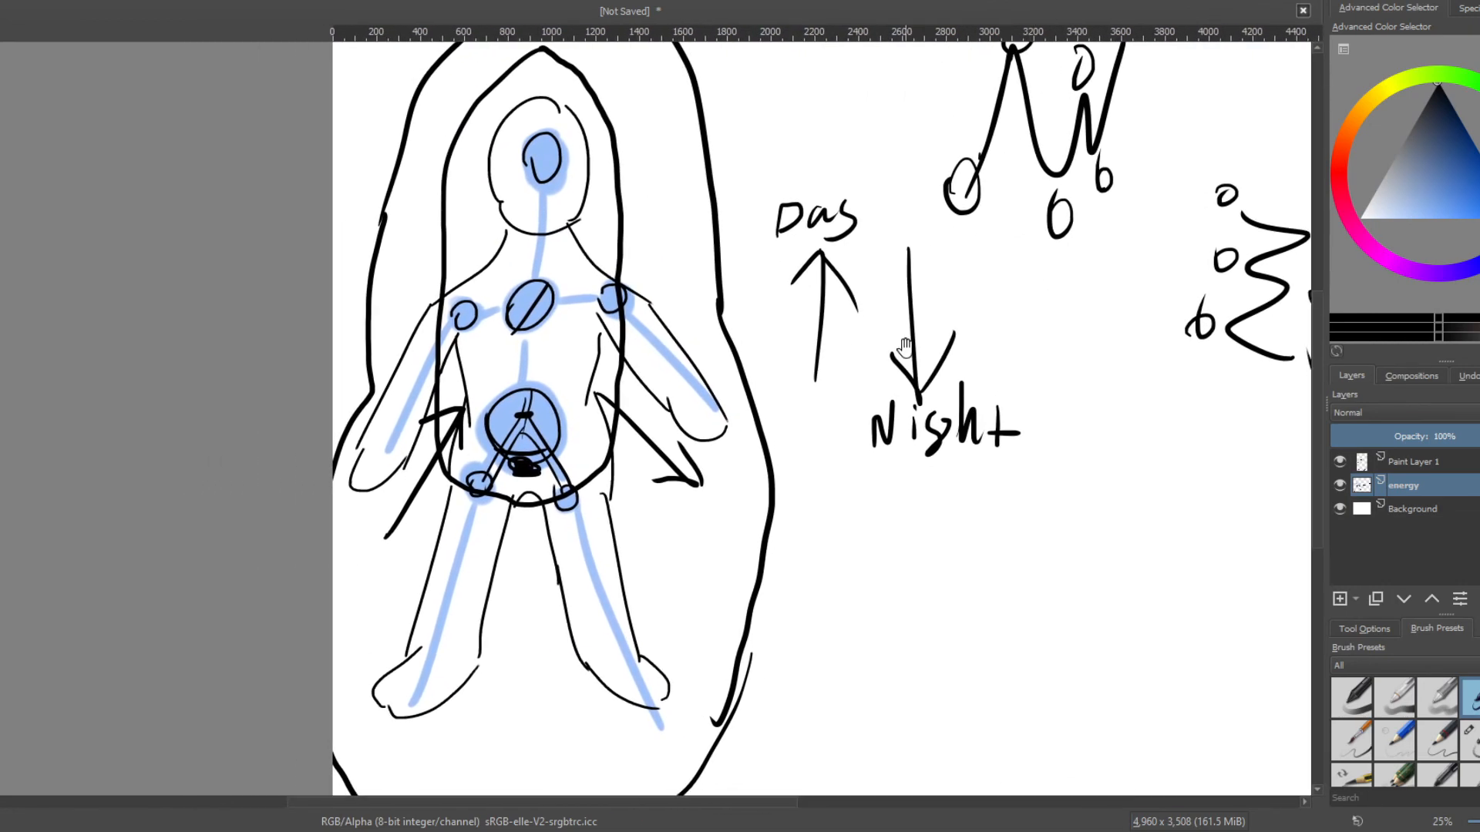
scroll(down, 3)
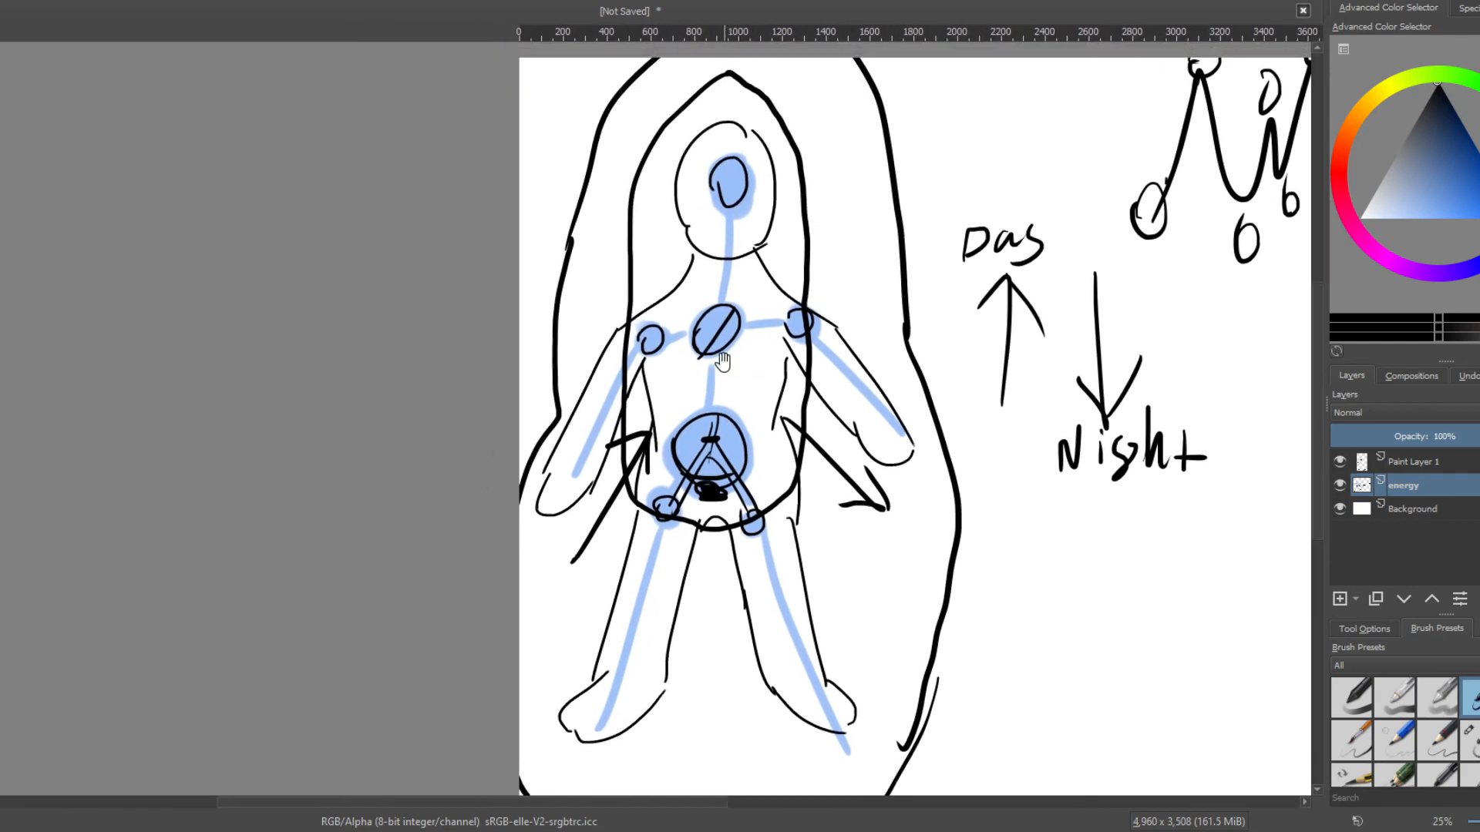
scroll(down, 3)
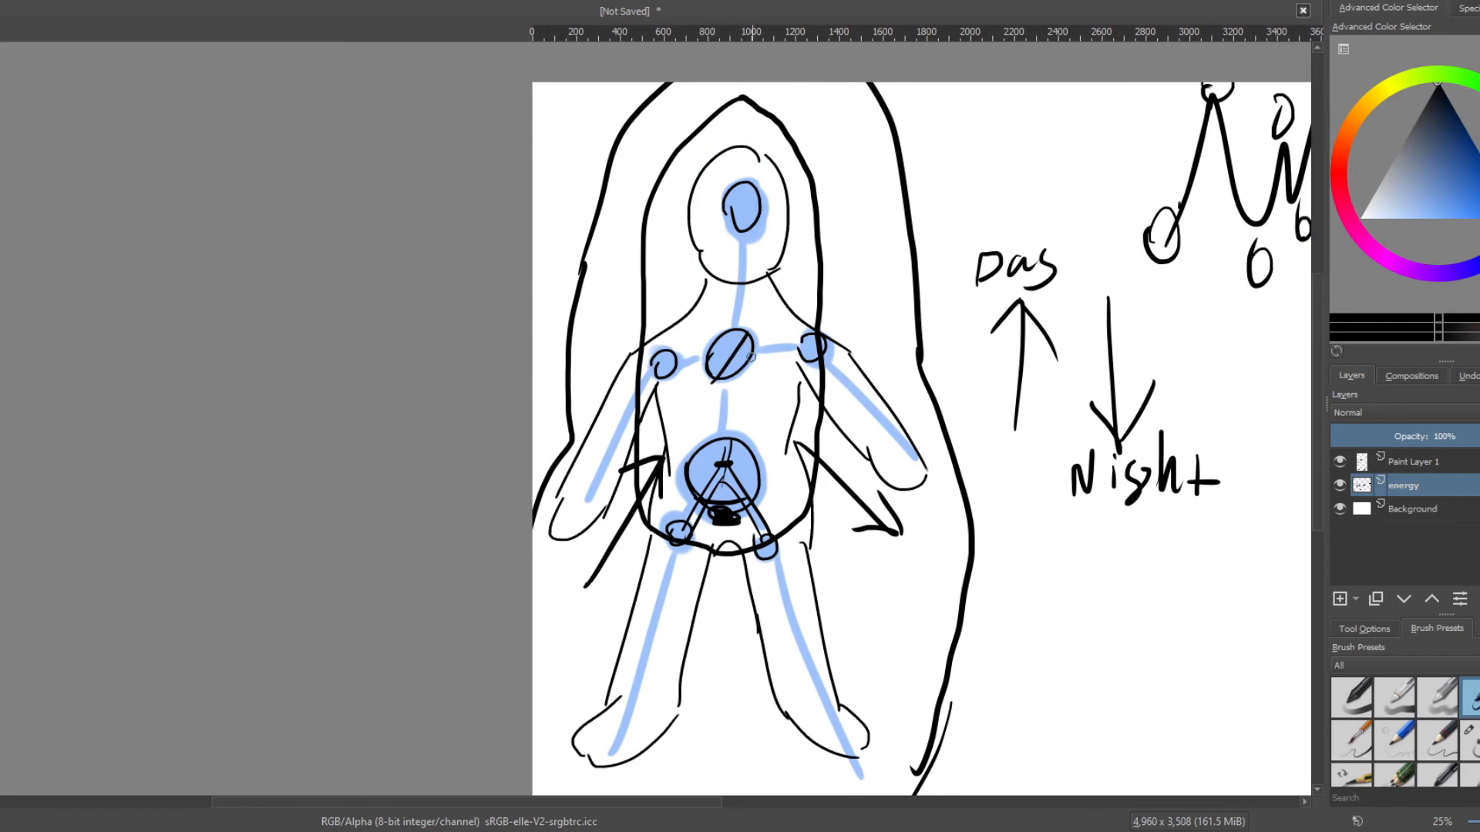
mouse_move(621, 407)
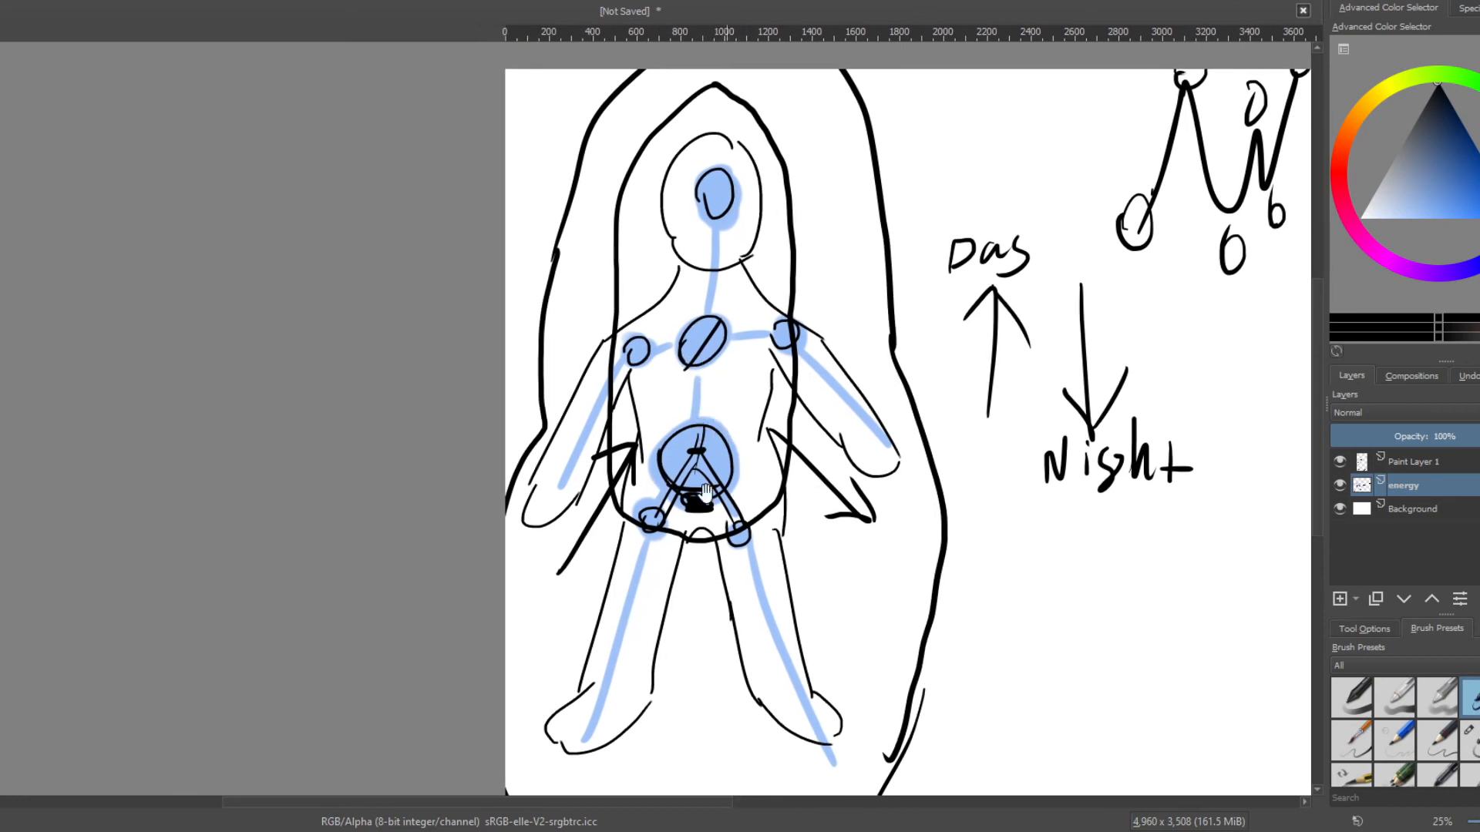
mouse_move(741, 484)
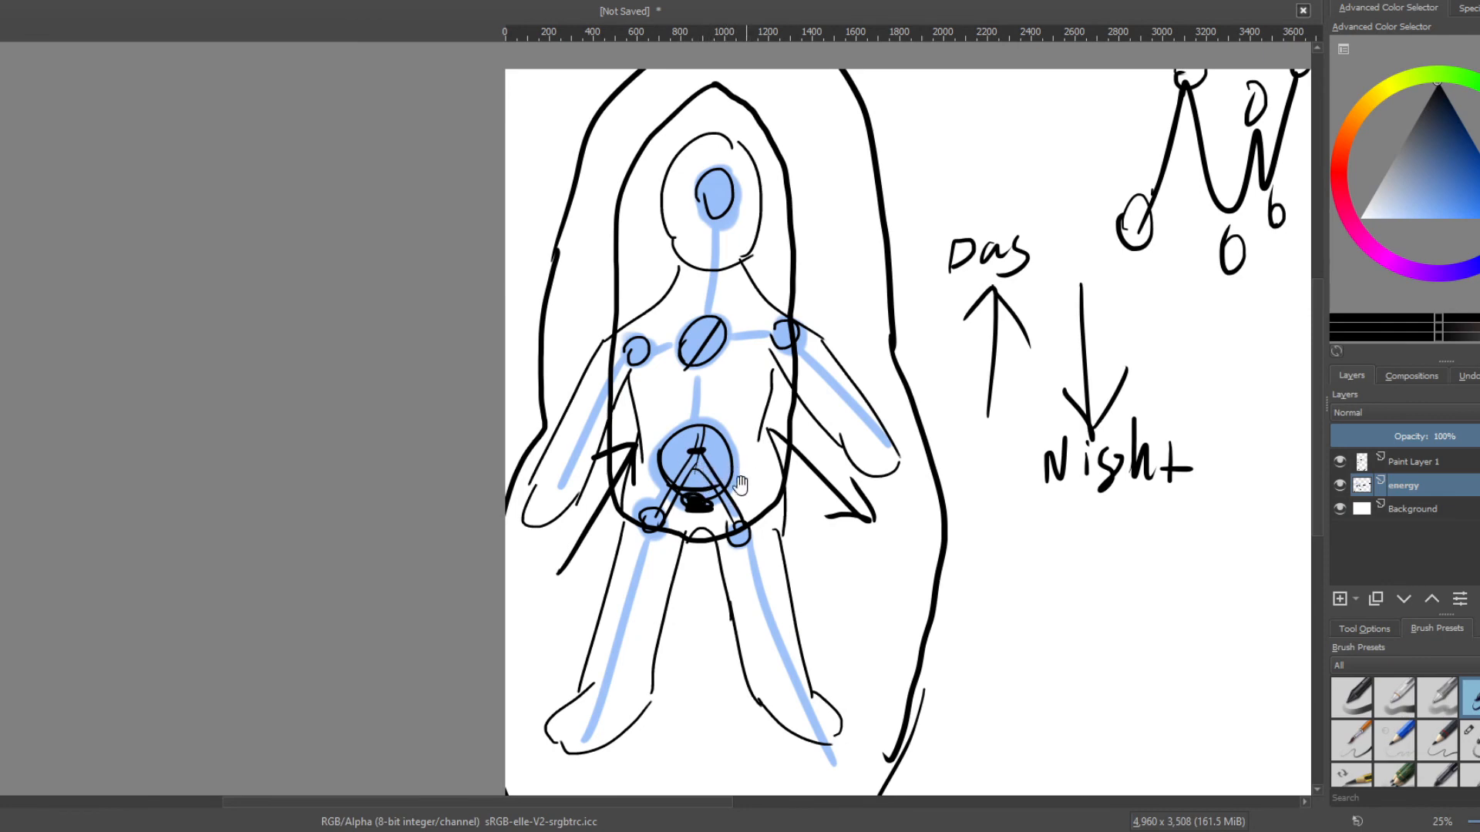
mouse_move(729, 464)
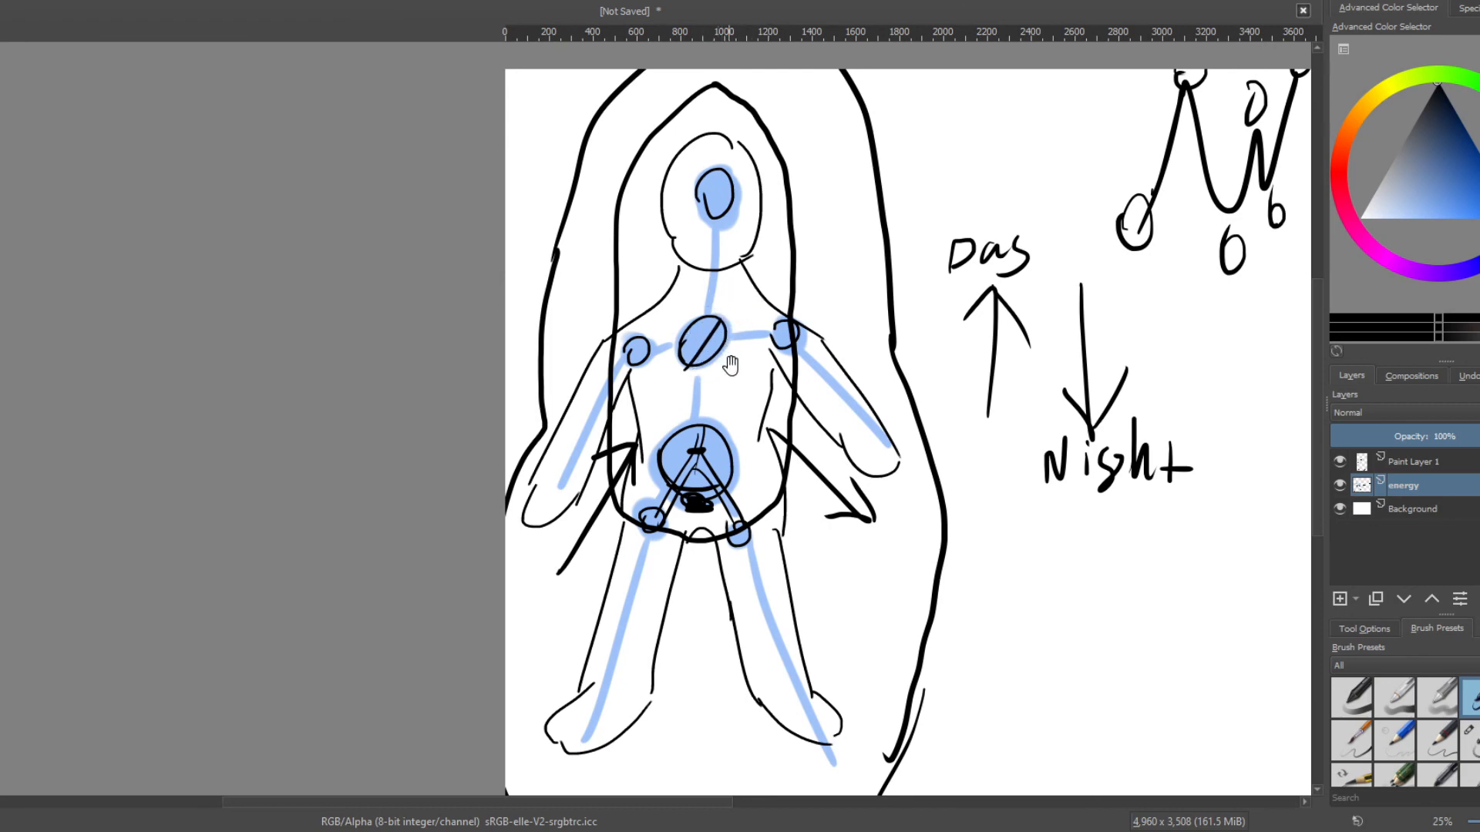
mouse_move(714, 395)
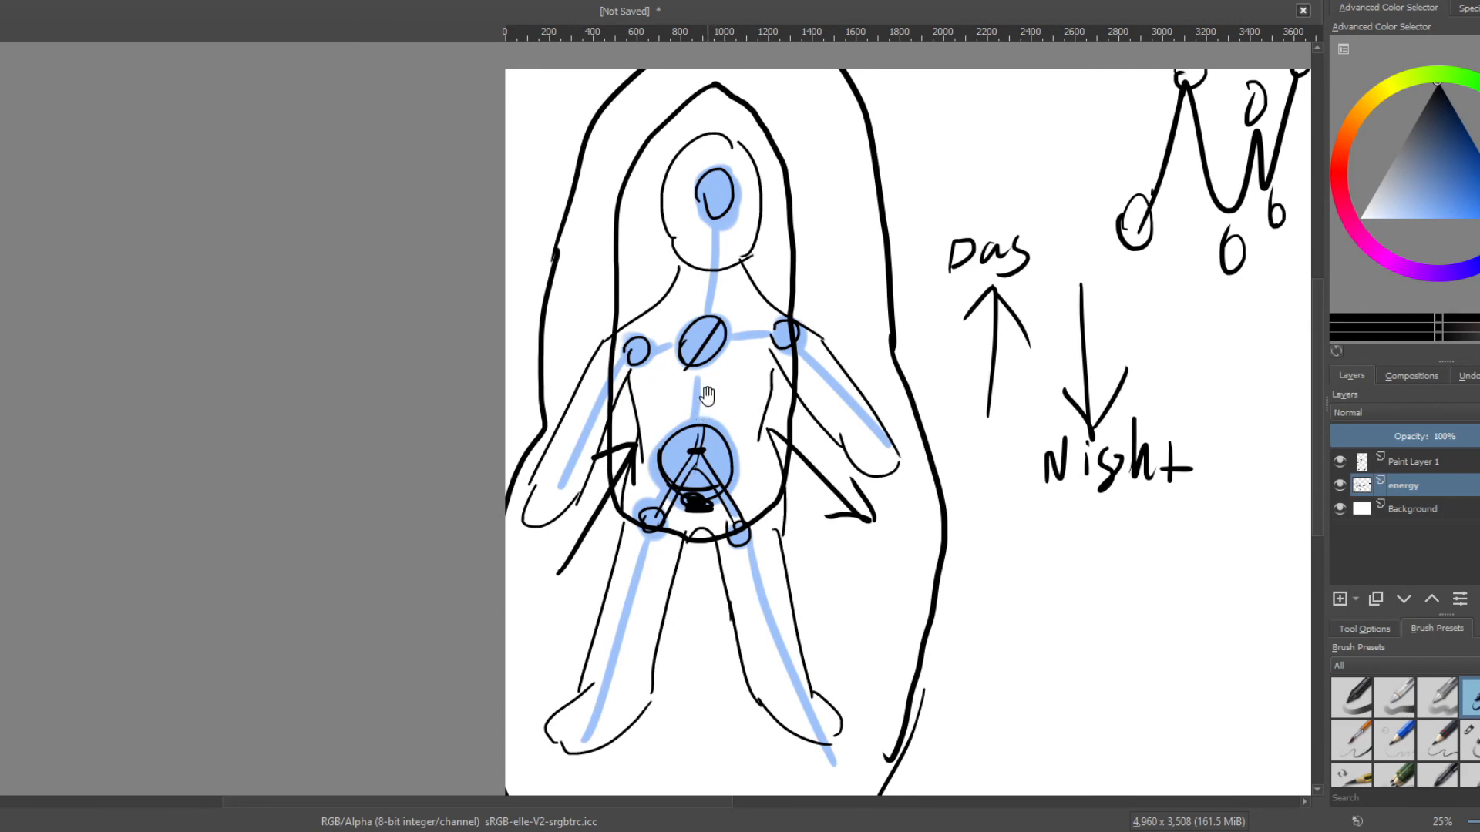
mouse_move(749, 334)
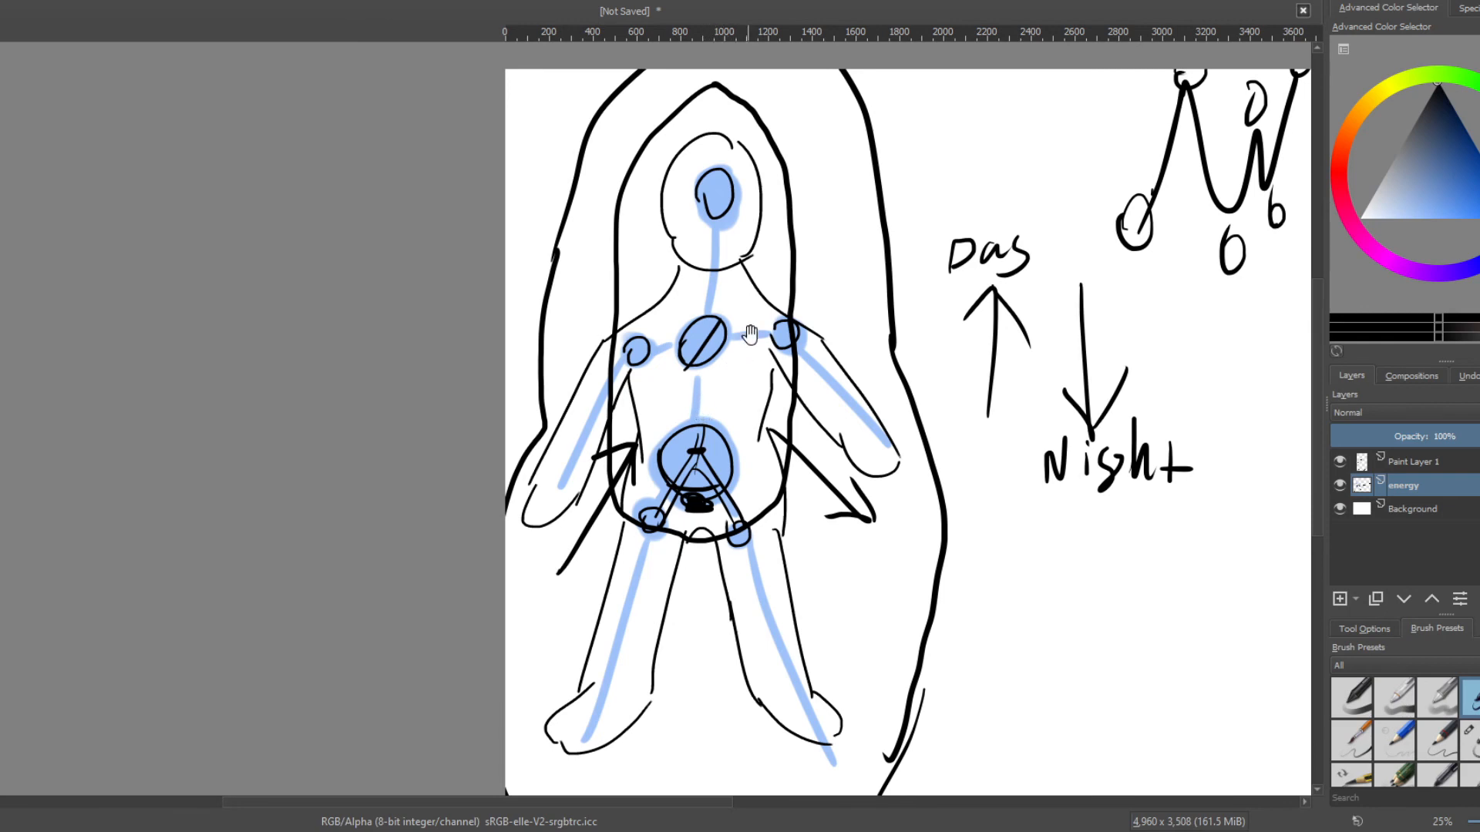
scroll(up, 3)
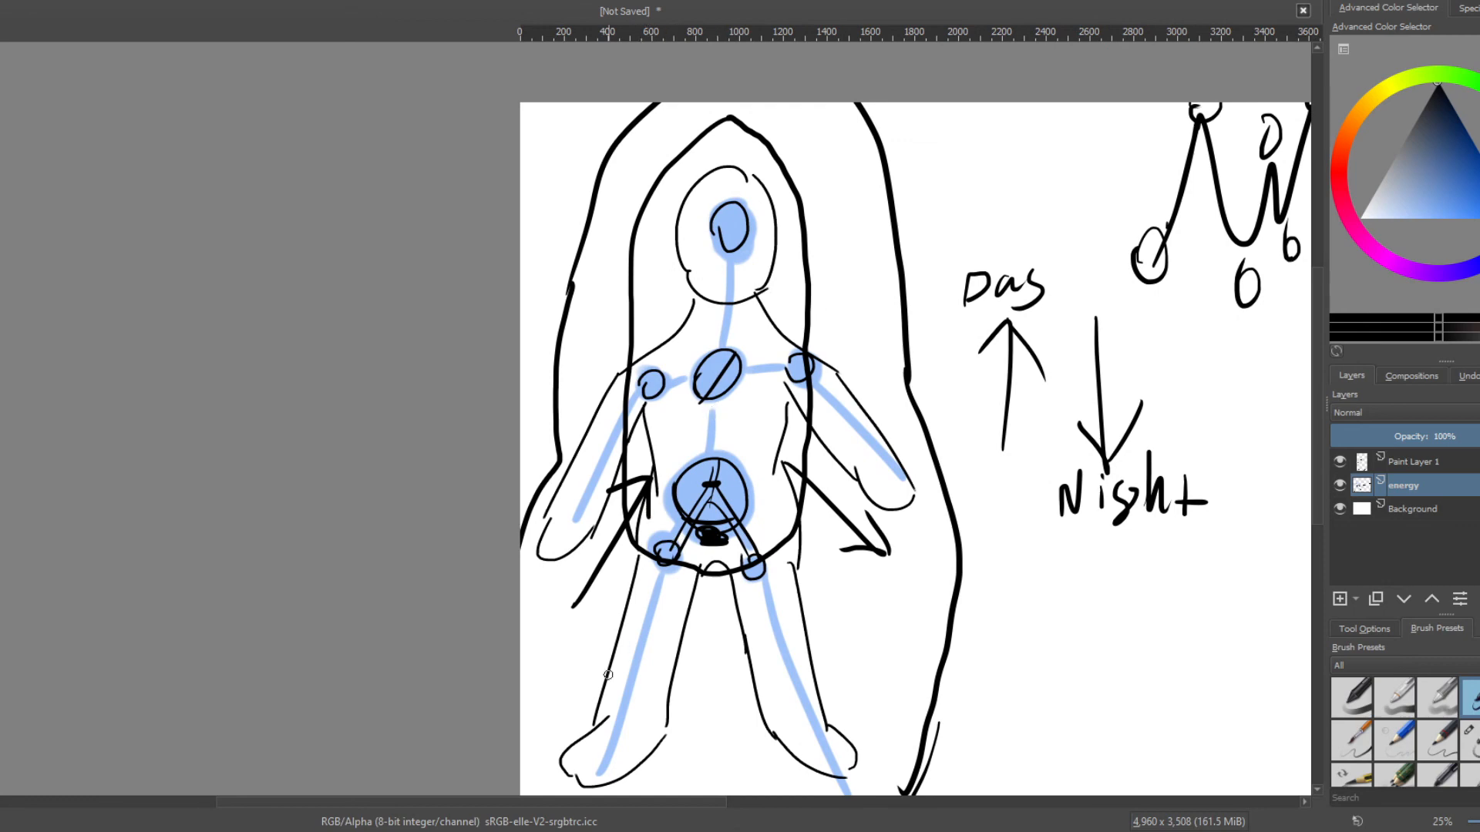
mouse_move(609, 656)
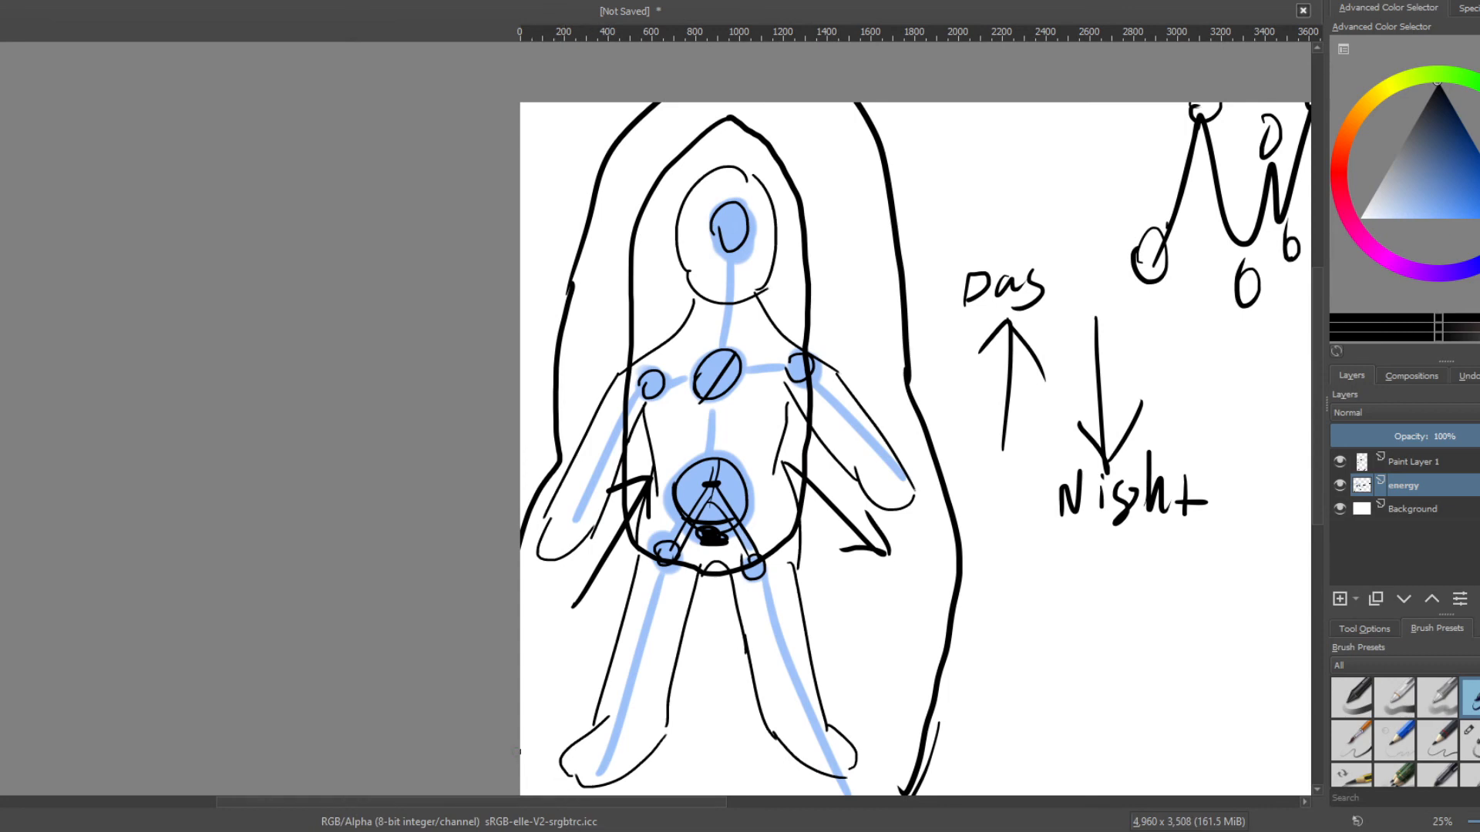
mouse_move(459, 823)
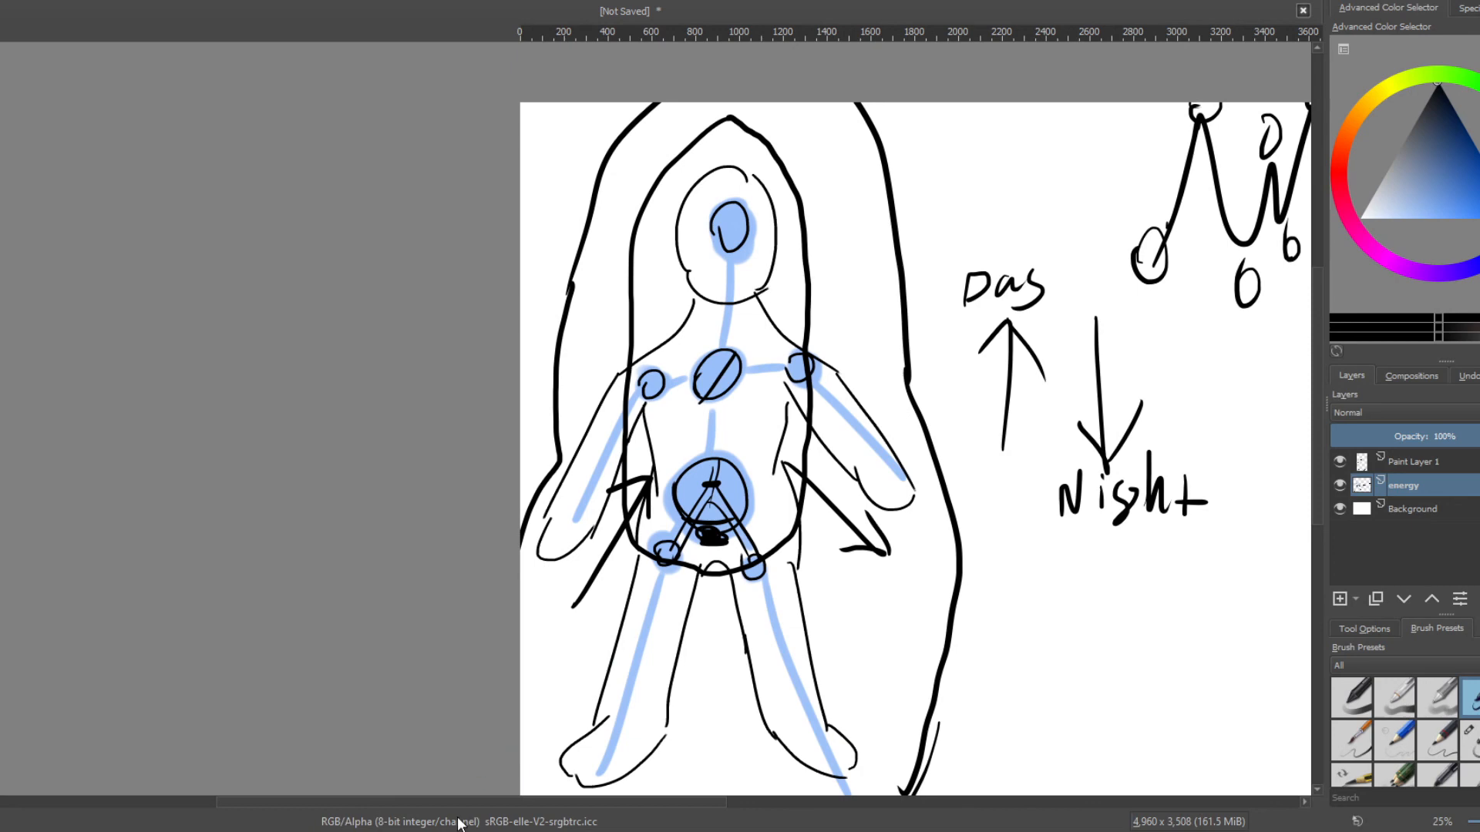